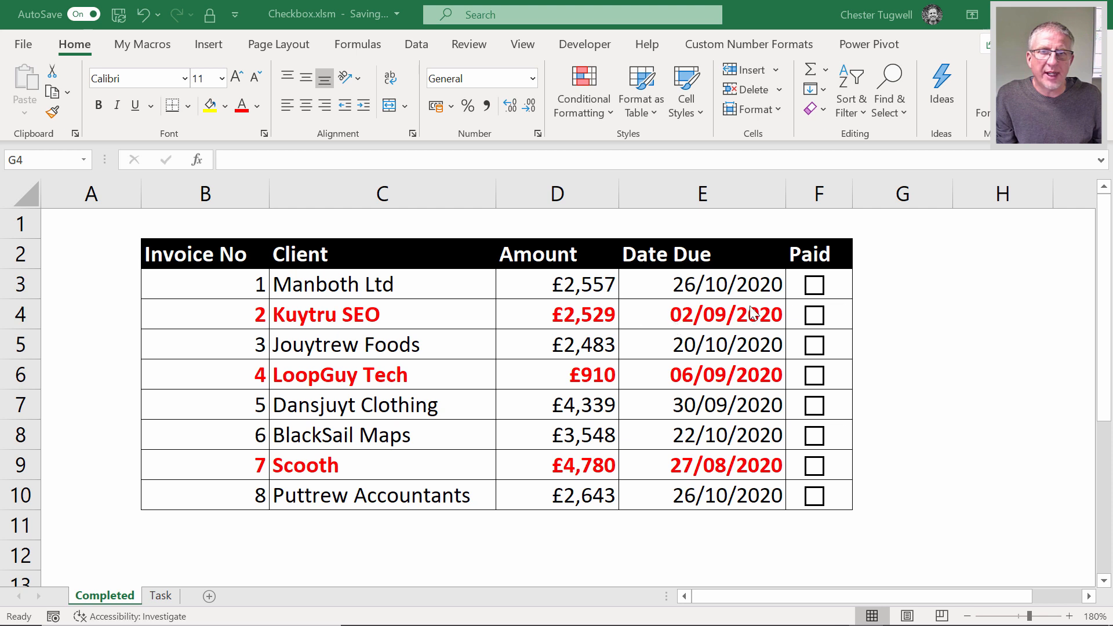
mouse_move(844, 522)
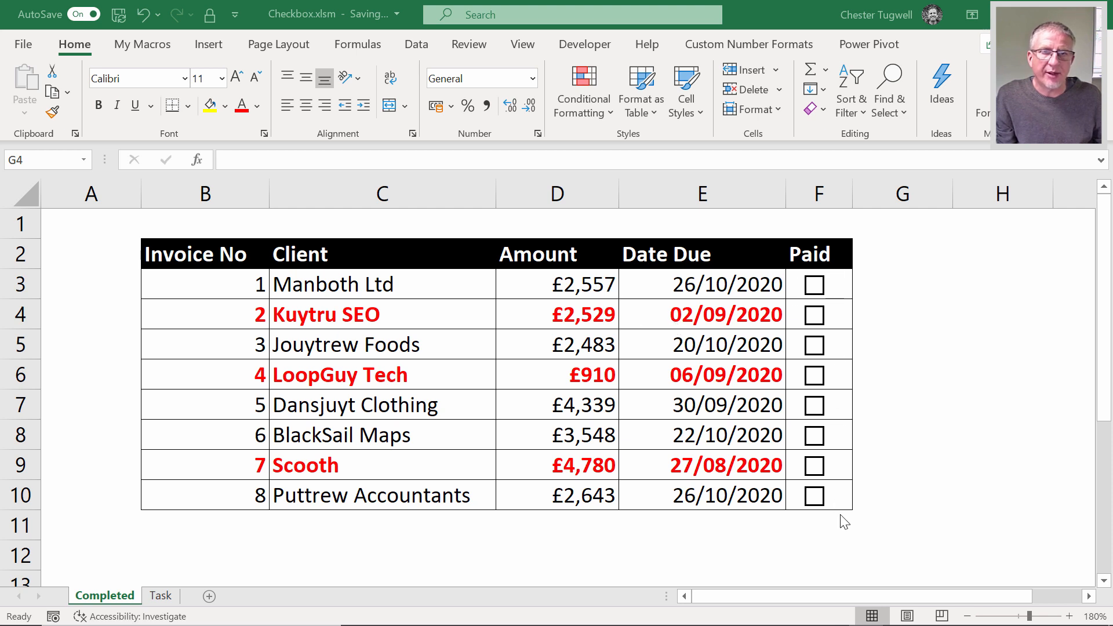
mouse_move(202, 268)
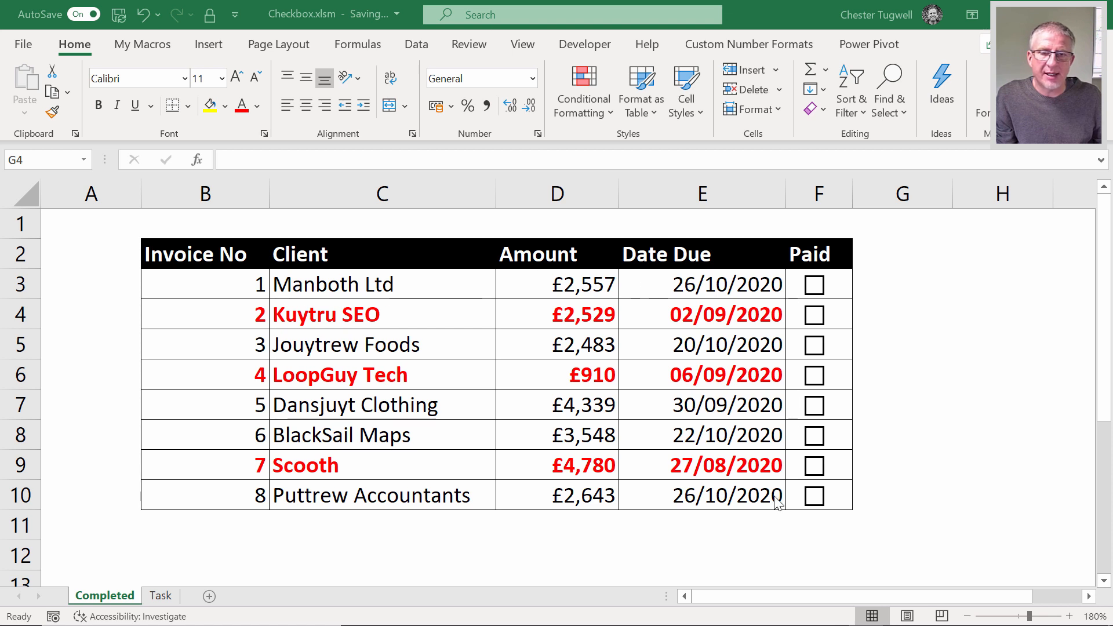
mouse_move(248, 291)
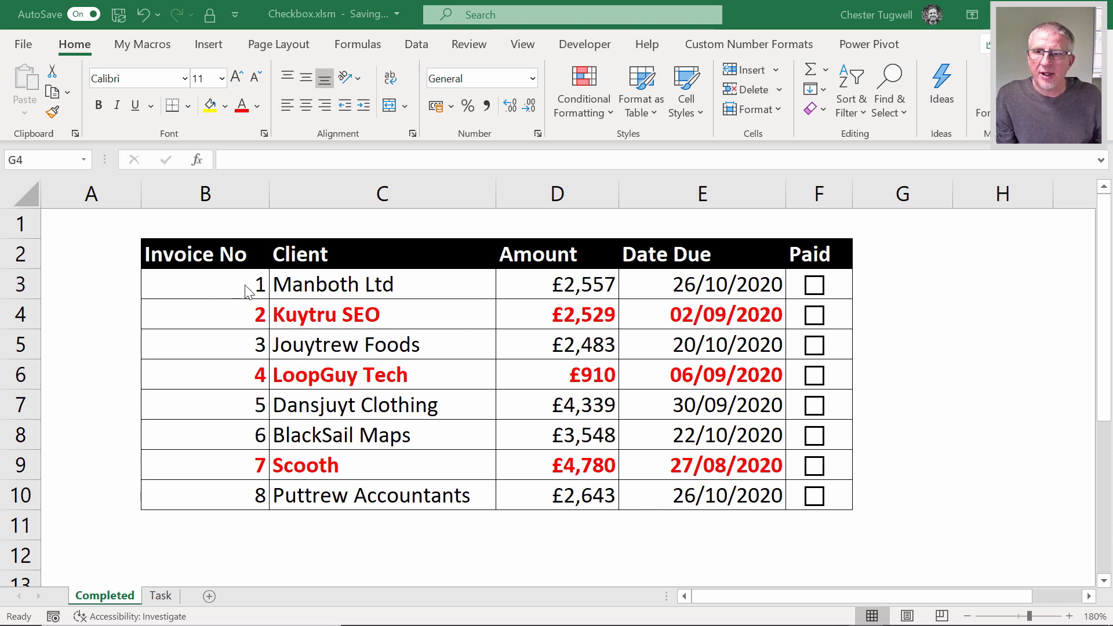
mouse_move(380, 335)
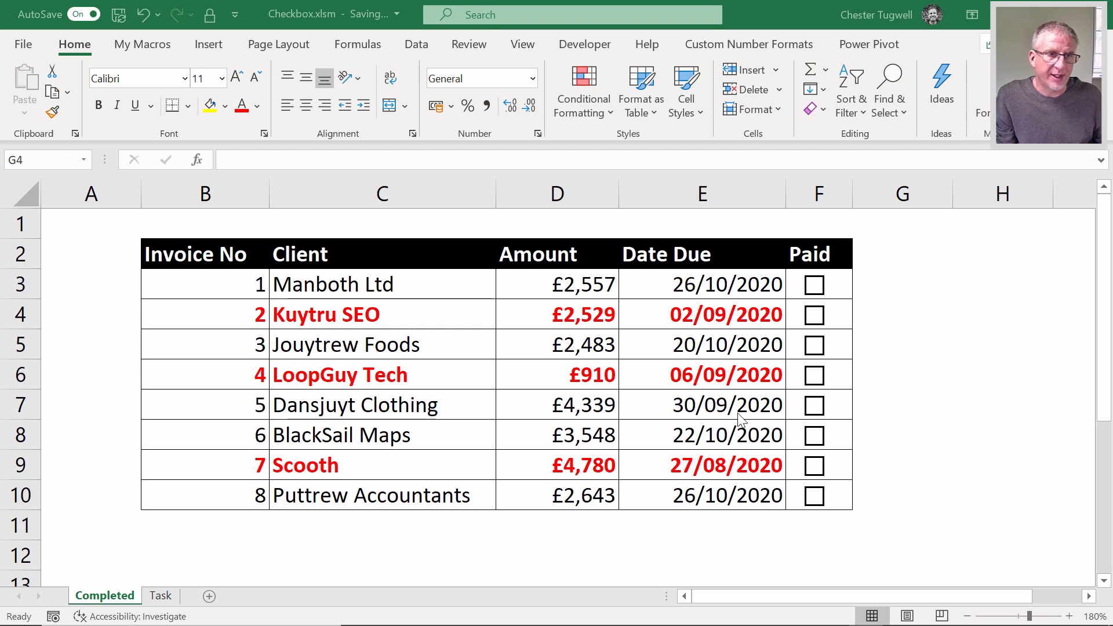
mouse_move(925, 313)
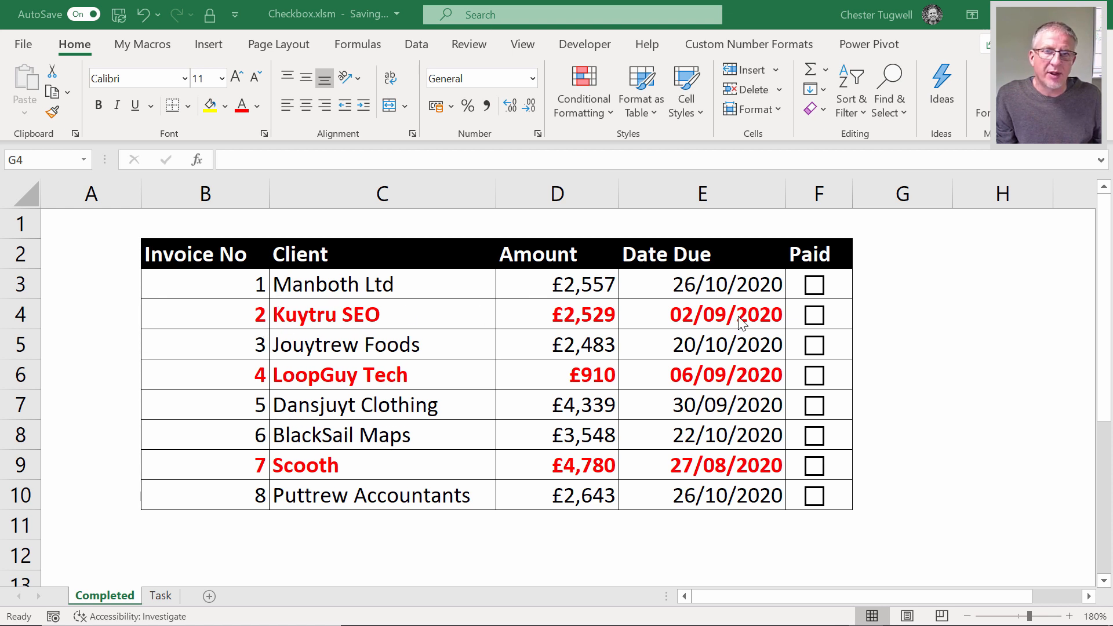
mouse_move(749, 388)
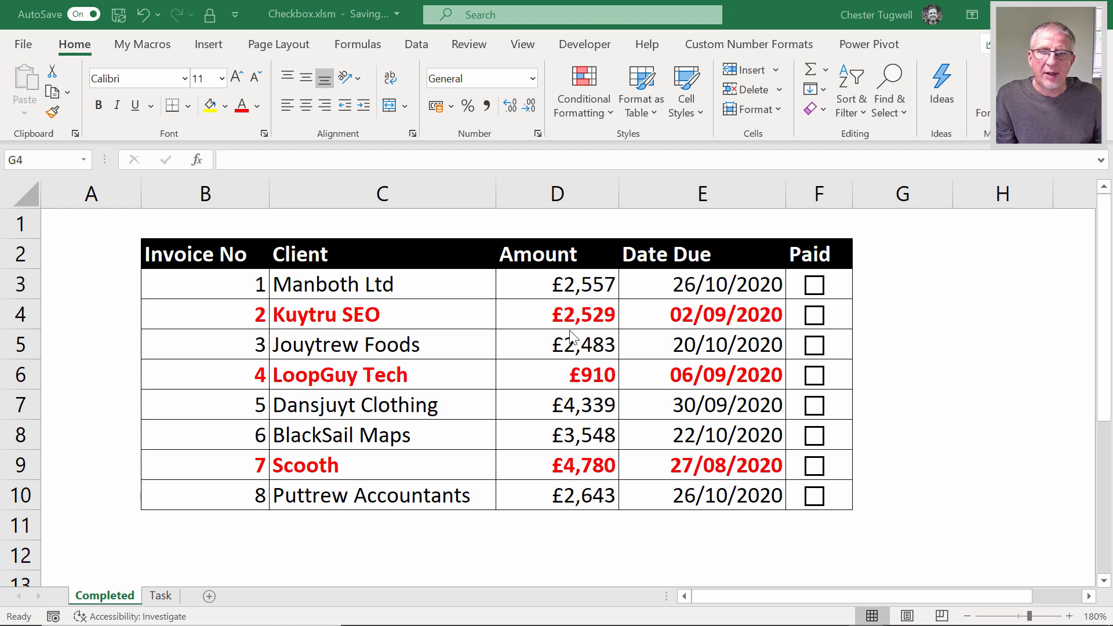
mouse_move(750, 403)
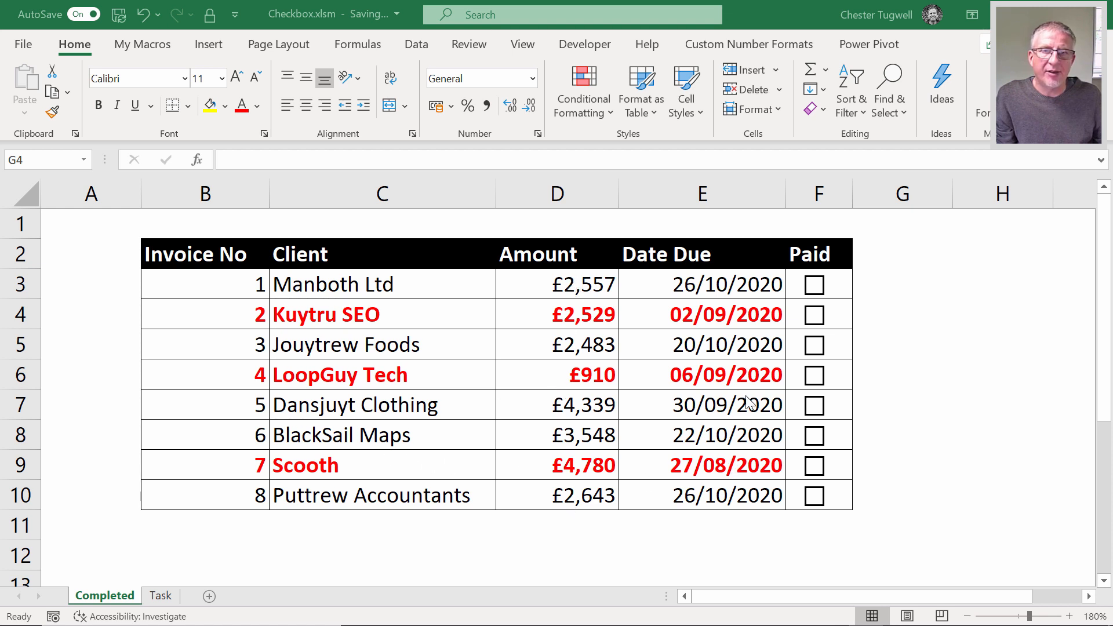
mouse_move(819, 321)
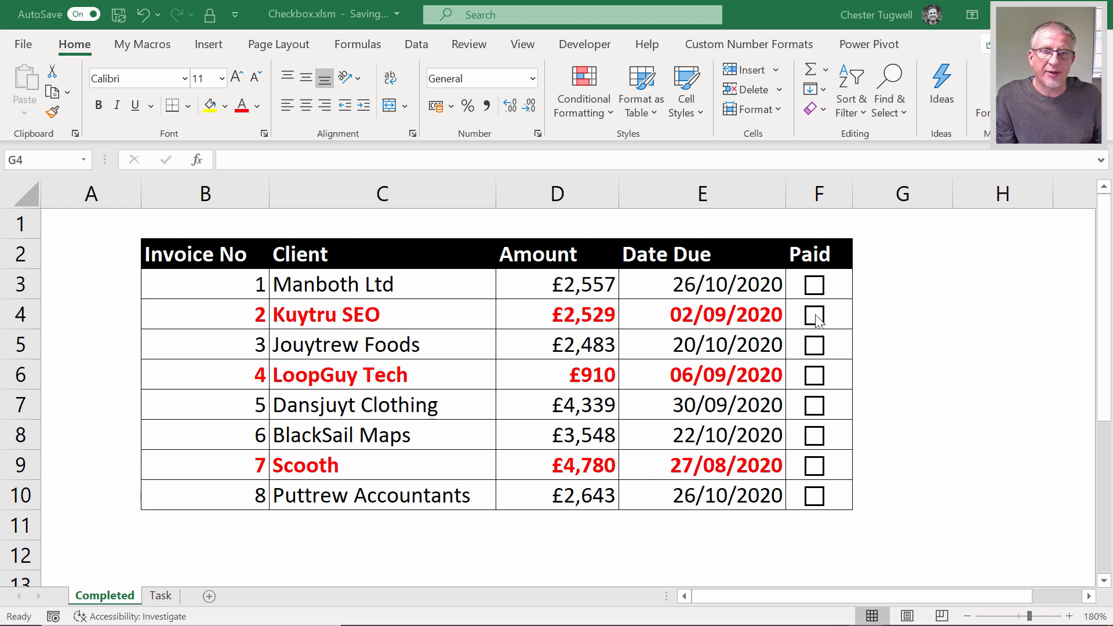
Tick and untick the Paid check boxes for invoices 2, 1 and 4.
click(814, 314)
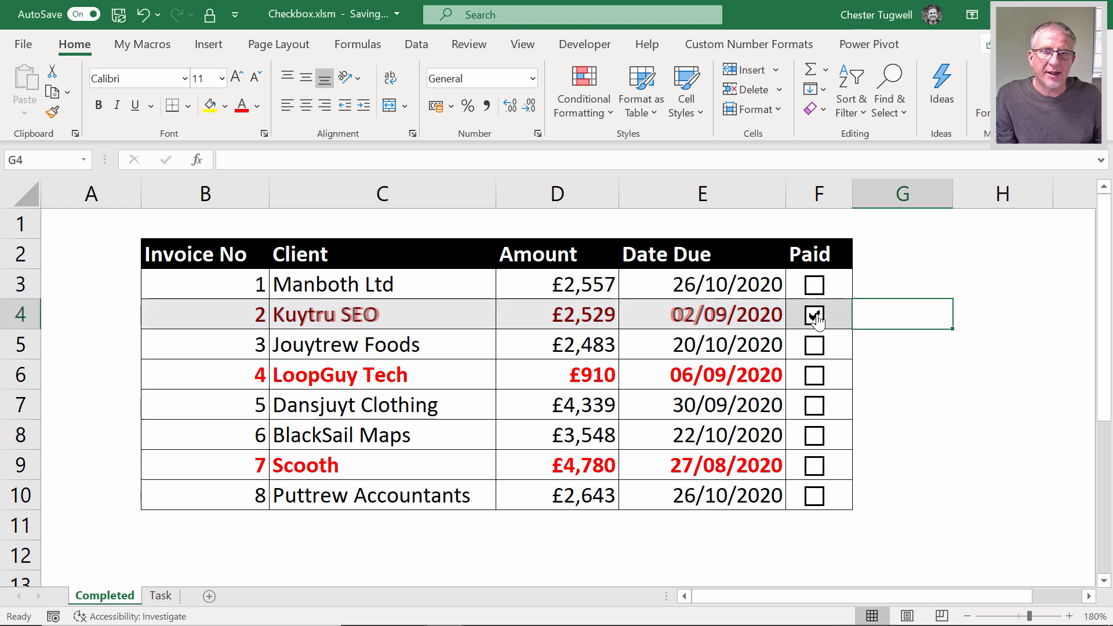
click(814, 315)
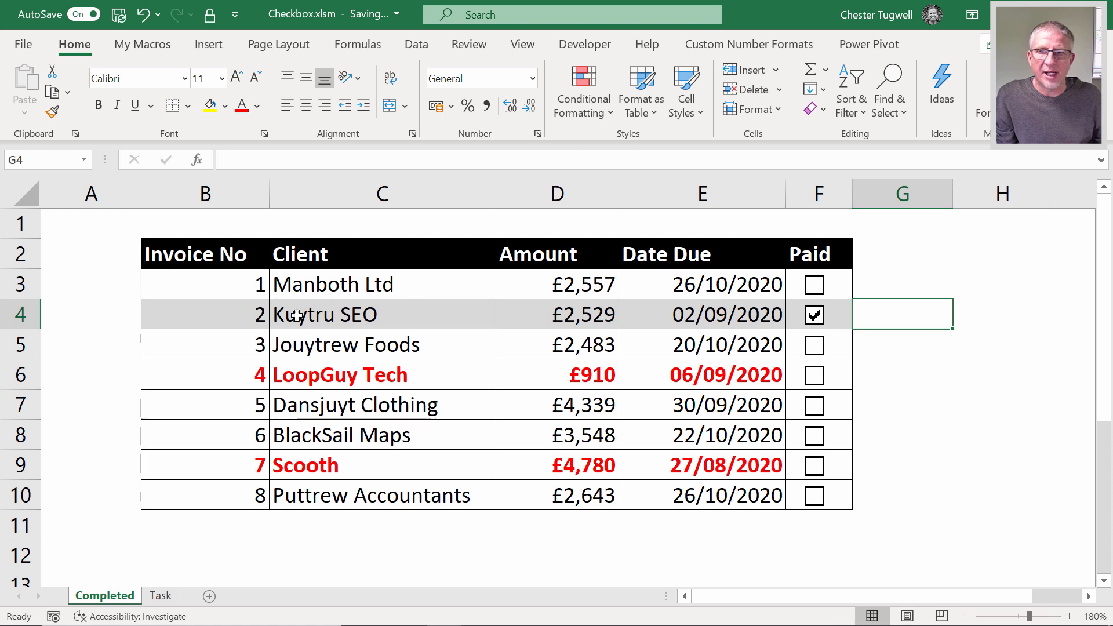
click(814, 314)
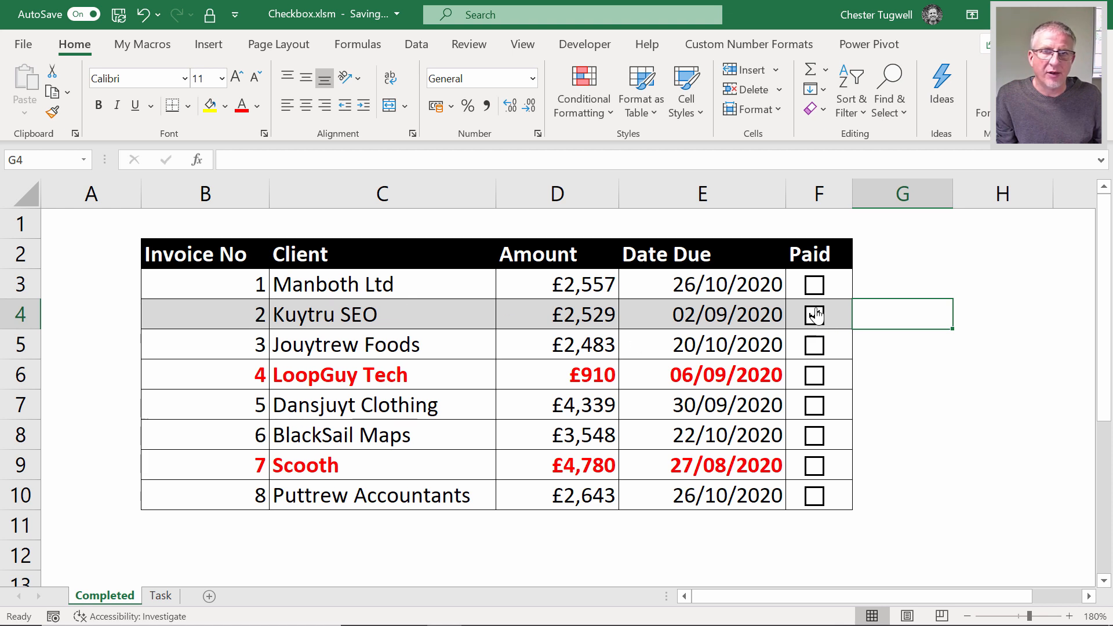
click(813, 284)
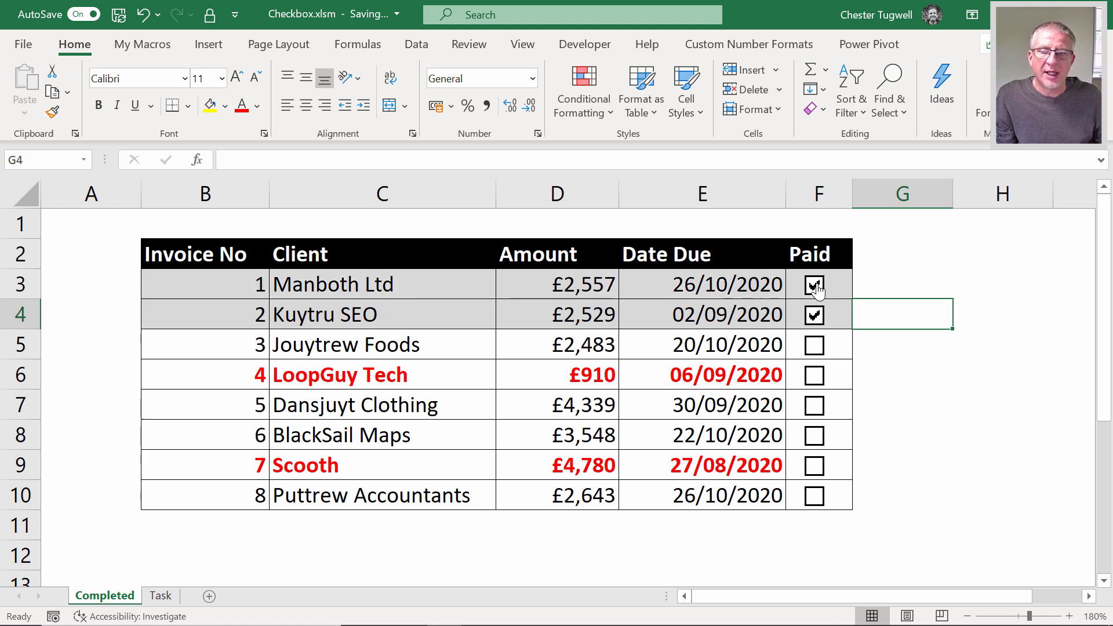
click(814, 285)
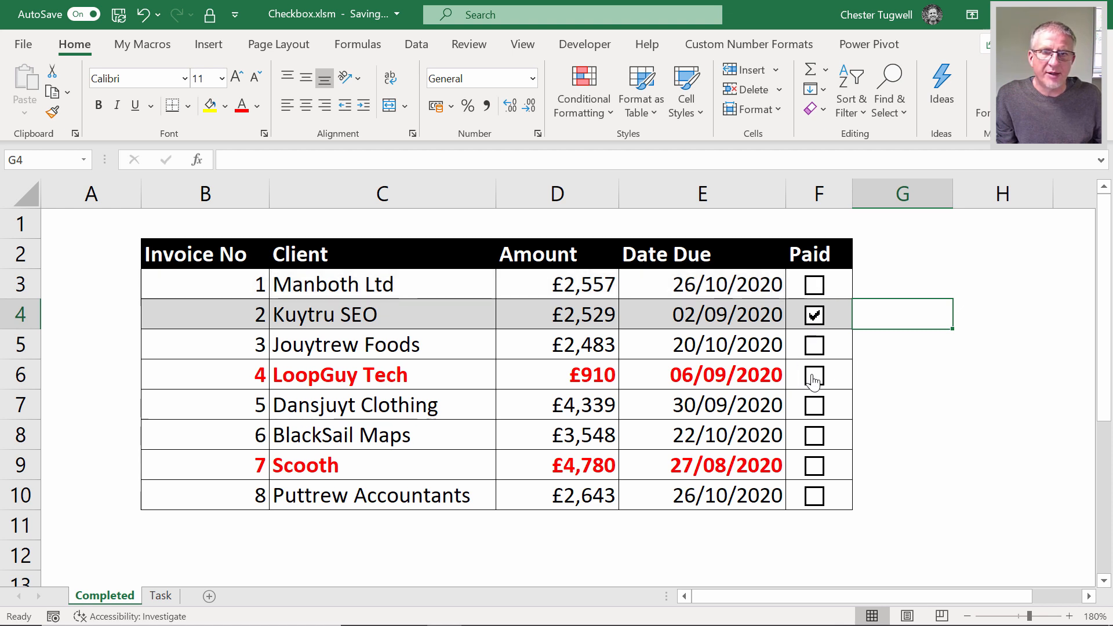
click(813, 375)
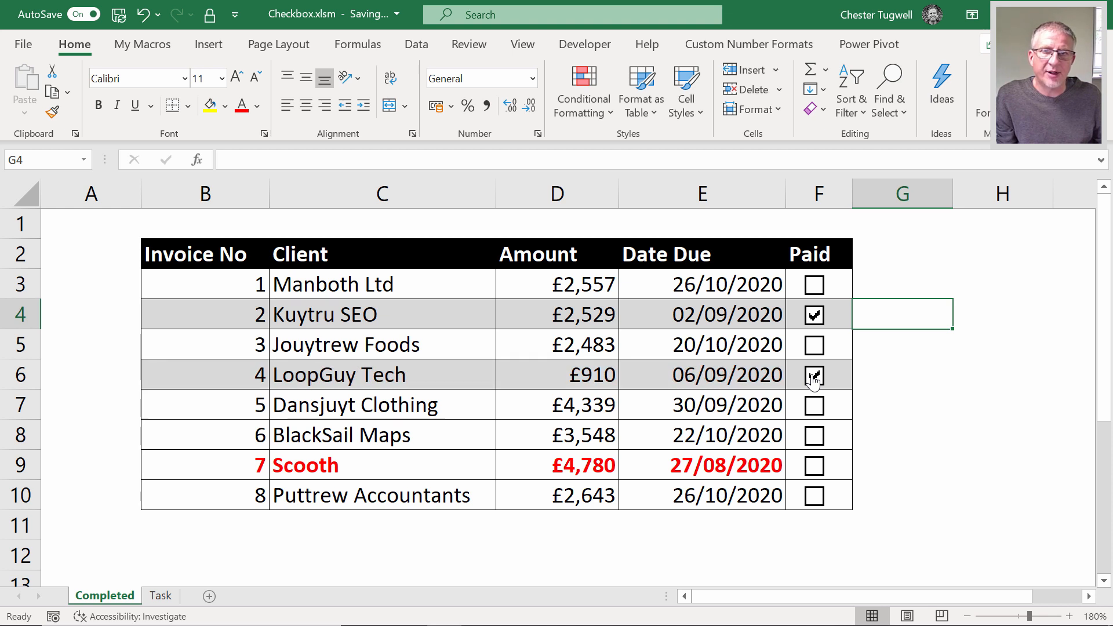
click(814, 374)
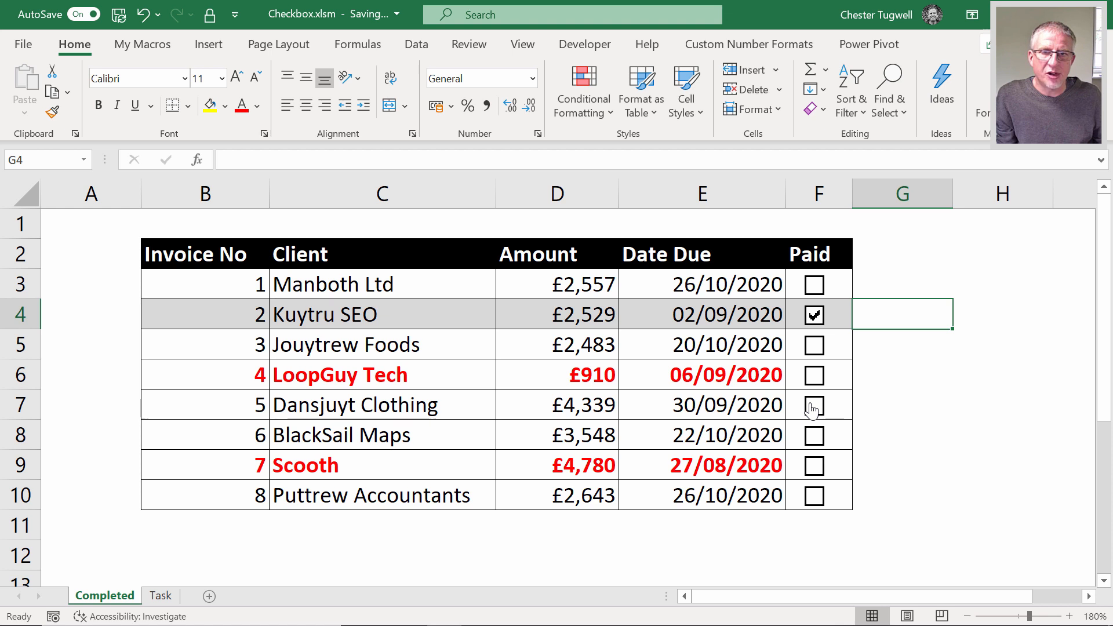
Tick and untick invoice 5's box, then switch to the Task sheet with the Developer tab shown.
click(814, 407)
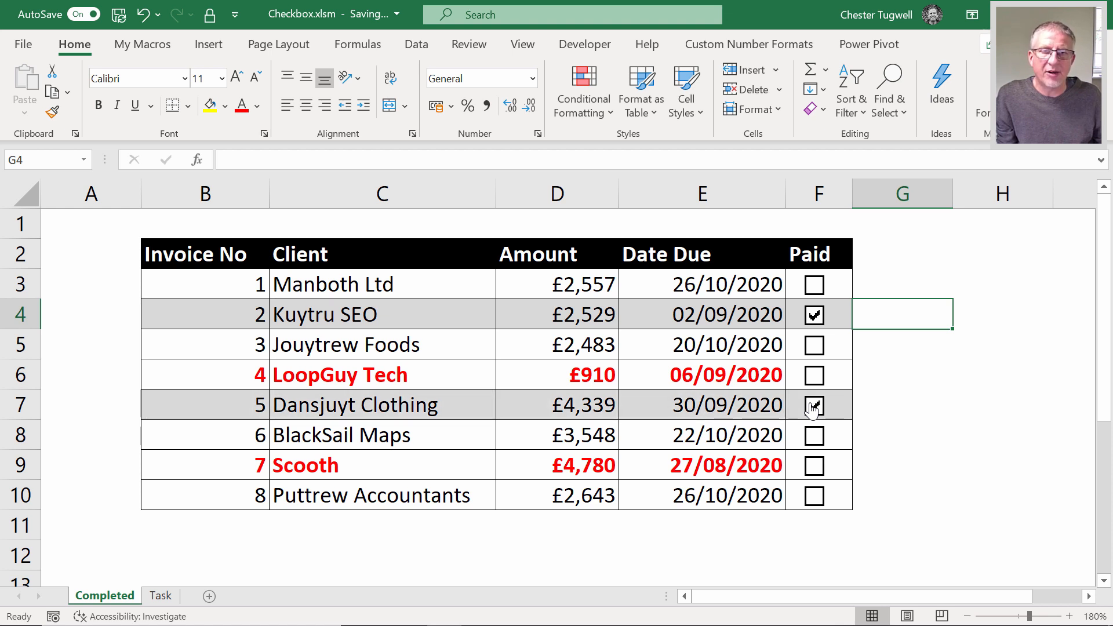
click(814, 405)
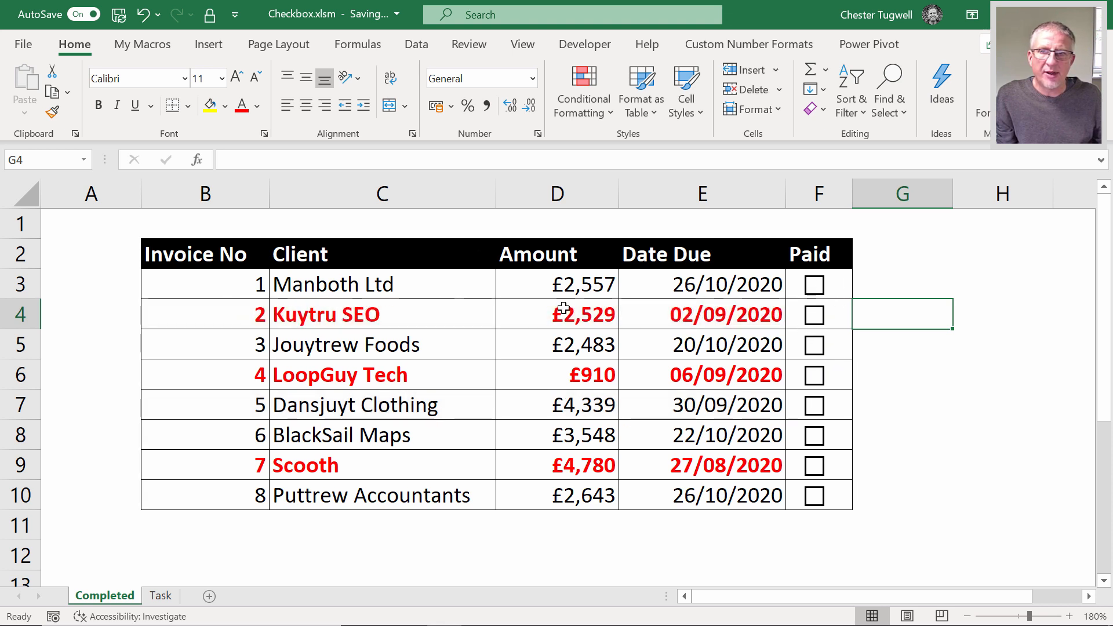
mouse_move(427, 468)
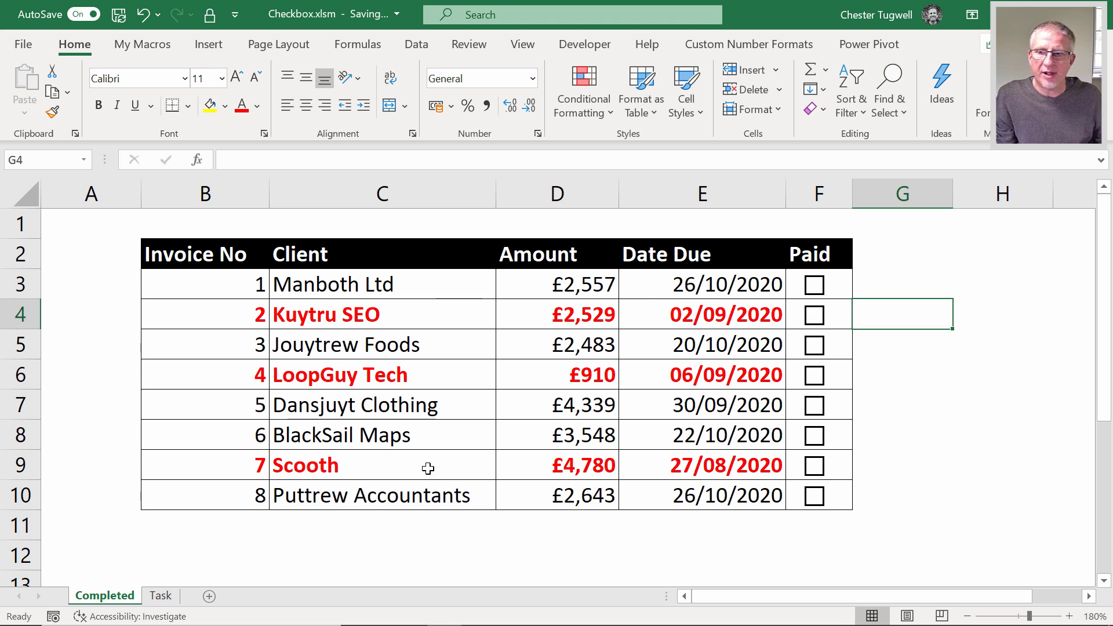
mouse_move(181, 342)
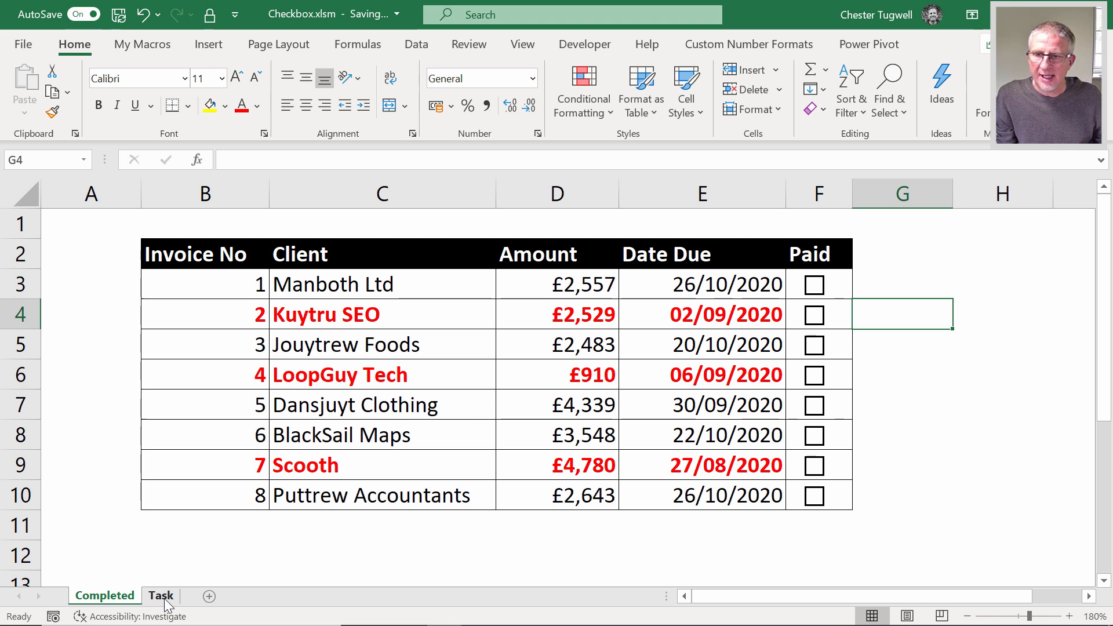
click(161, 596)
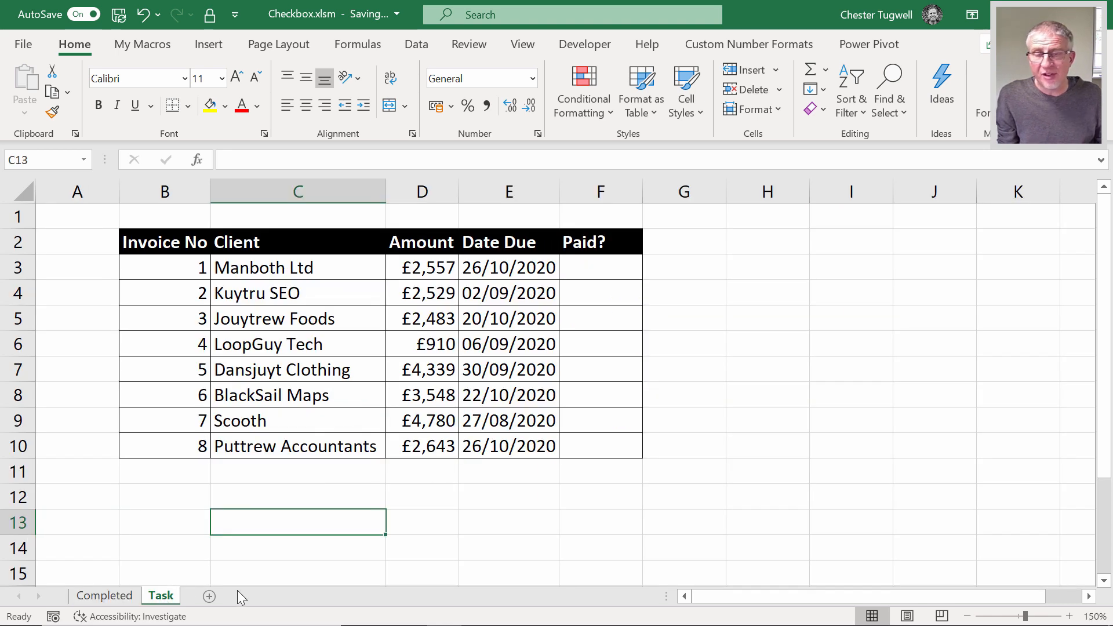
mouse_move(559, 194)
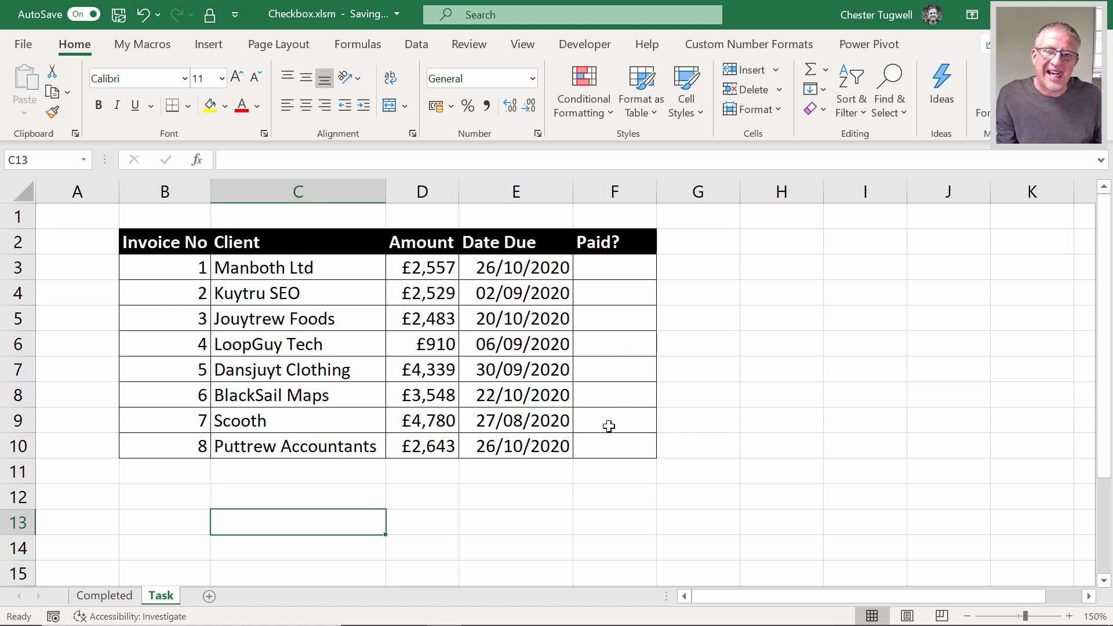
mouse_move(604, 397)
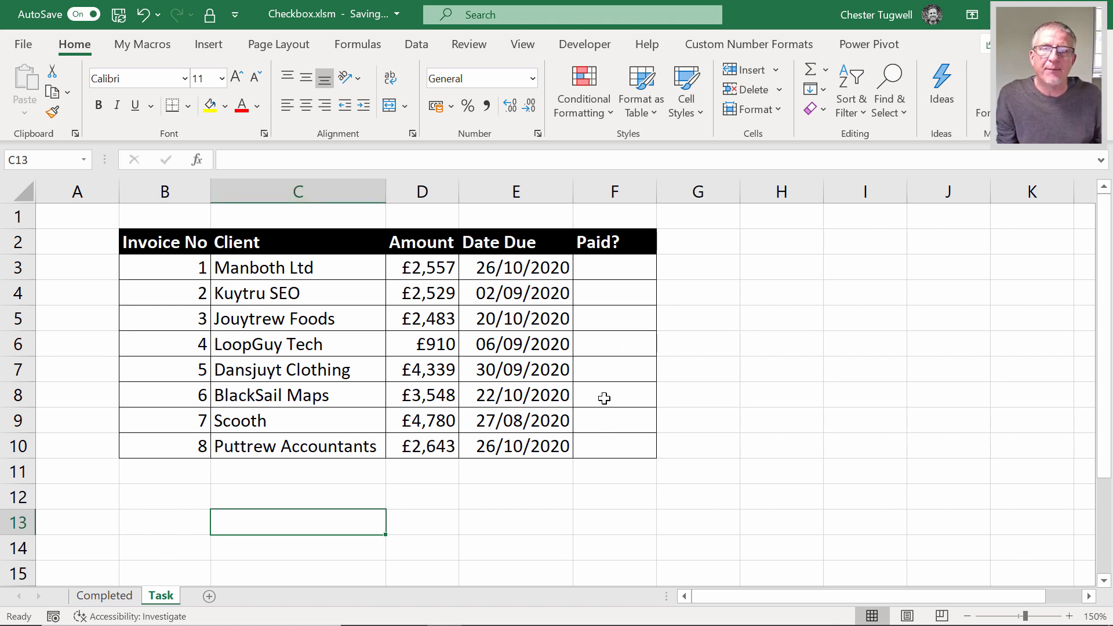
click(585, 44)
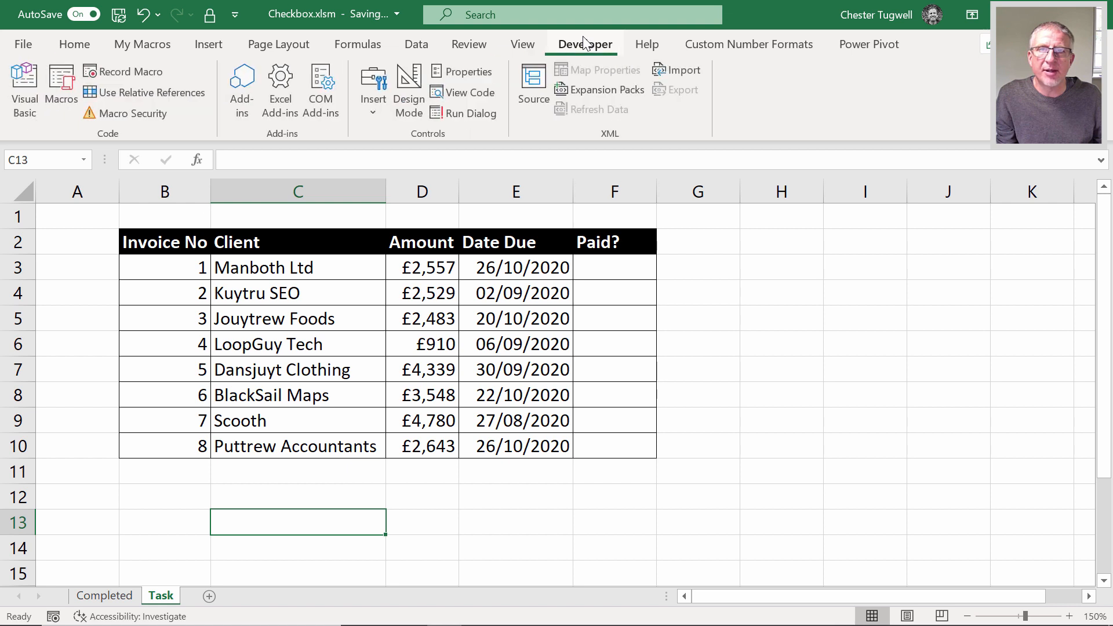
mouse_move(464, 93)
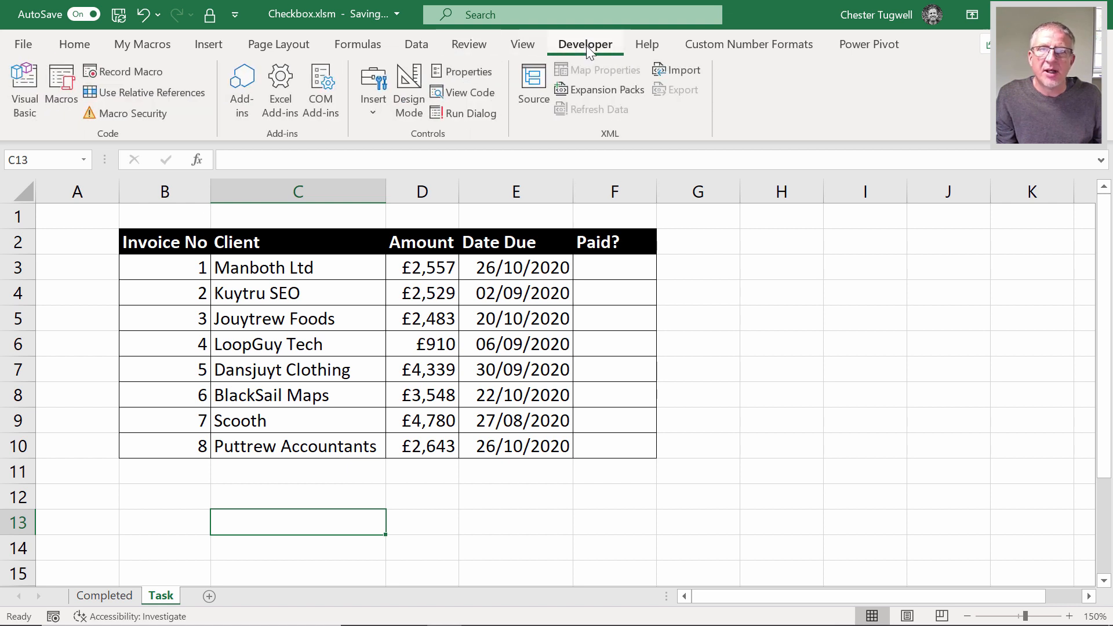
mouse_move(522, 44)
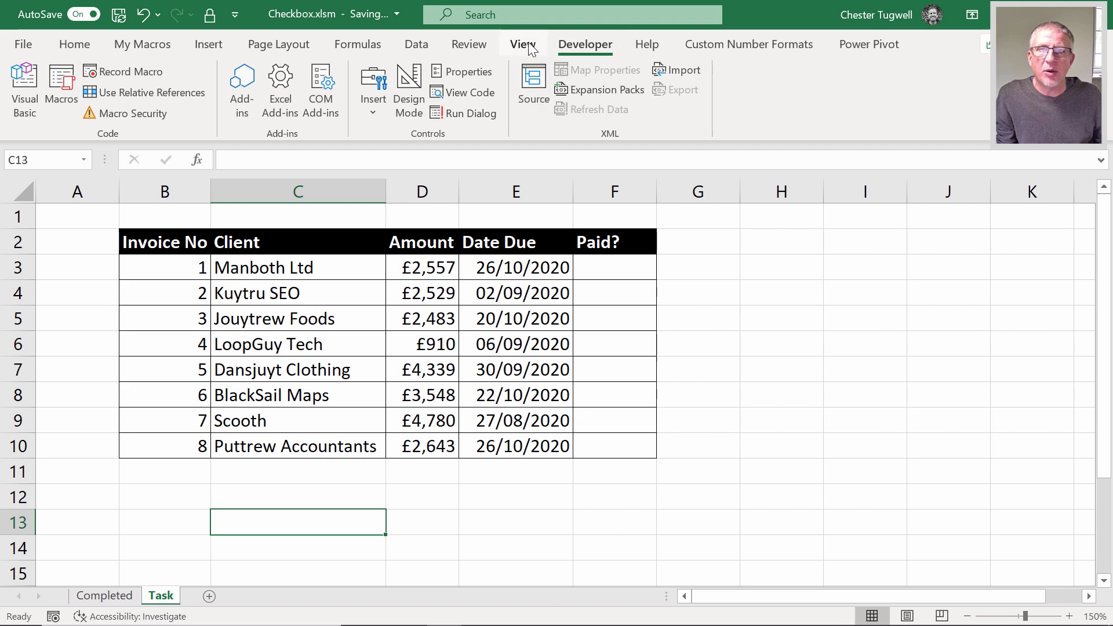
right_click(596, 71)
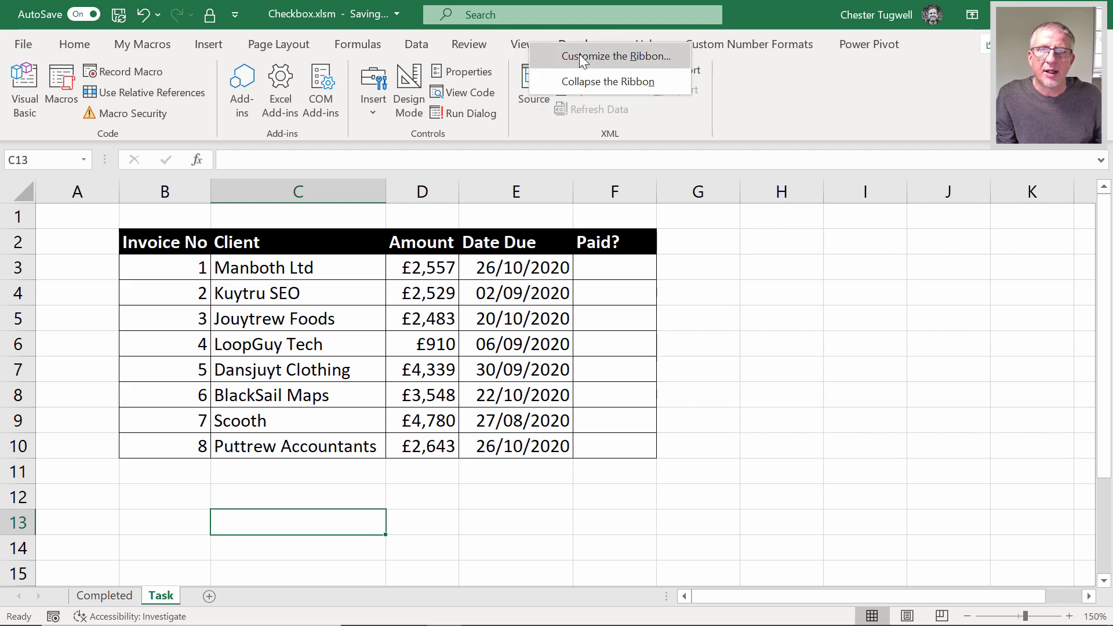
click(612, 56)
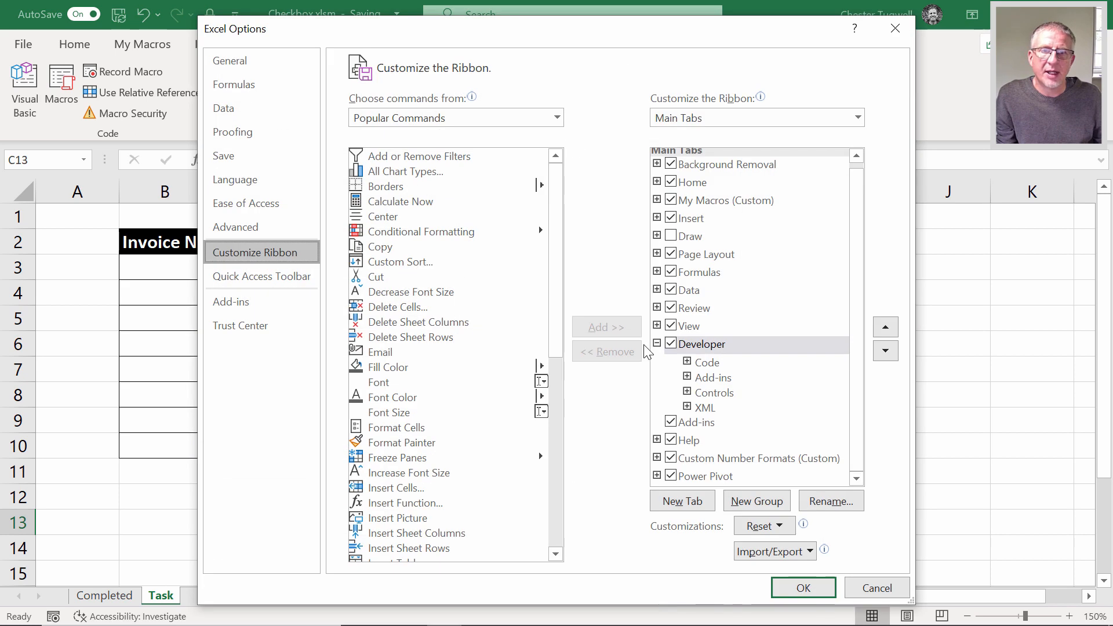
click(703, 344)
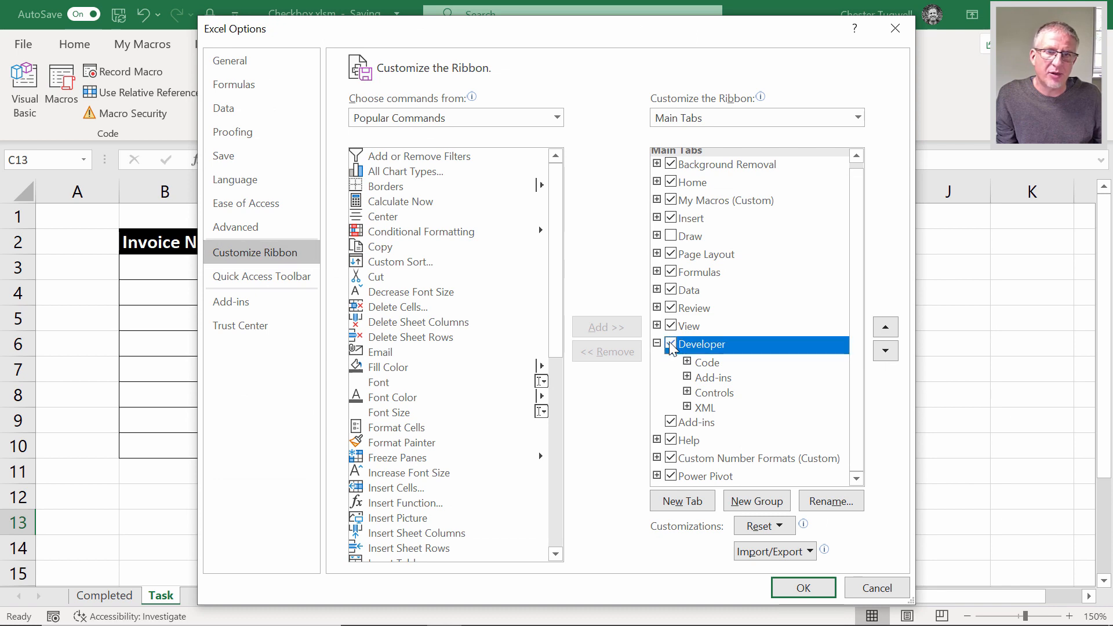
click(803, 588)
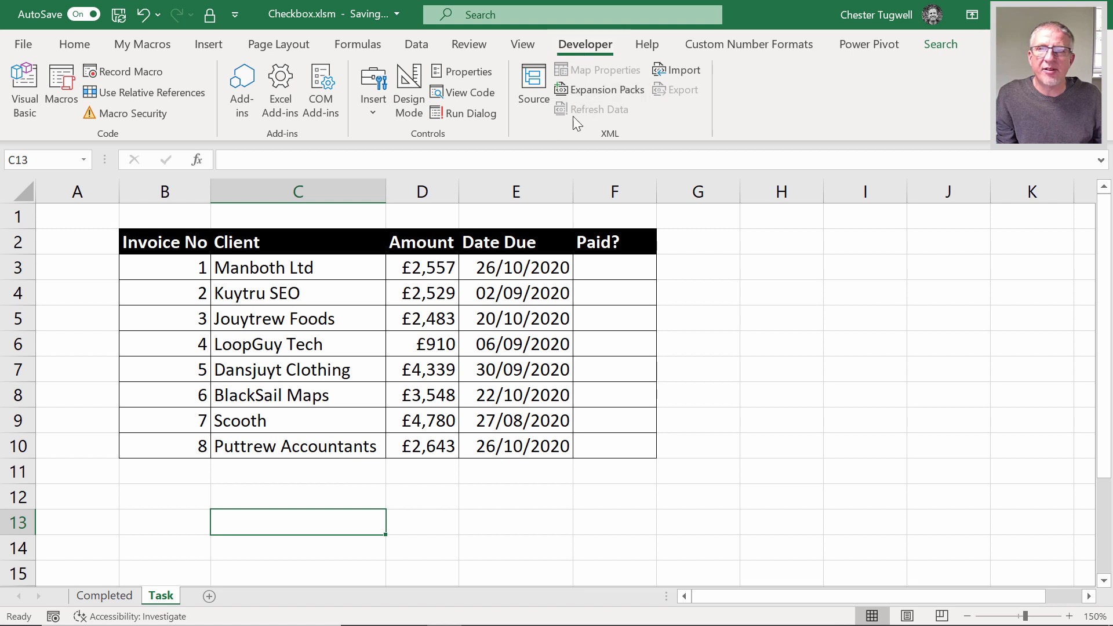
mouse_move(373, 89)
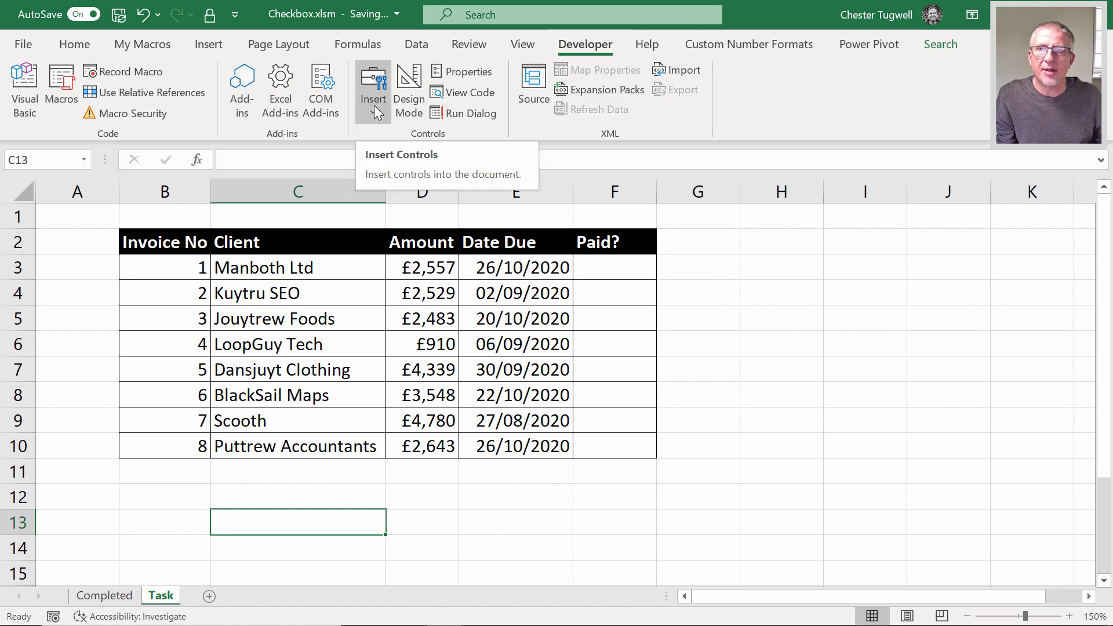
Draw a Form Controls check box beside invoice 1 in F3, delete its caption, and select it.
click(372, 98)
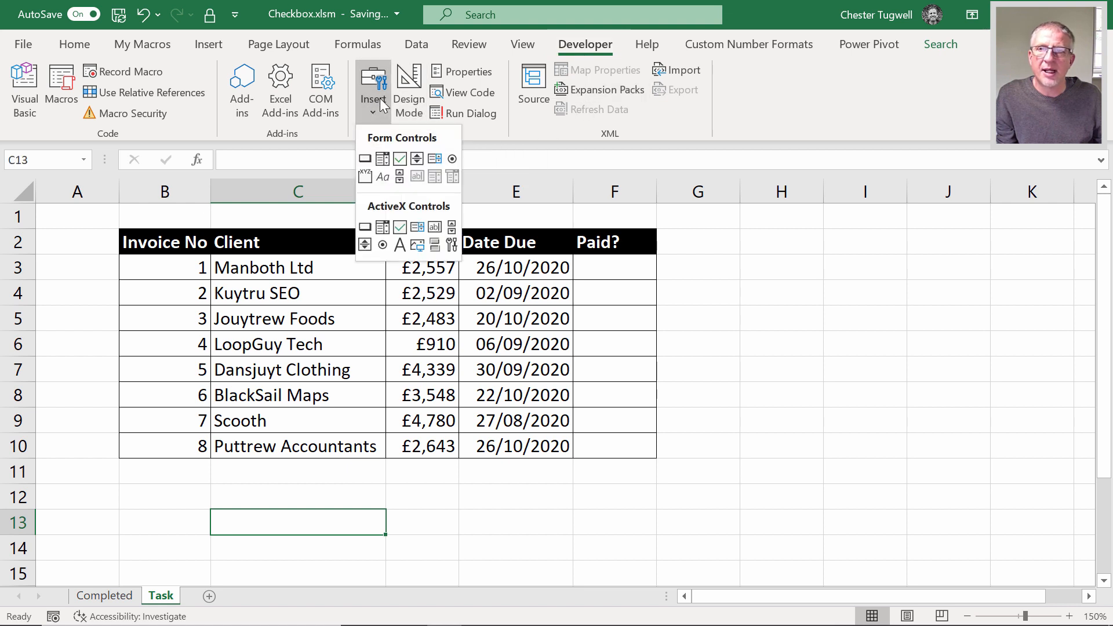
mouse_move(390, 218)
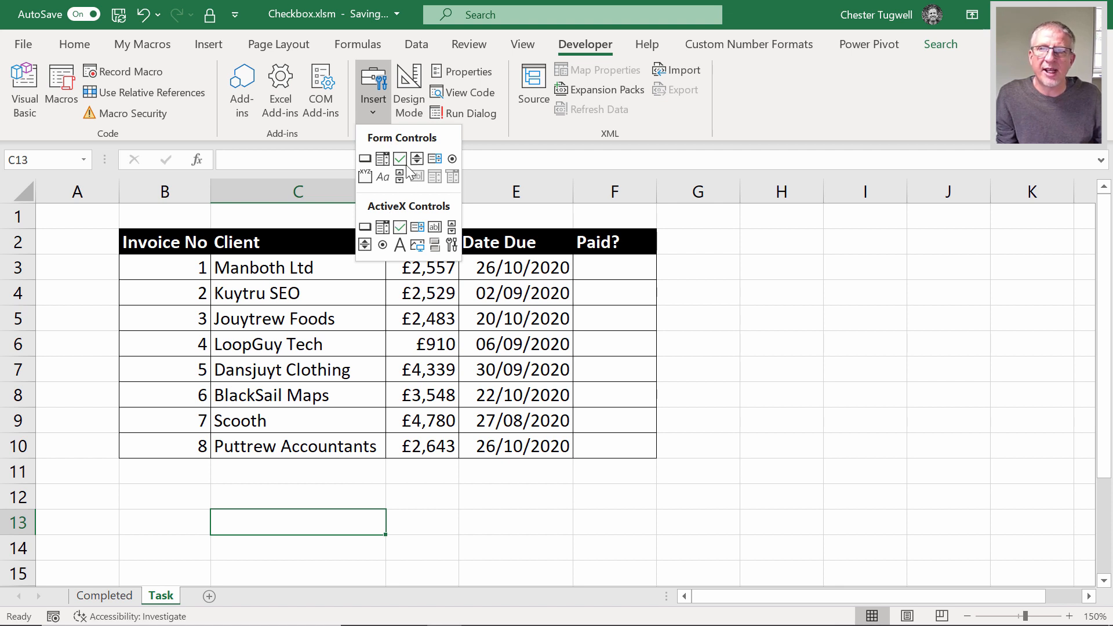
click(400, 158)
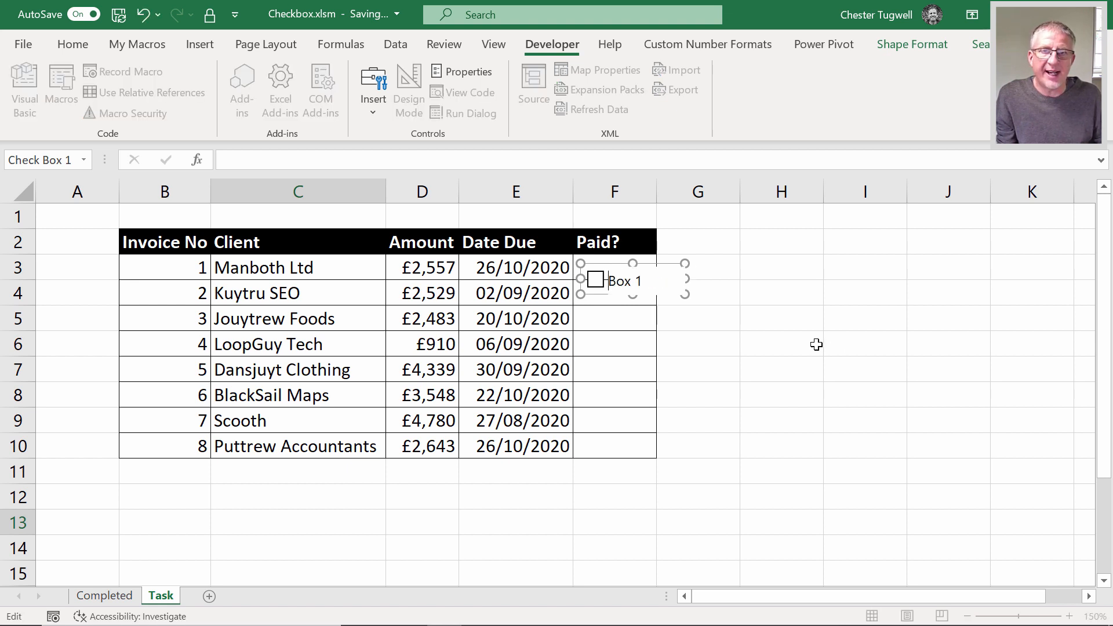
click(698, 292)
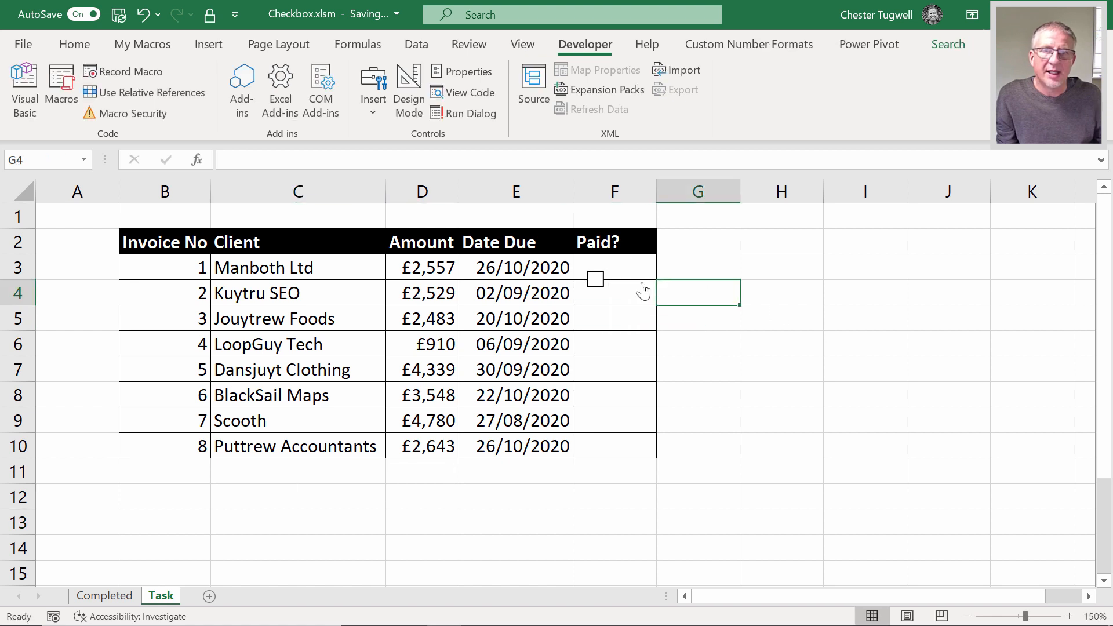
right_click(595, 279)
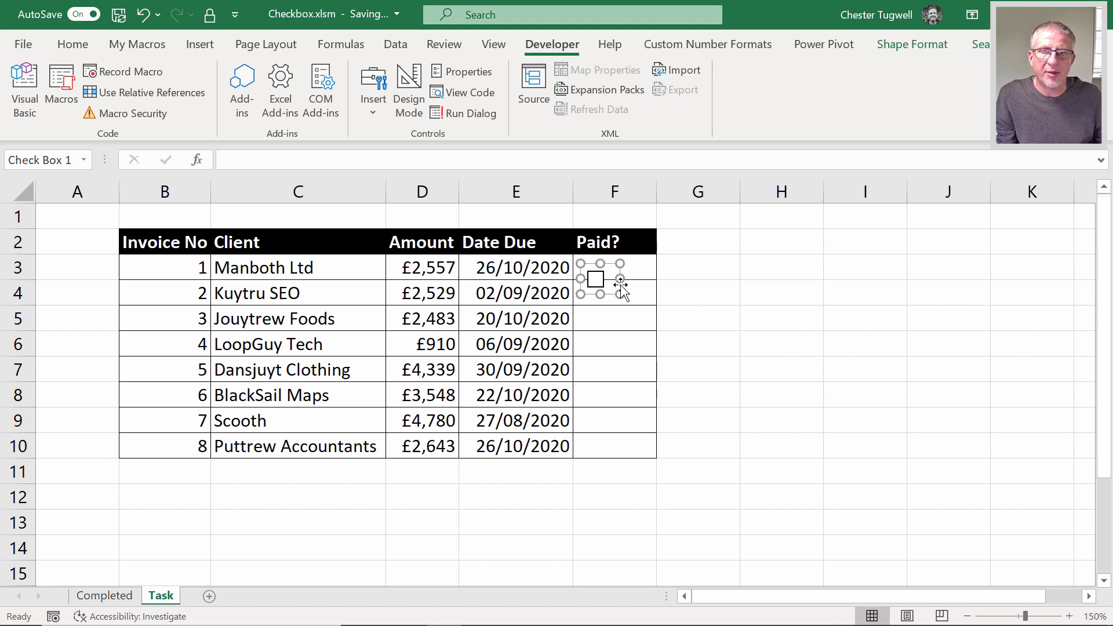
Drag the check box frame down to the box alone and move it to the middle of F3.
drag(595, 278, 595, 268)
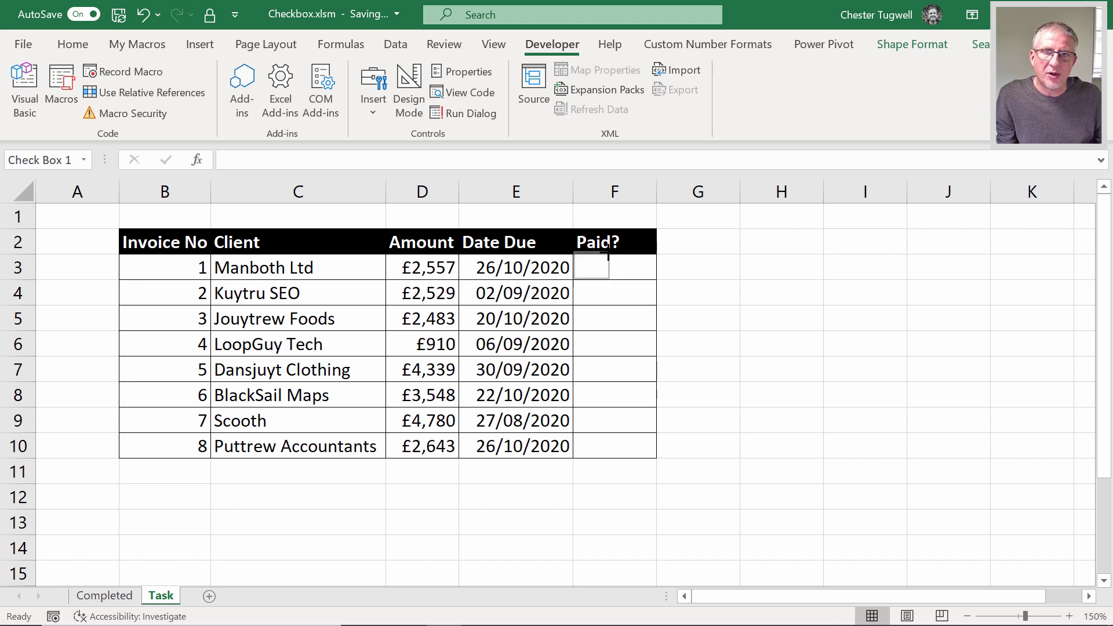
click(591, 268)
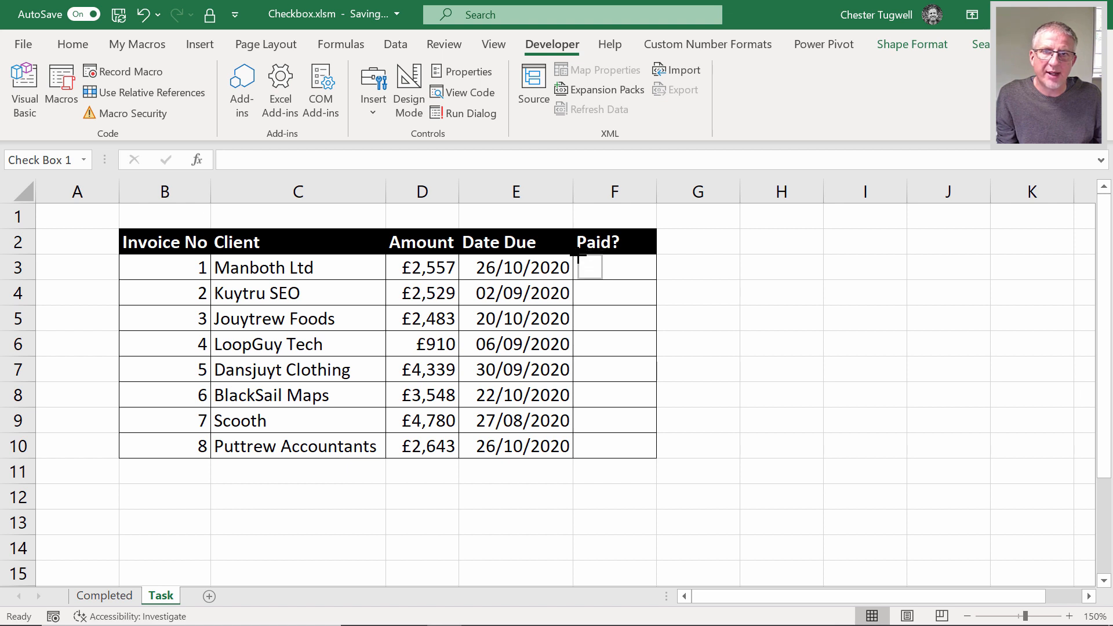
click(589, 267)
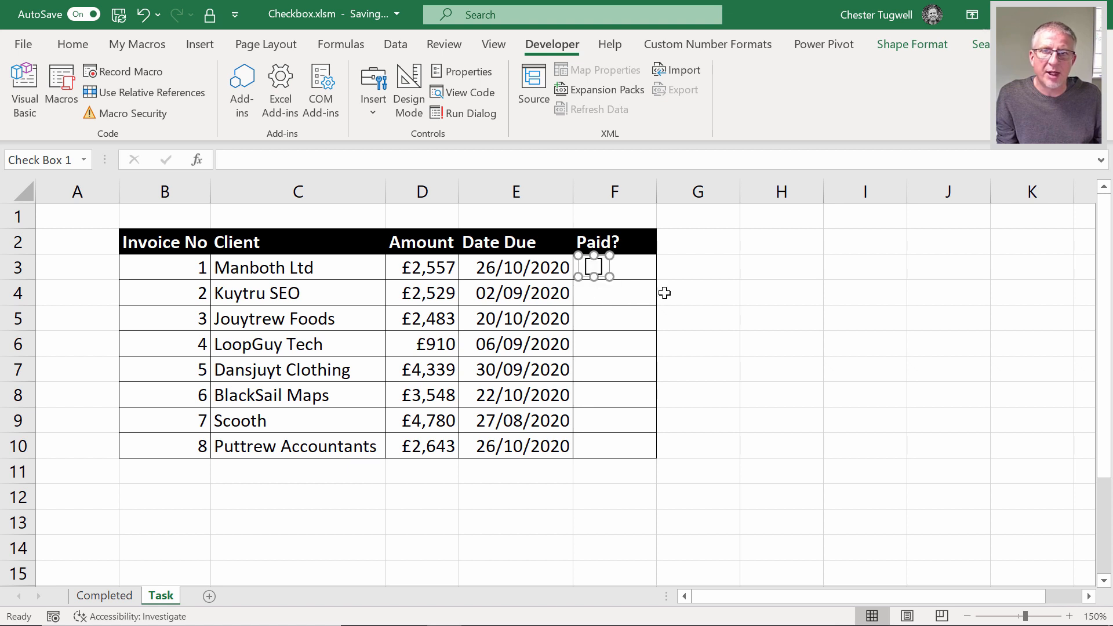
click(697, 292)
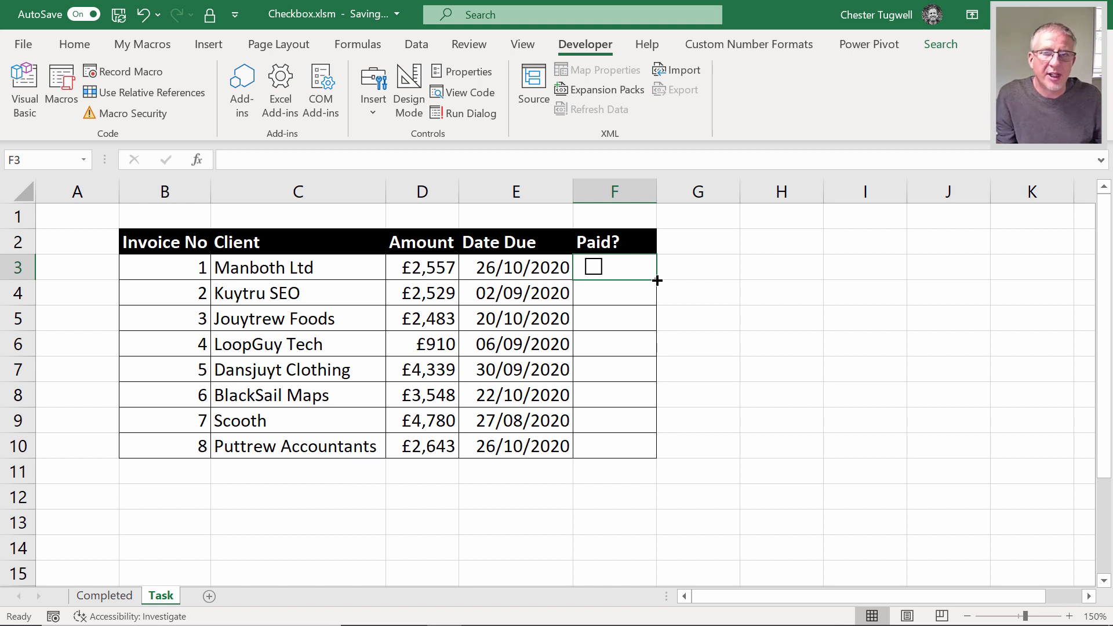
Fill the F3 check box down to F10, then tick and untick invoice 1's box.
drag(655, 280, 652, 451)
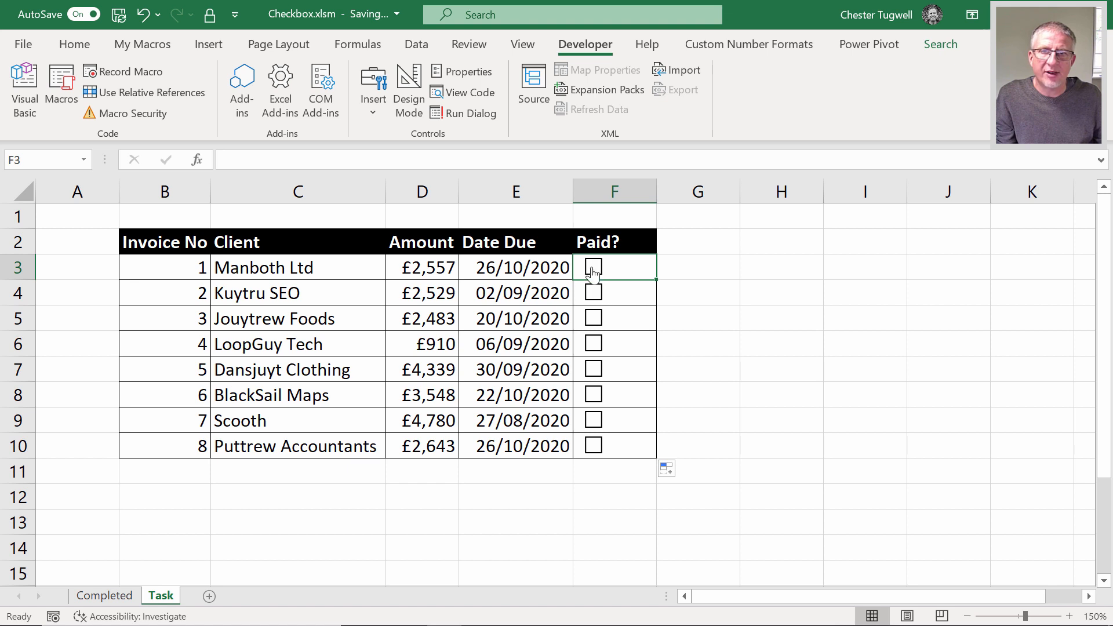
mouse_move(601, 395)
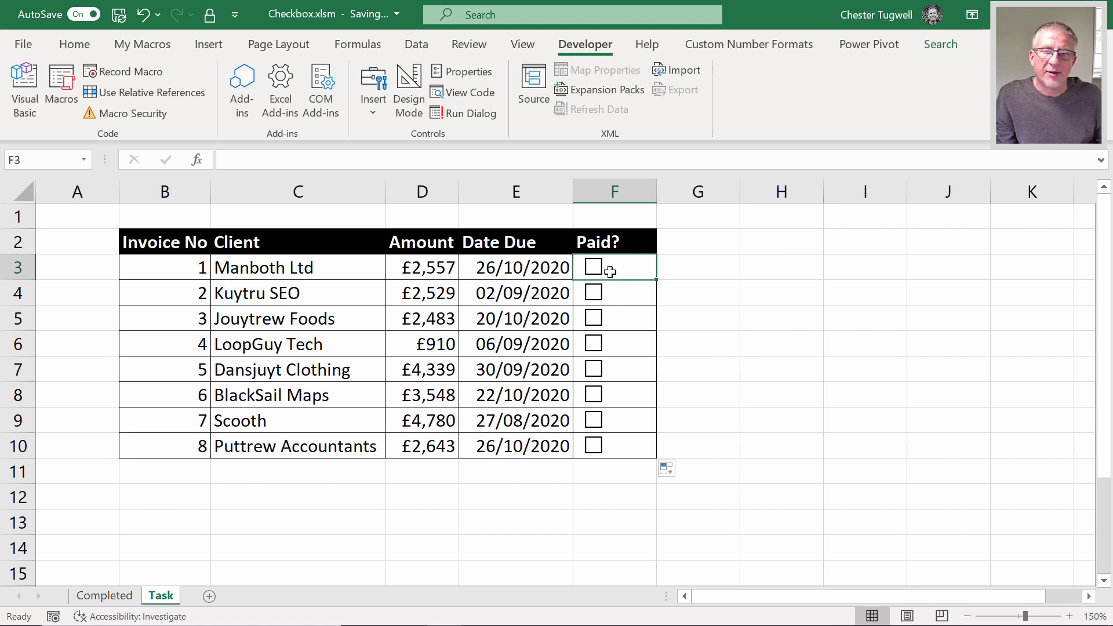
mouse_move(622, 301)
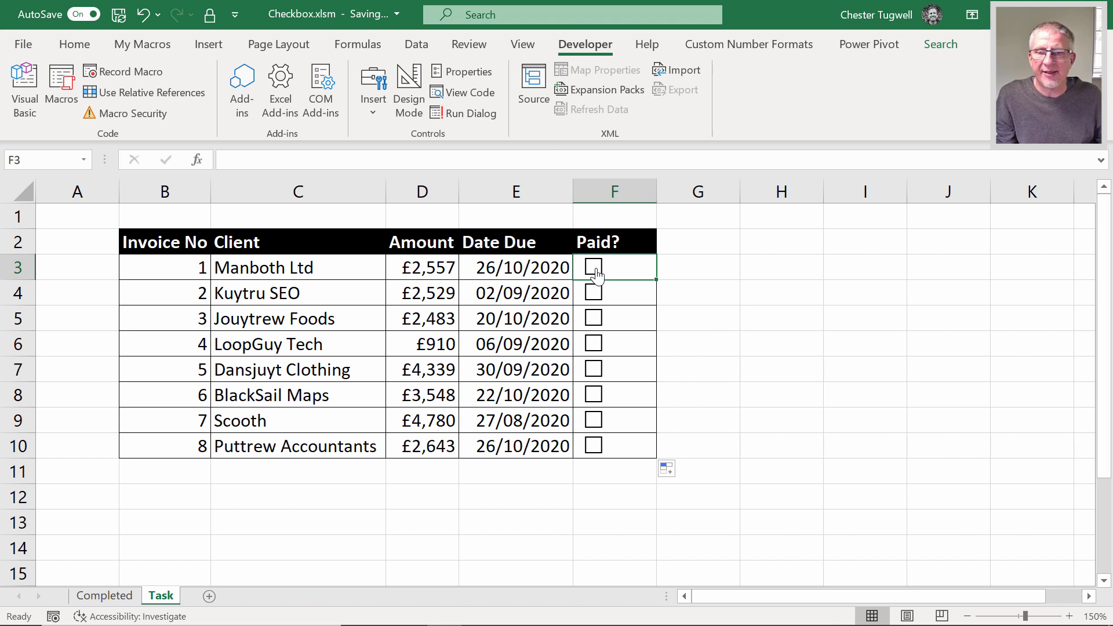
click(592, 267)
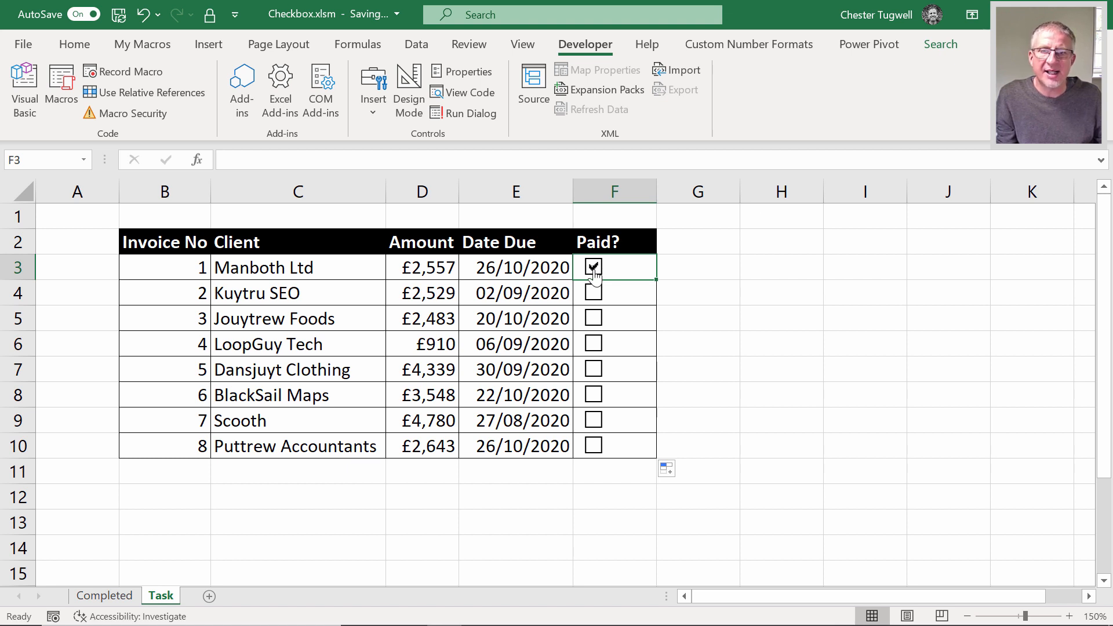
click(591, 268)
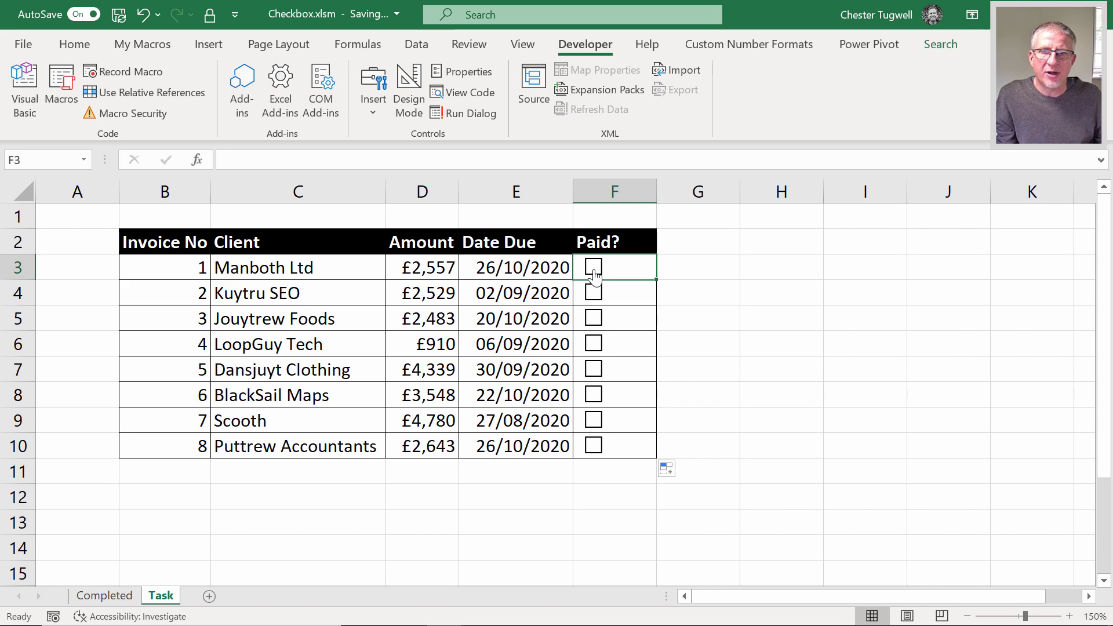
Set the first check box's Format Control cell link to $F$3 and test it toggles TRUE/FALSE.
right_click(592, 276)
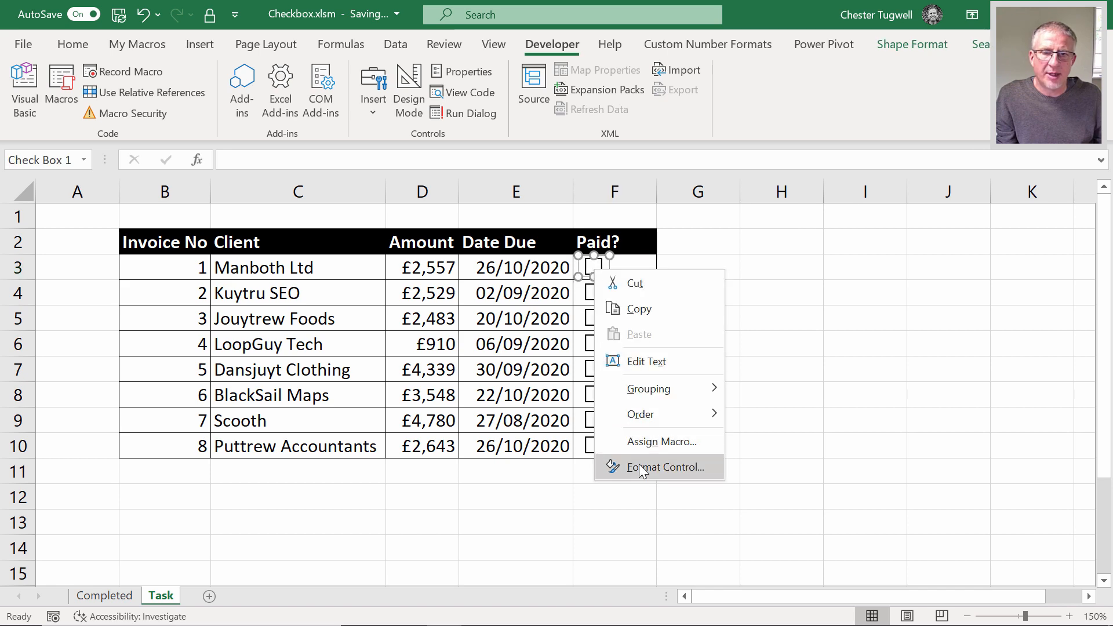
click(658, 467)
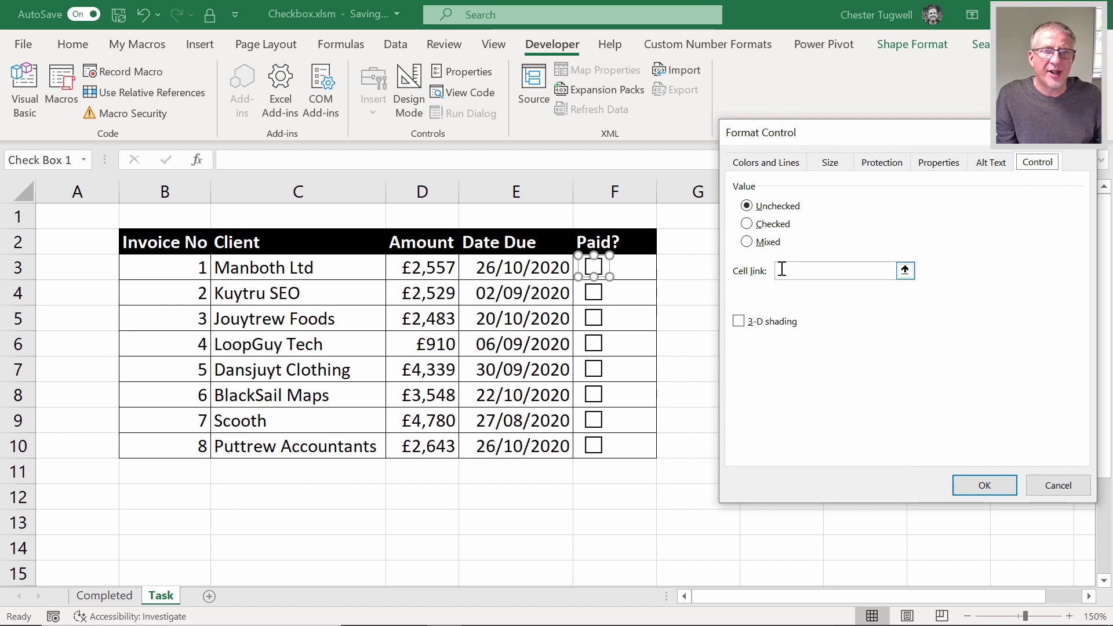
click(834, 271)
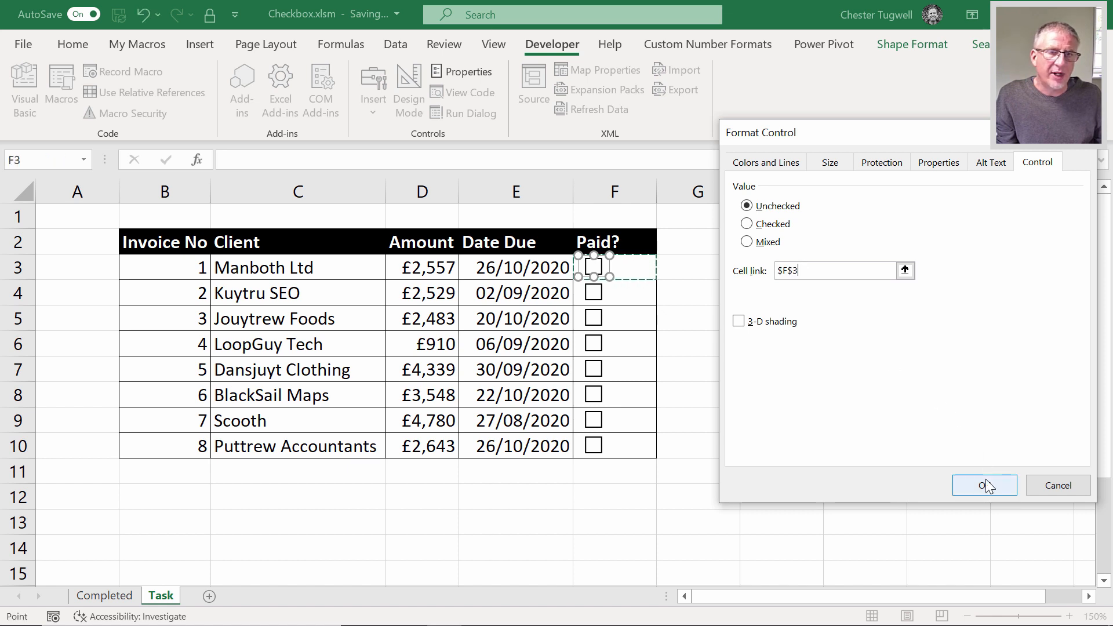
click(984, 484)
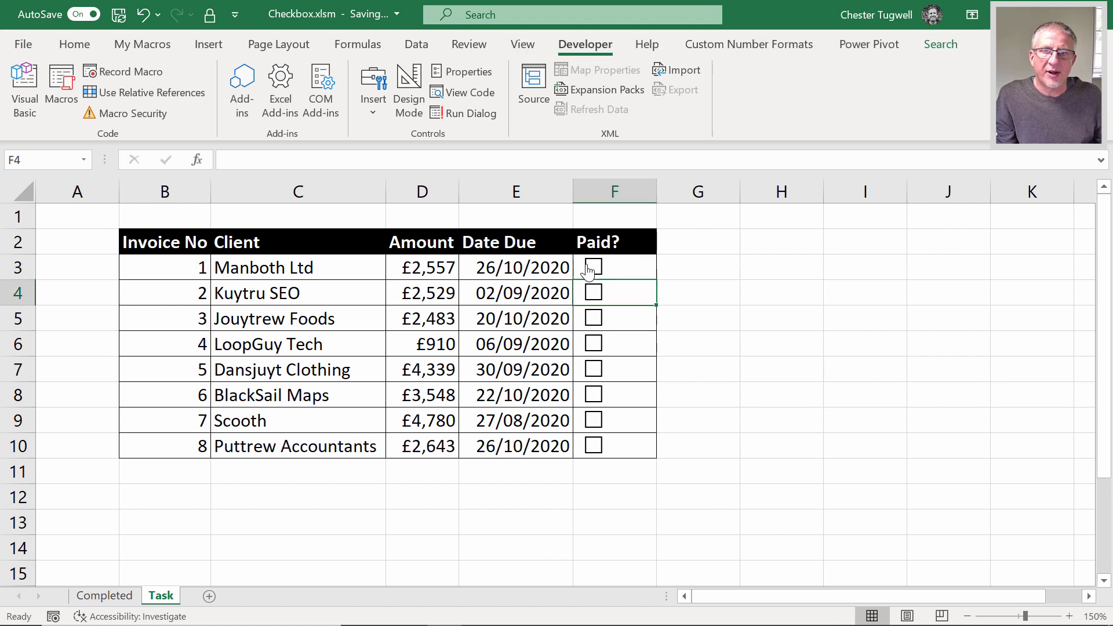
click(592, 268)
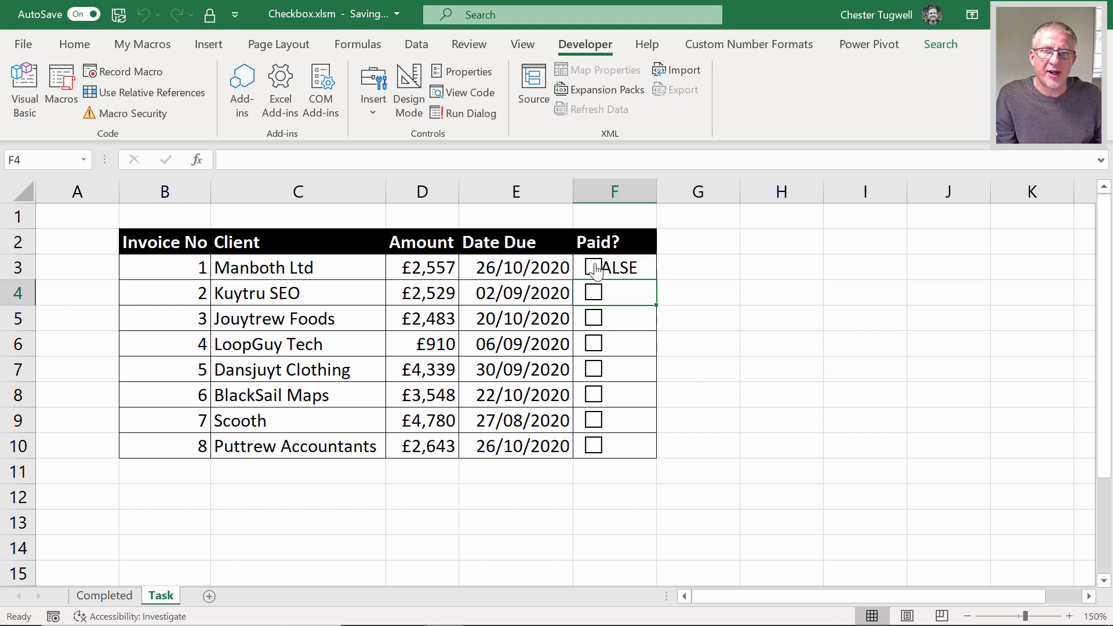
click(592, 268)
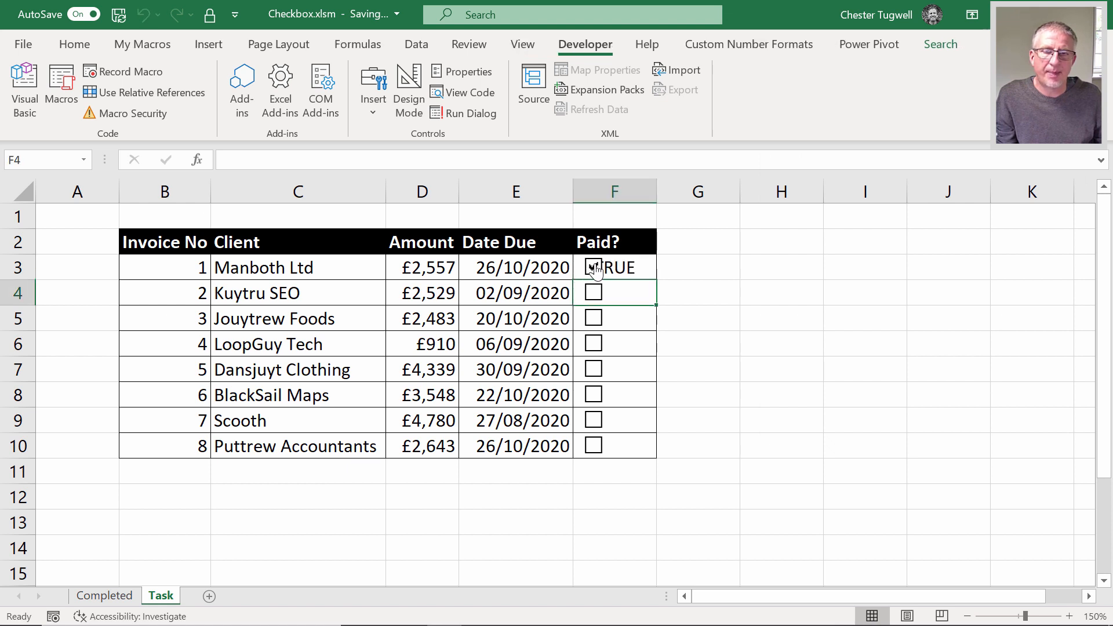
click(593, 267)
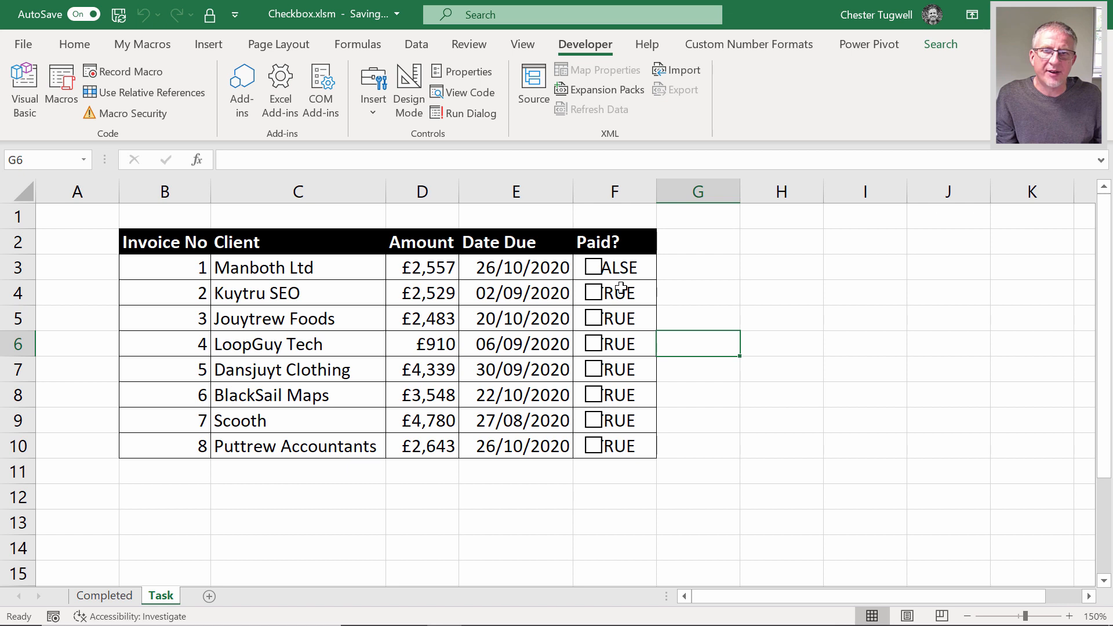
mouse_move(593, 293)
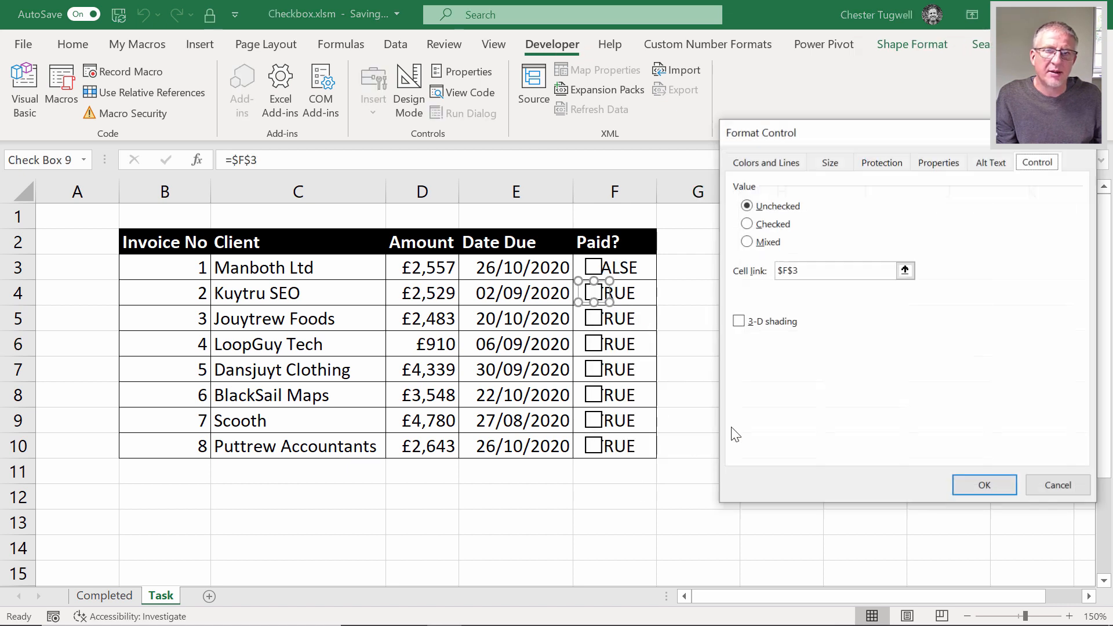
mouse_move(793, 306)
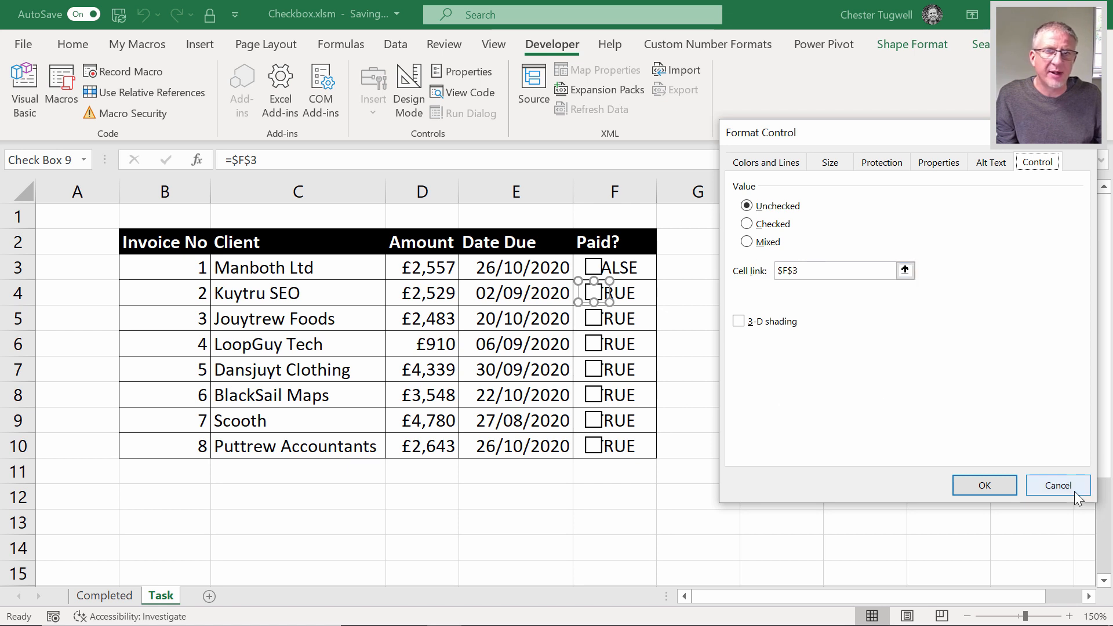
Cancel the second box's settings, change the first box's link to relative F3, and tick it.
click(1057, 485)
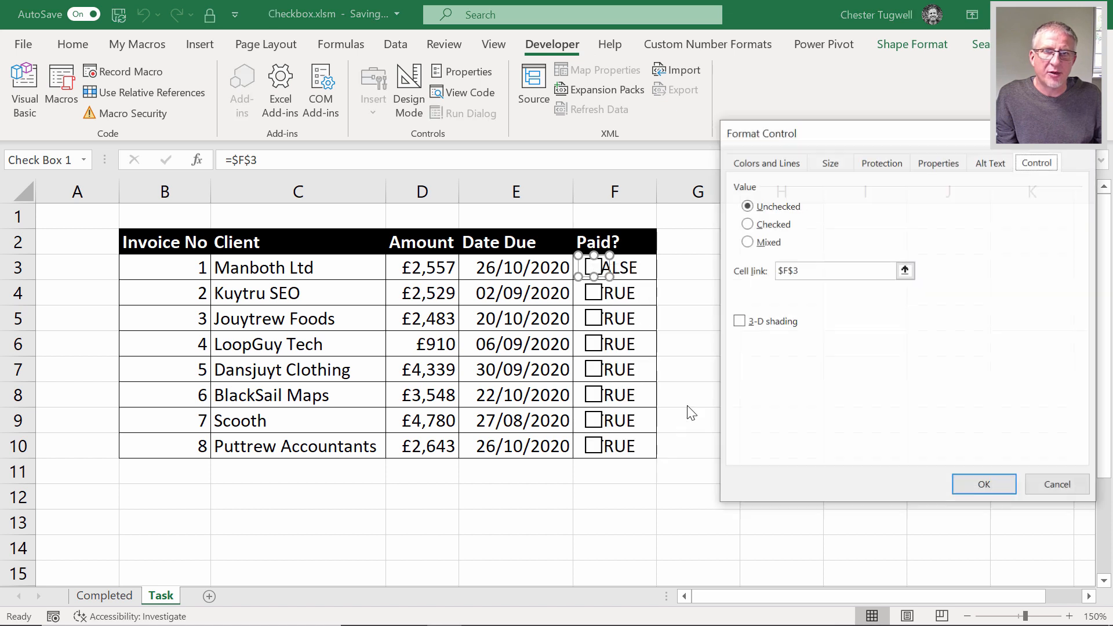
click(838, 271)
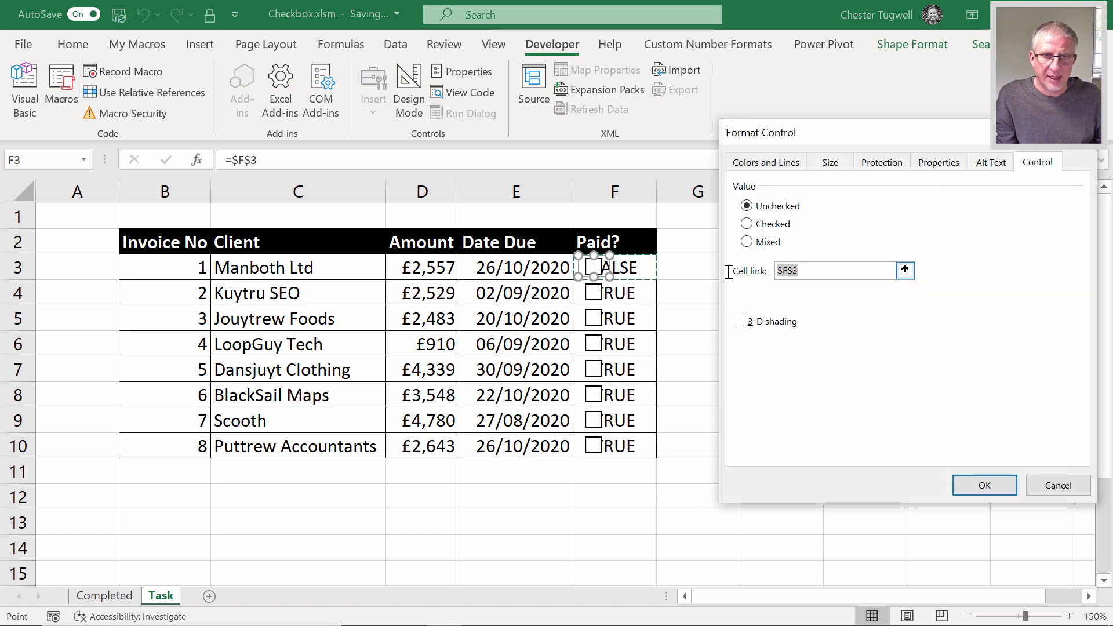
key(F4)
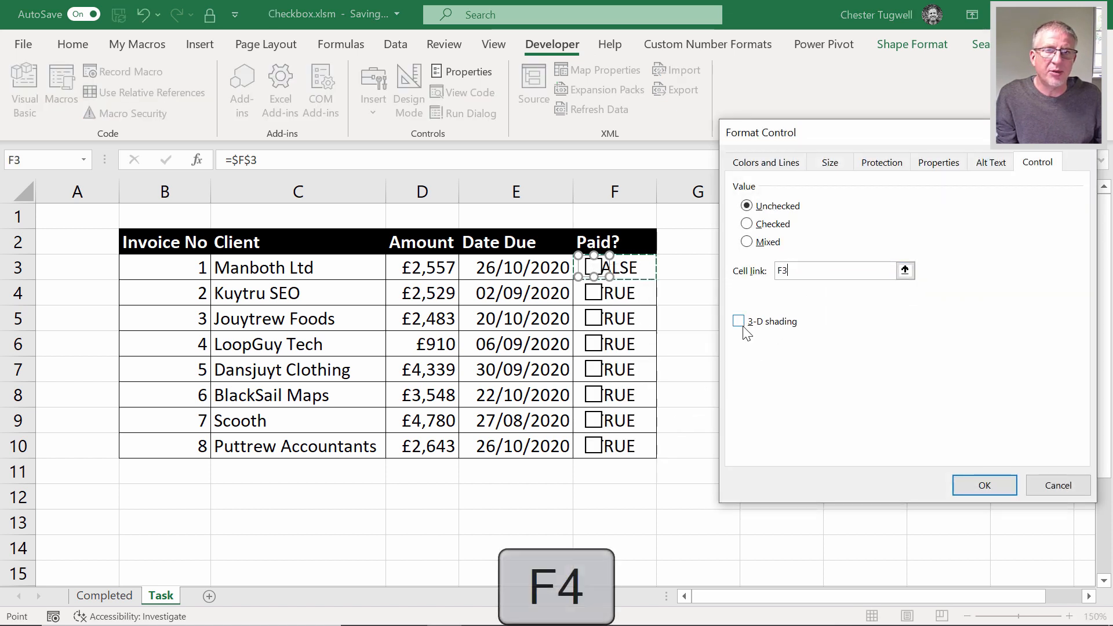
click(984, 485)
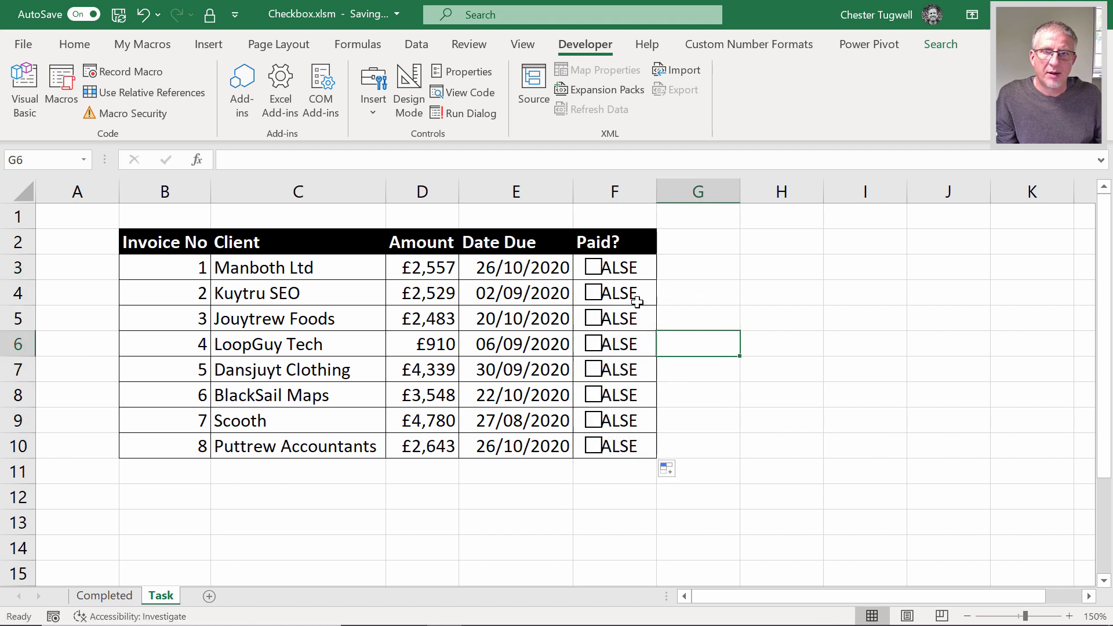
click(593, 266)
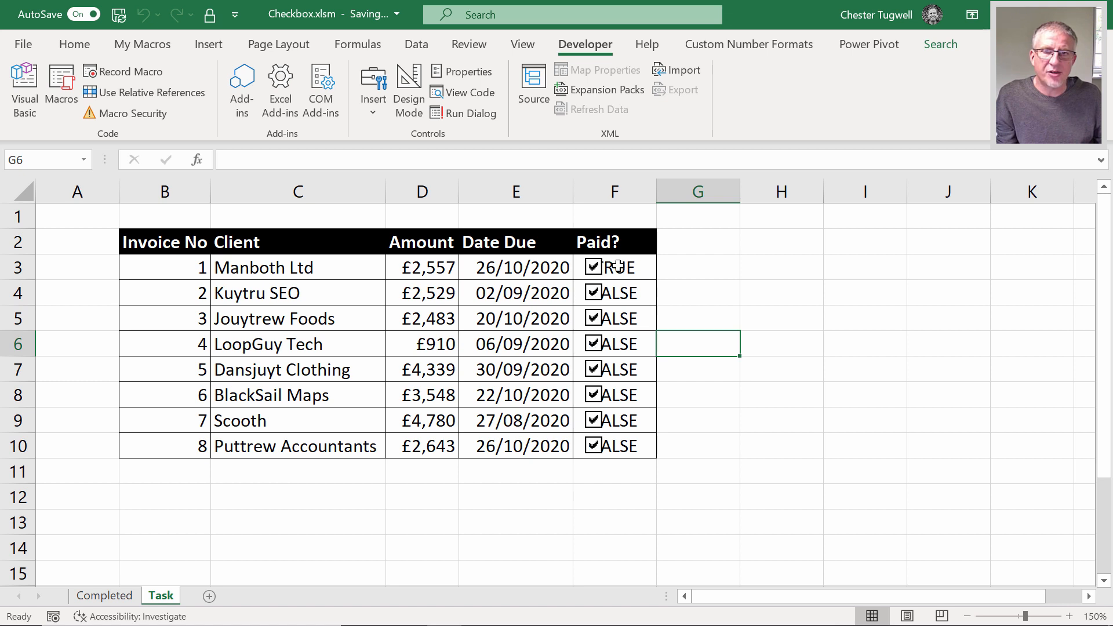
Link invoice 2's check box to cell F4 through Format Control.
right_click(594, 267)
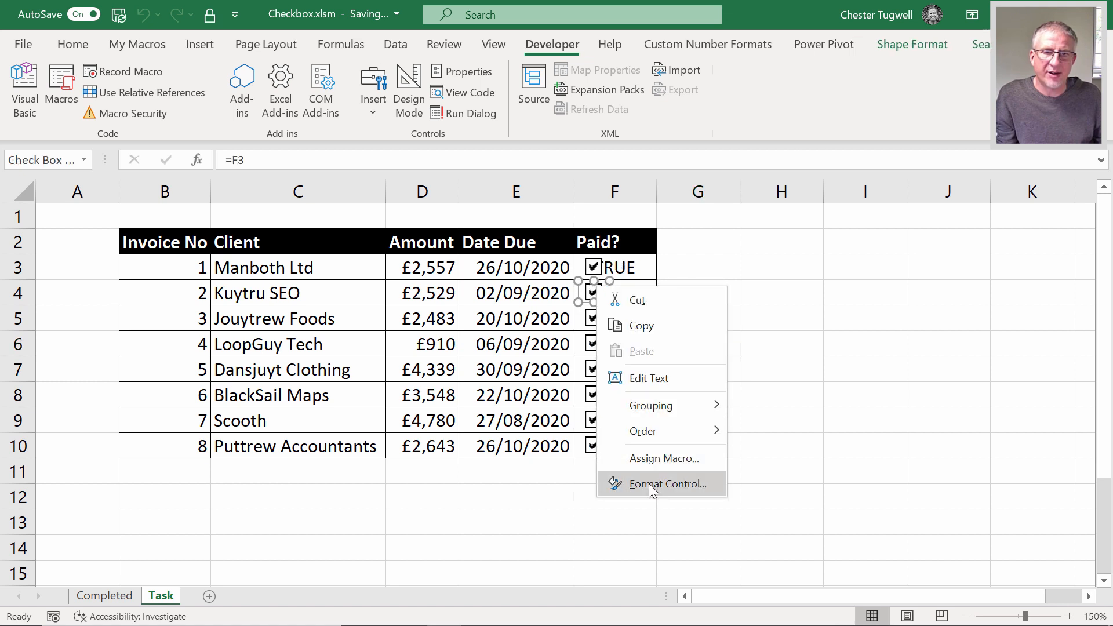
click(661, 483)
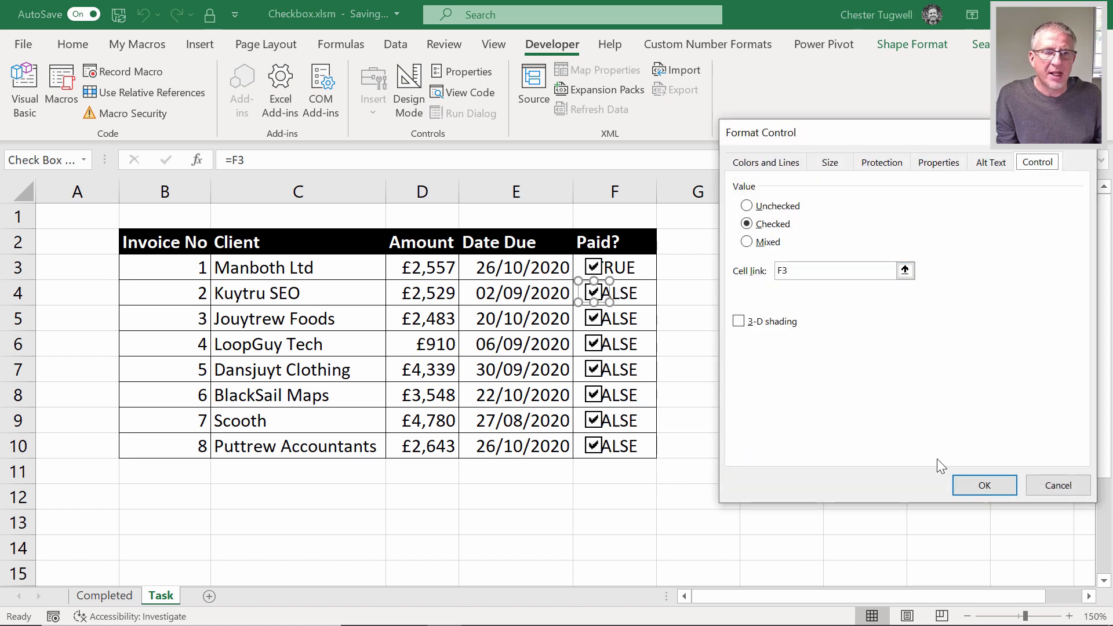
click(983, 485)
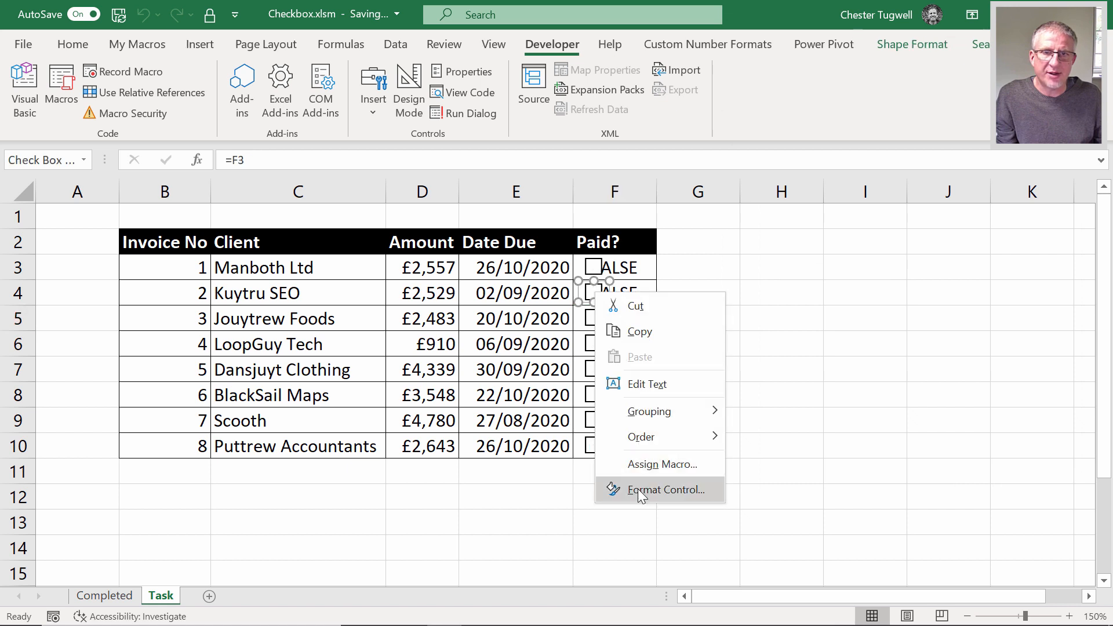
click(664, 490)
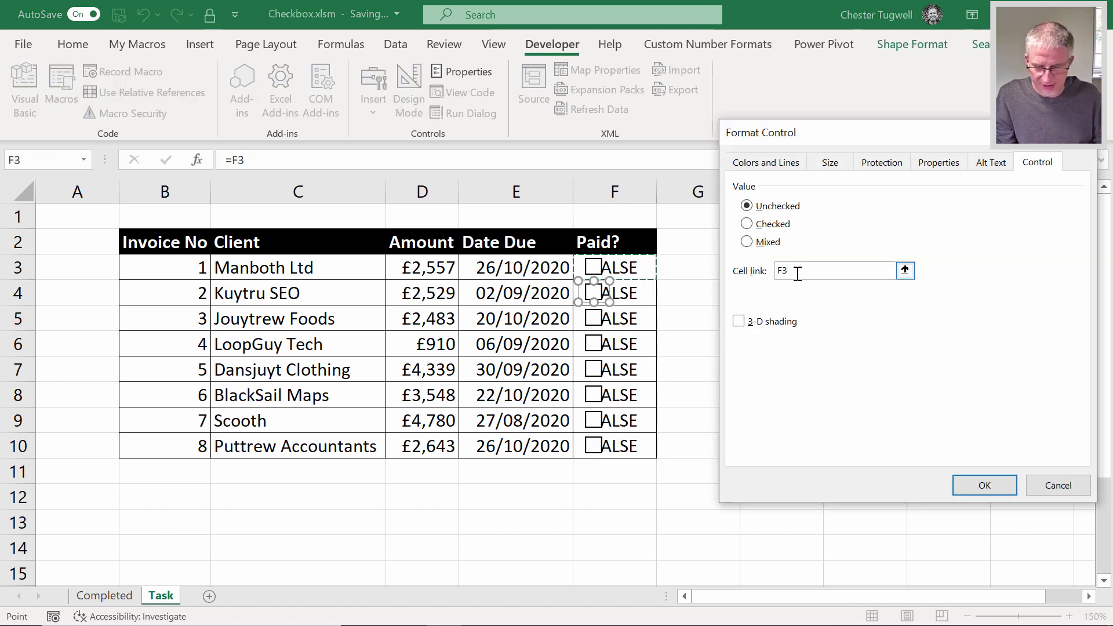
click(984, 485)
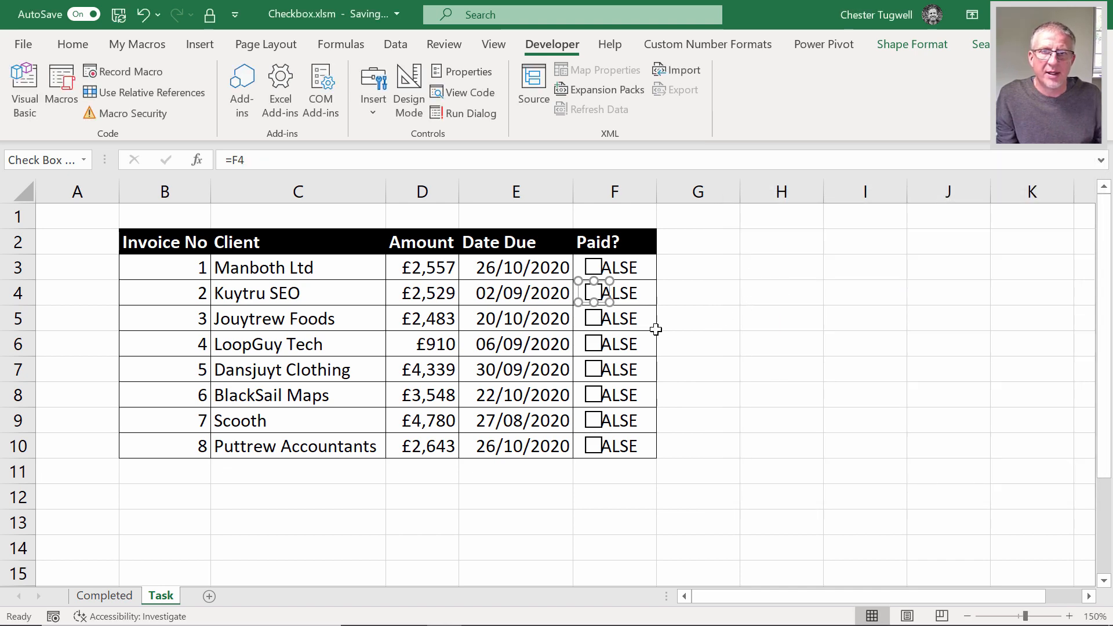
Link invoice 3's check box to F5, then untick and retick invoice 2 to test.
right_click(592, 318)
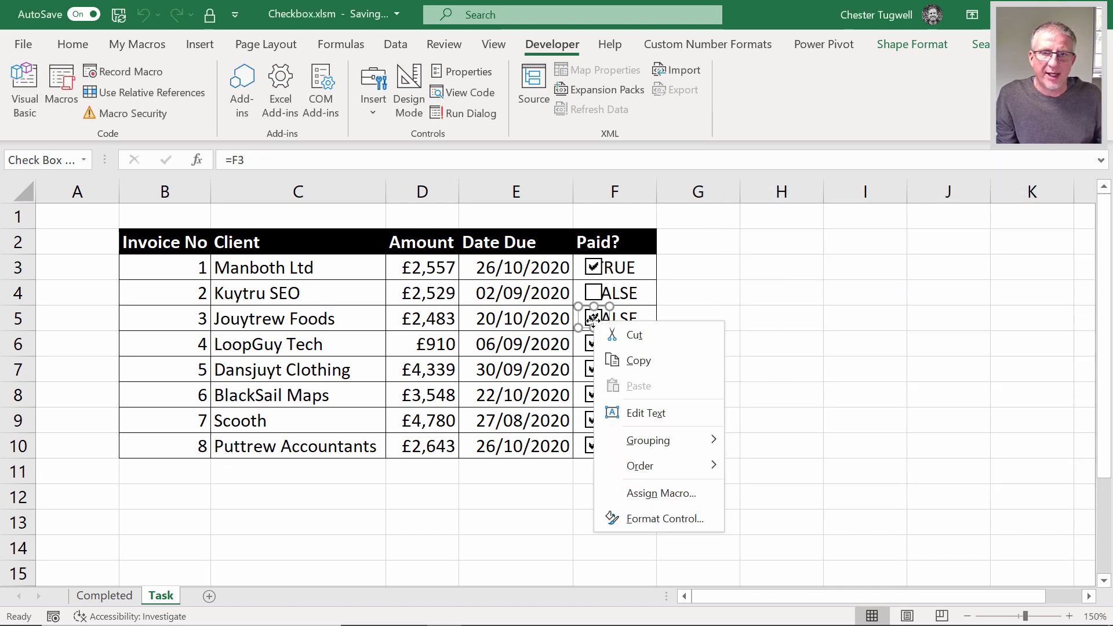
click(666, 518)
text(F5)
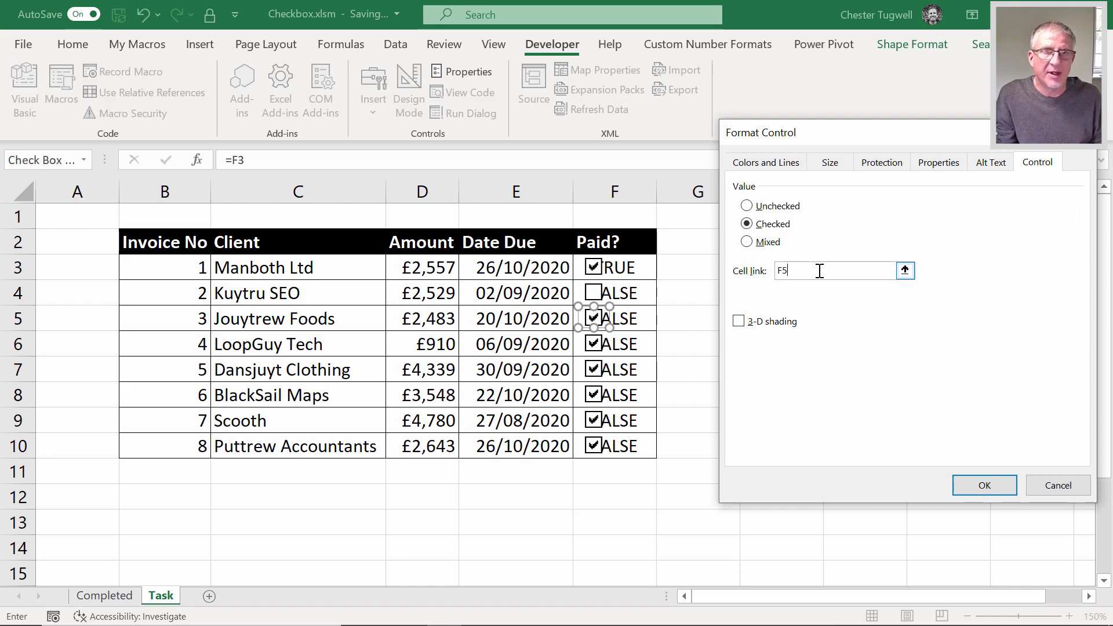
click(983, 486)
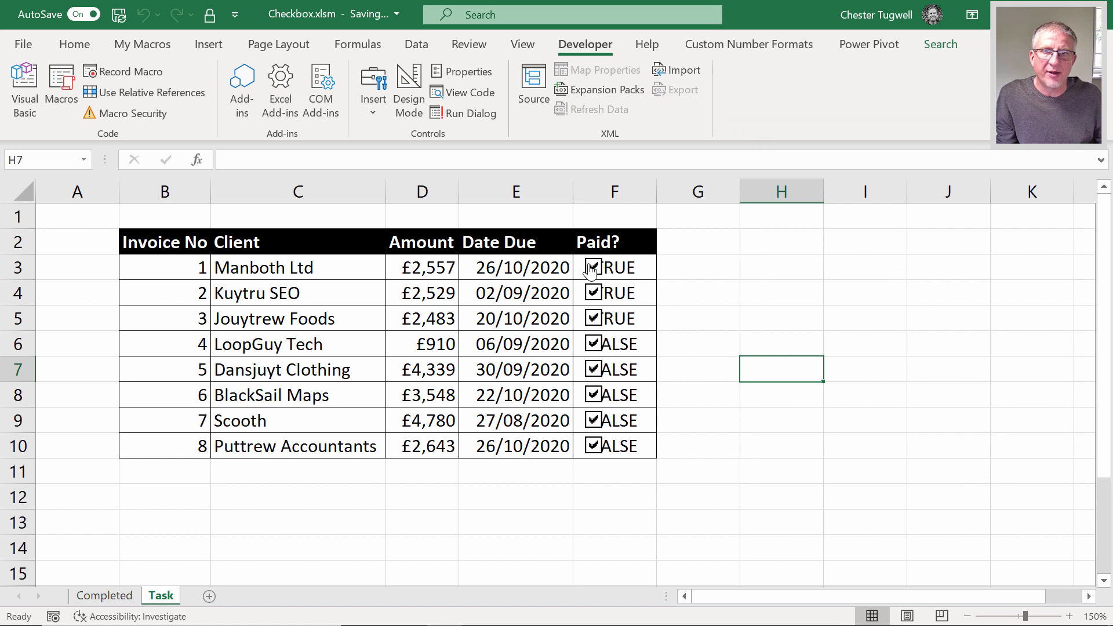
click(593, 292)
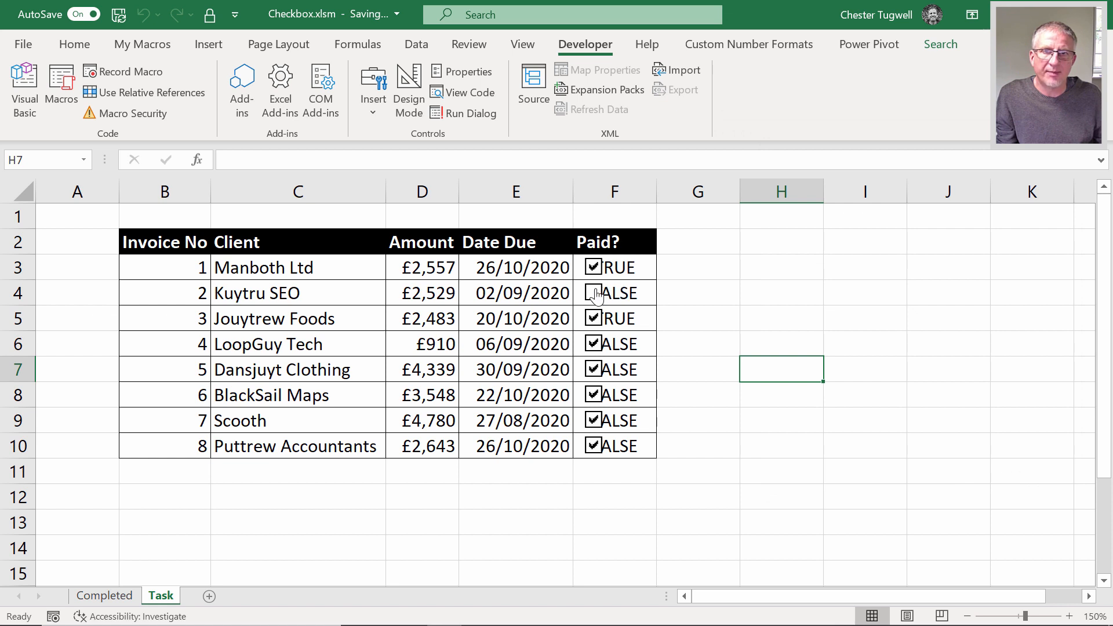
click(592, 292)
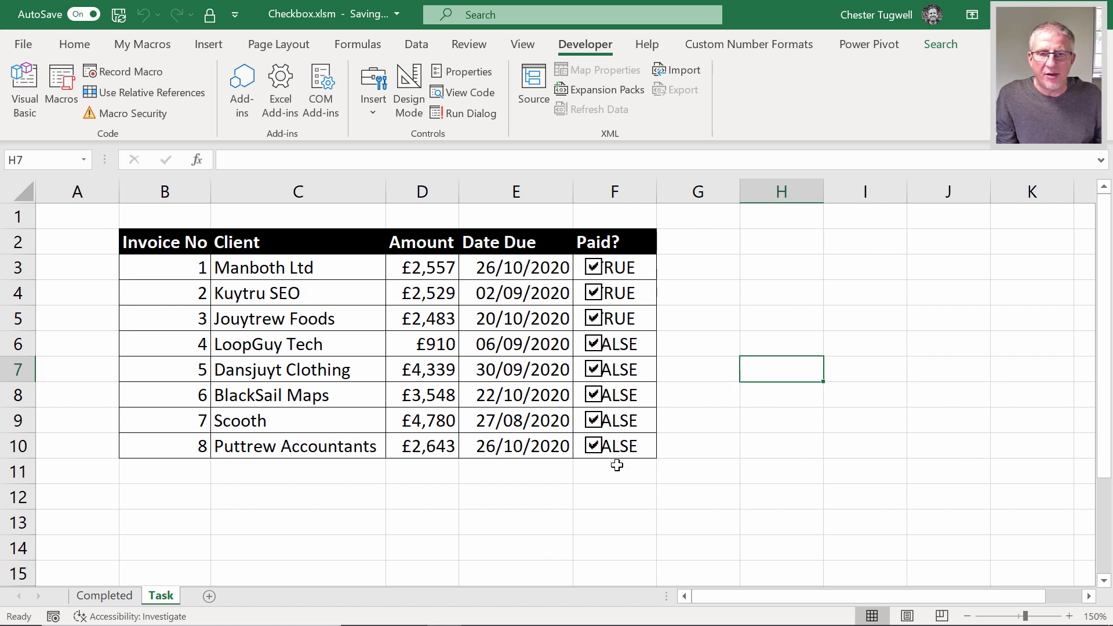
mouse_move(604, 498)
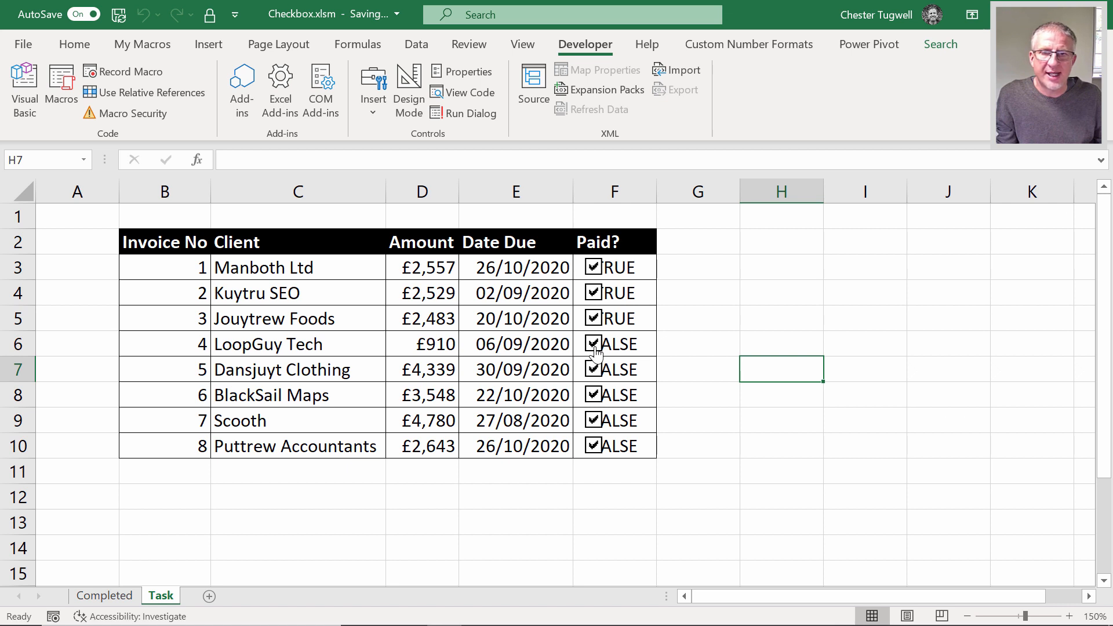
mouse_move(118, 163)
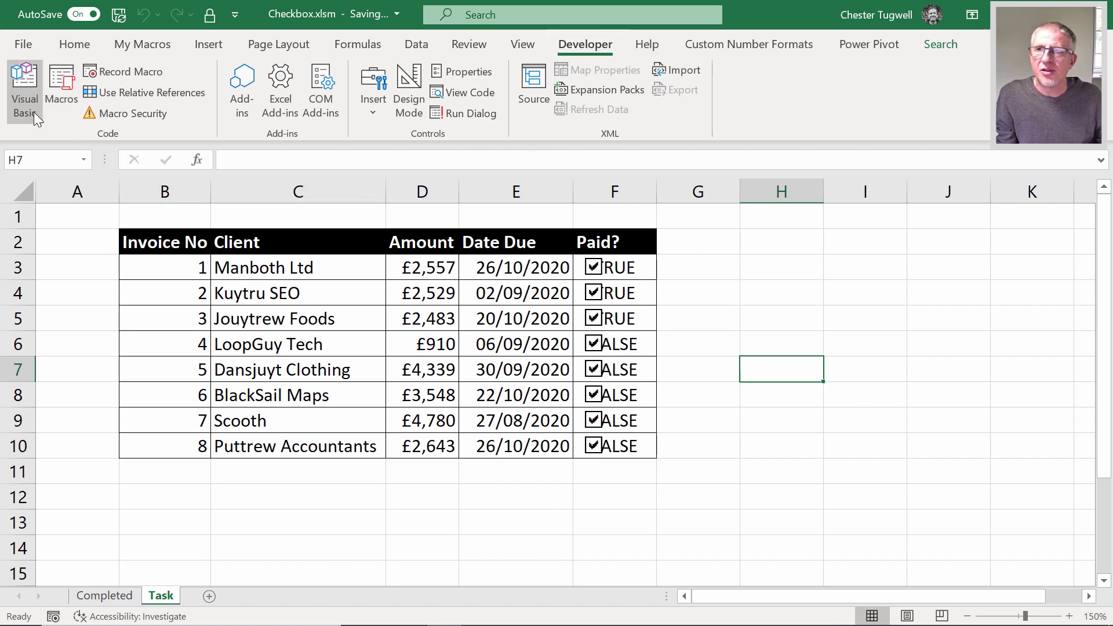
In the VBA editor, insert a blank module and reopen the AssignCell code in Module1.
click(23, 89)
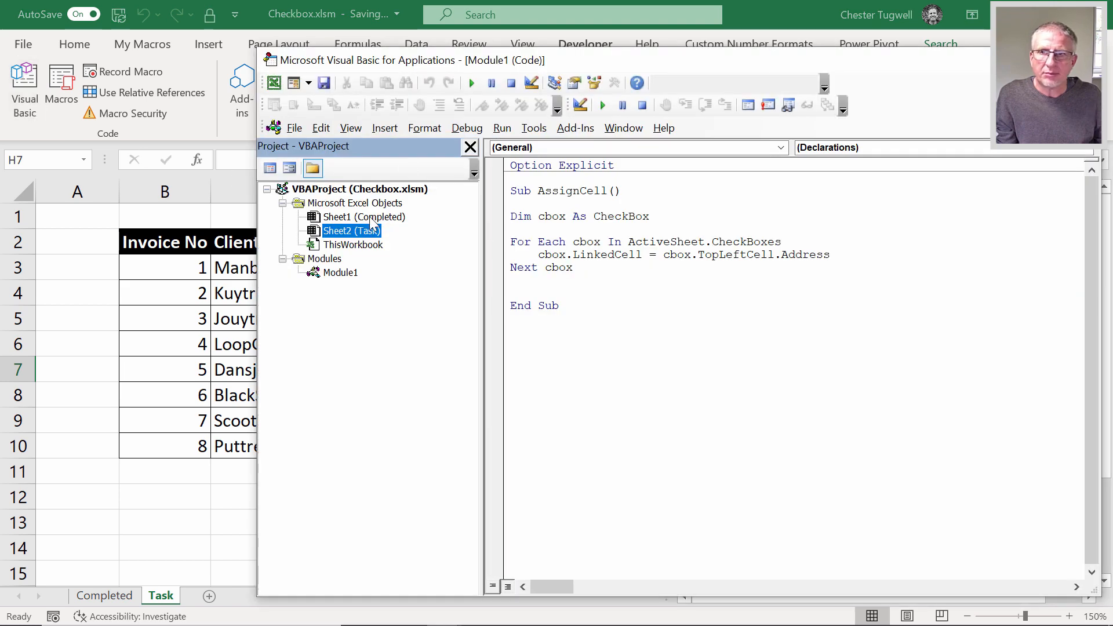
click(340, 272)
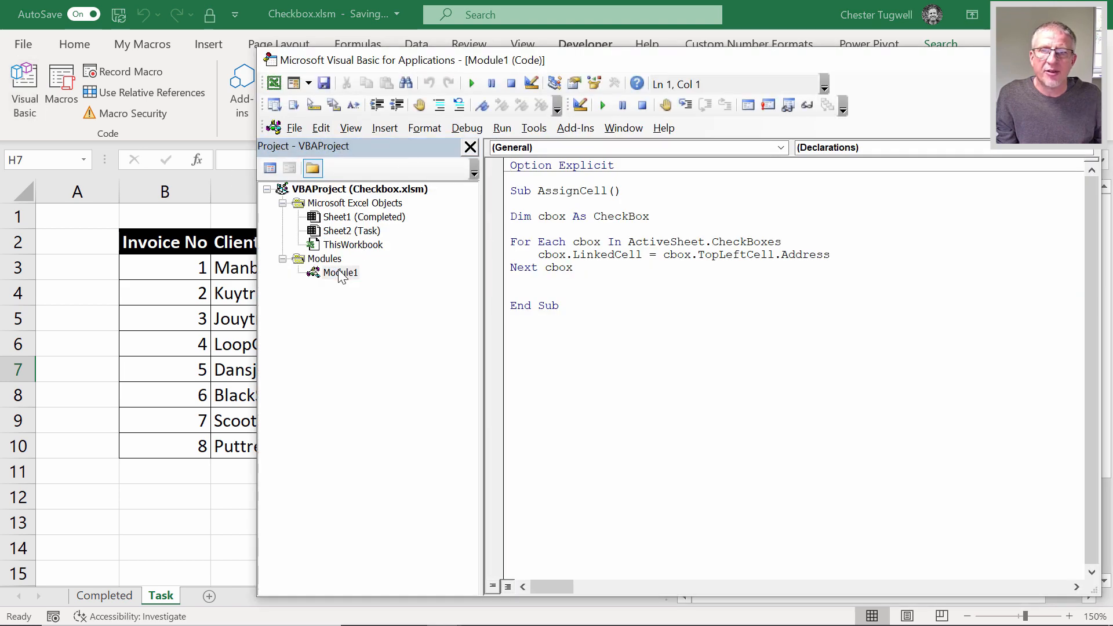
mouse_move(345, 263)
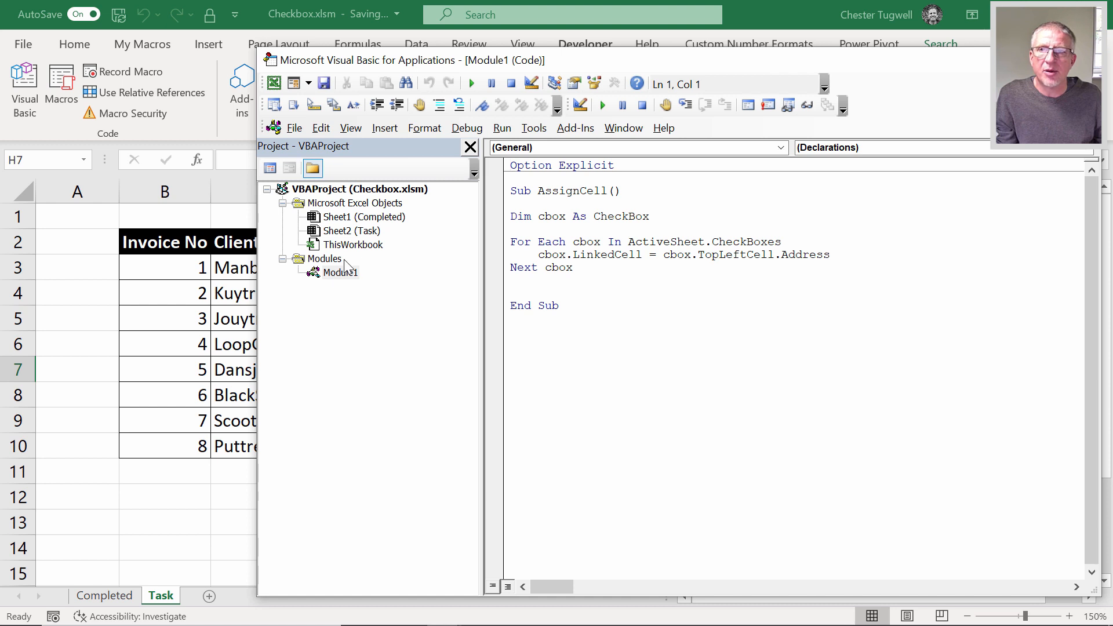
click(384, 129)
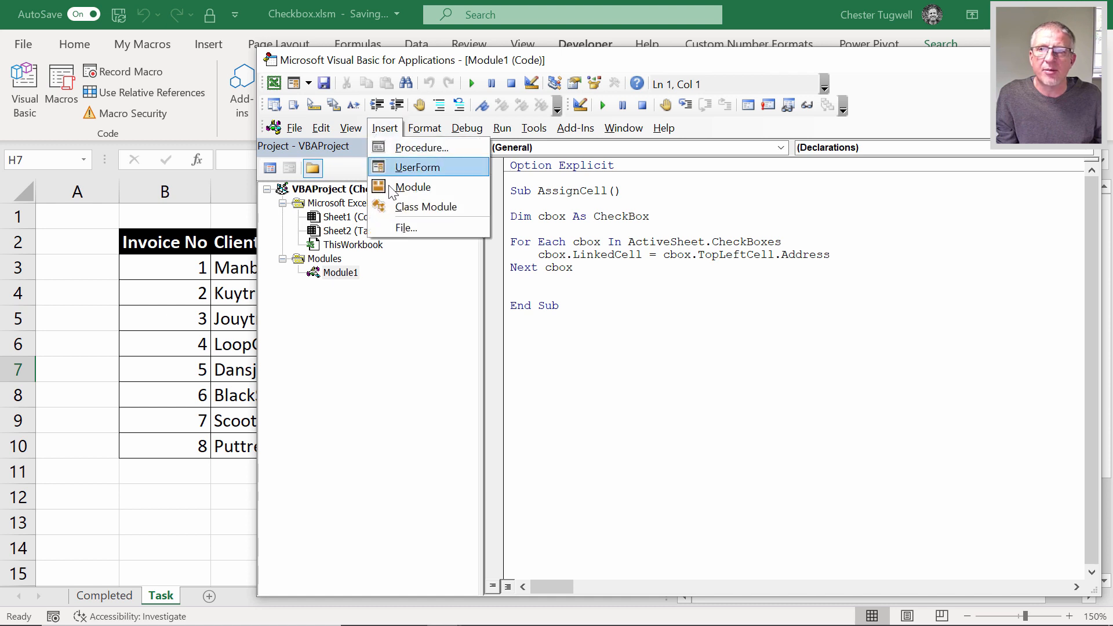
click(412, 187)
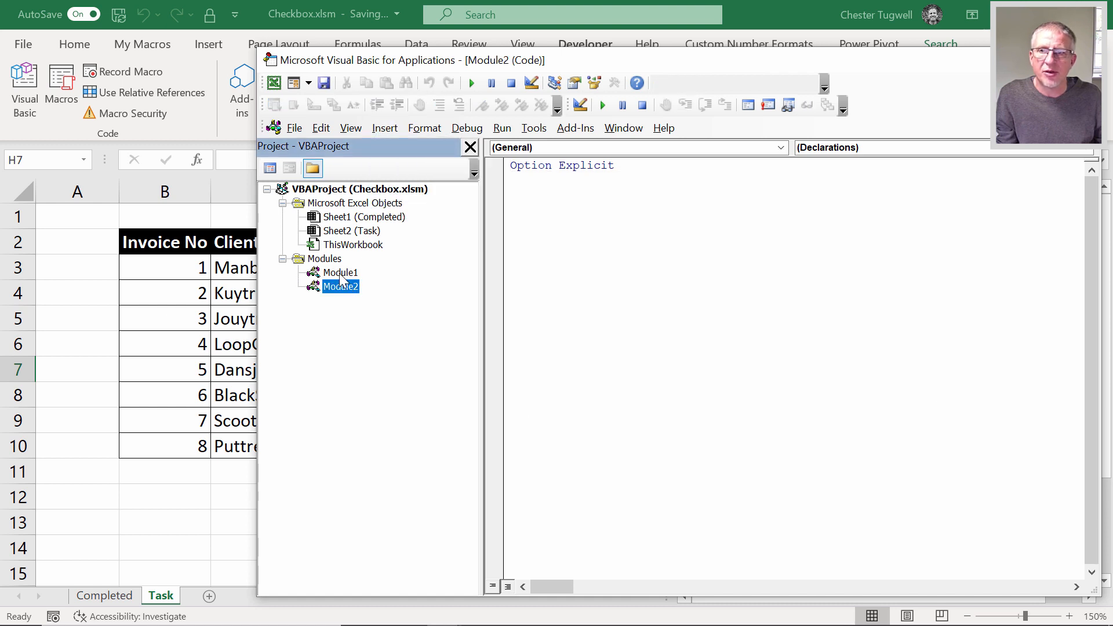
double_click(338, 273)
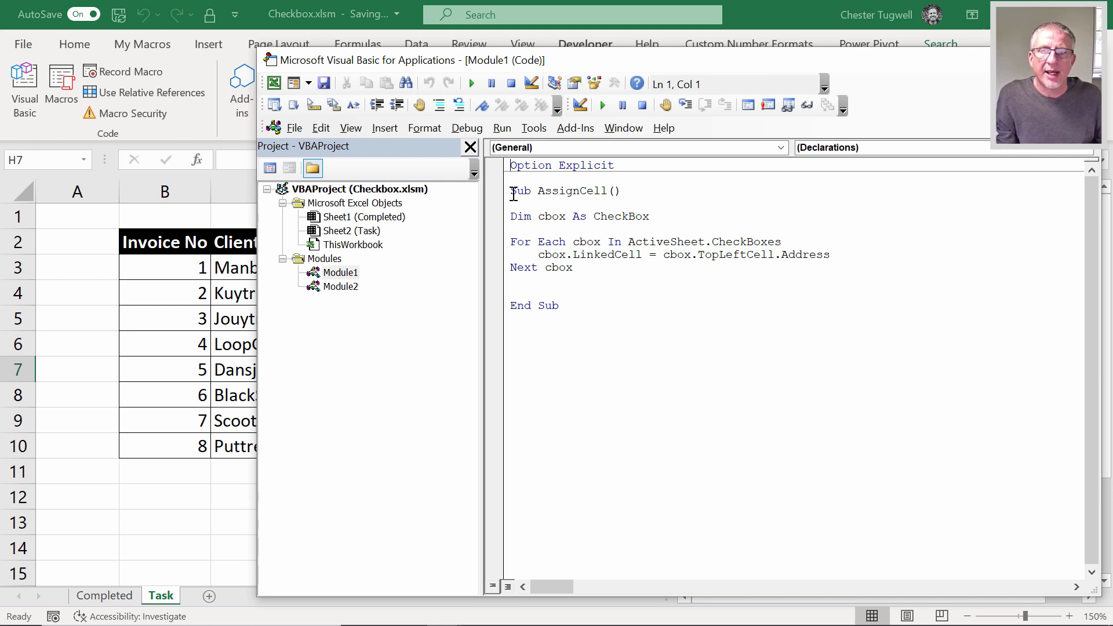
Highlight words in the AssignCell code, delete the LinkedCell line's ending, and start retyping '.top'.
double_click(570, 191)
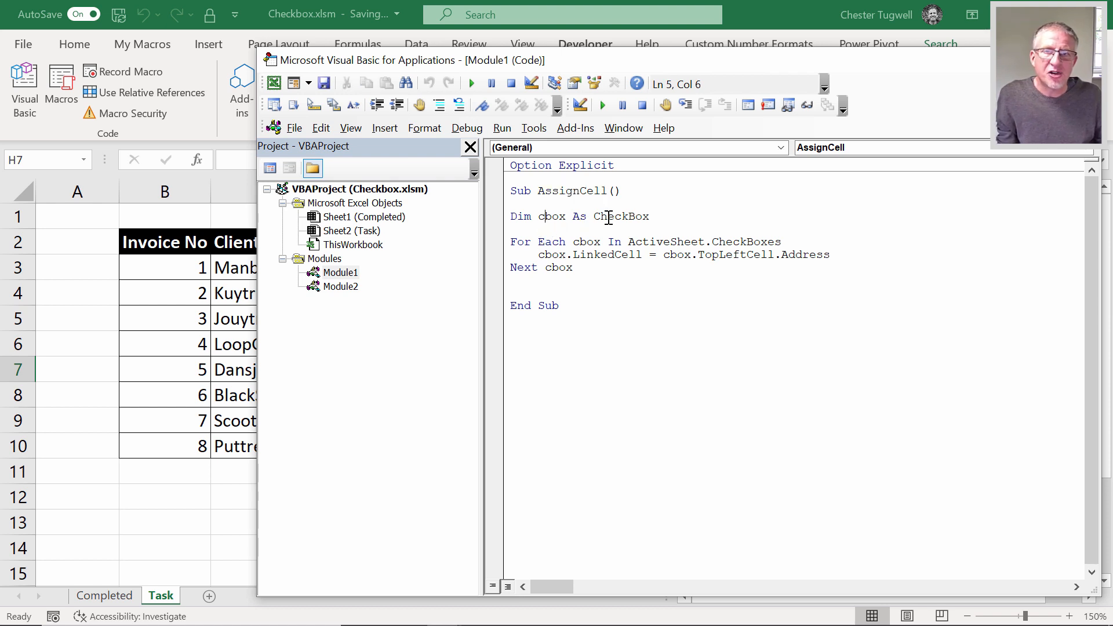
double_click(620, 215)
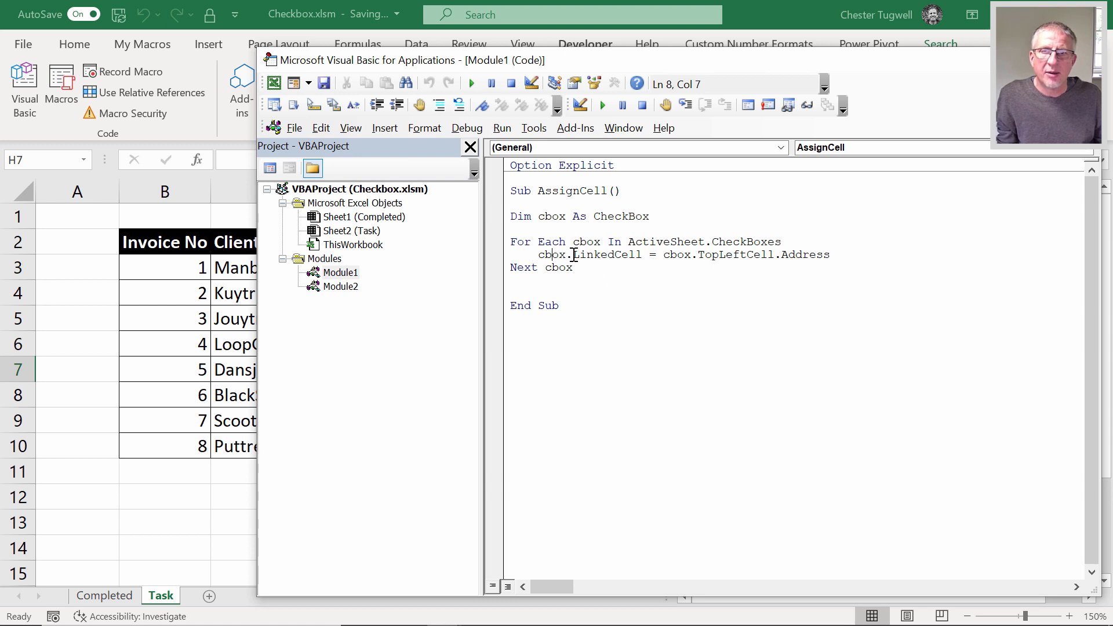
double_click(605, 254)
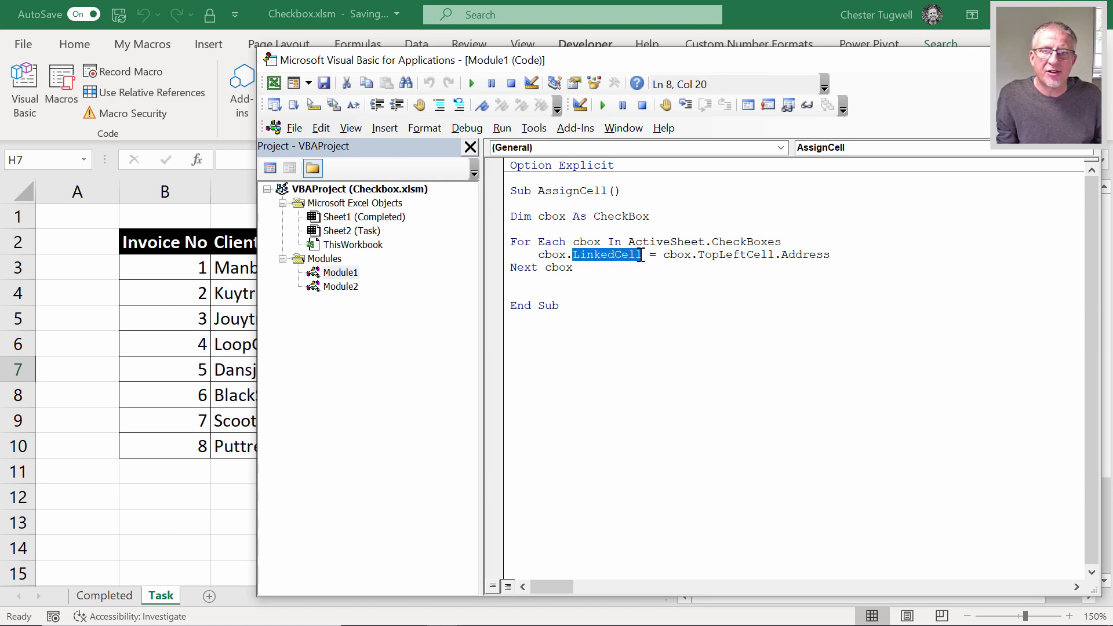
mouse_move(675, 254)
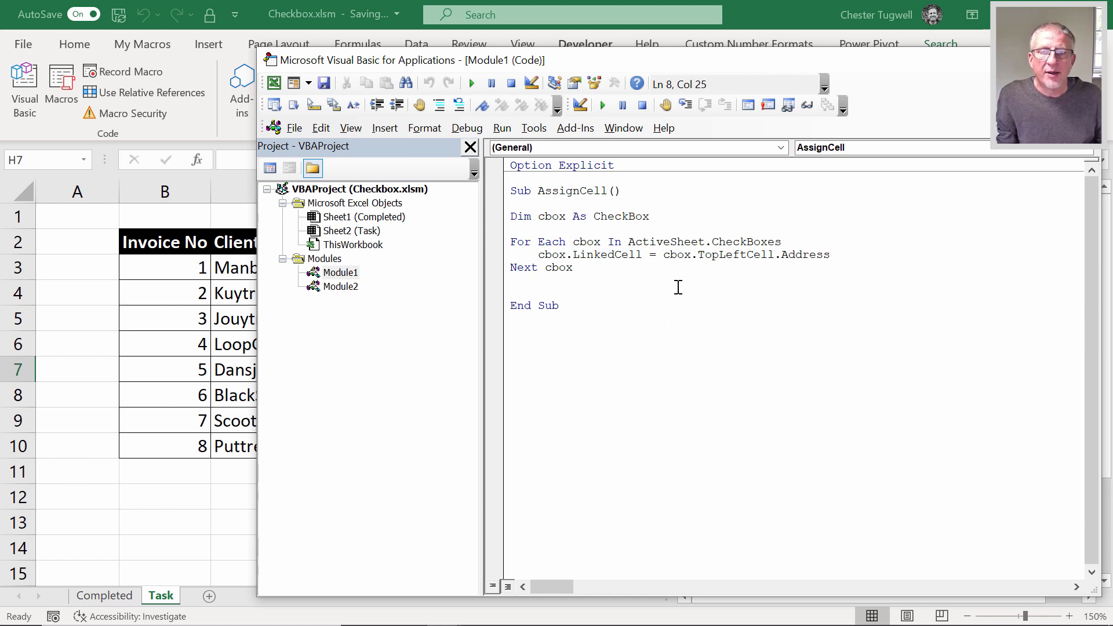
mouse_move(733, 256)
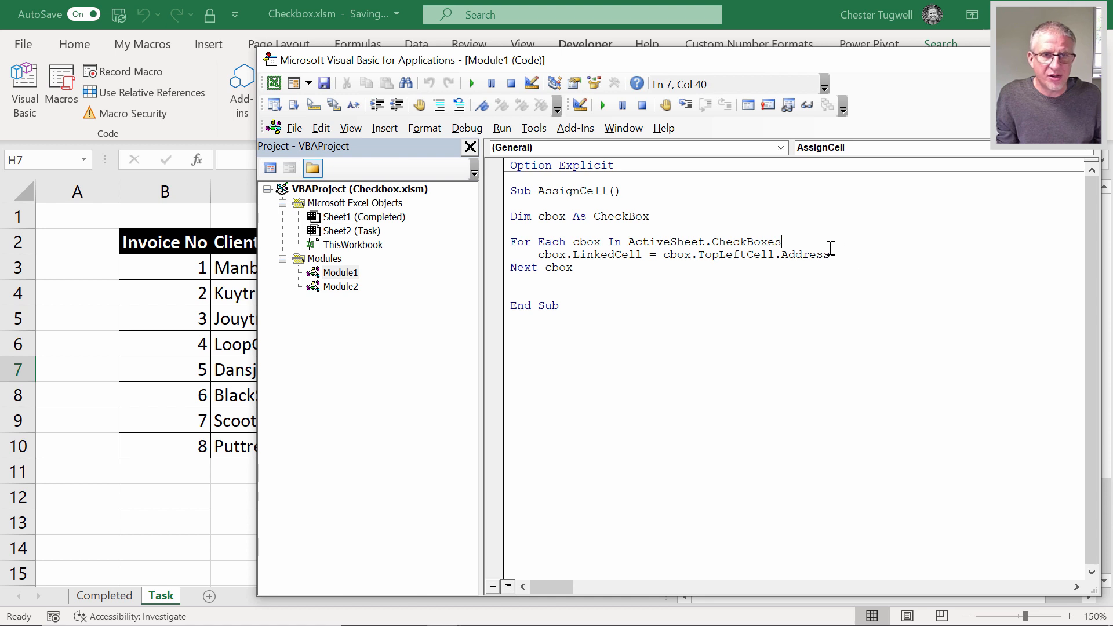
key(backspace)
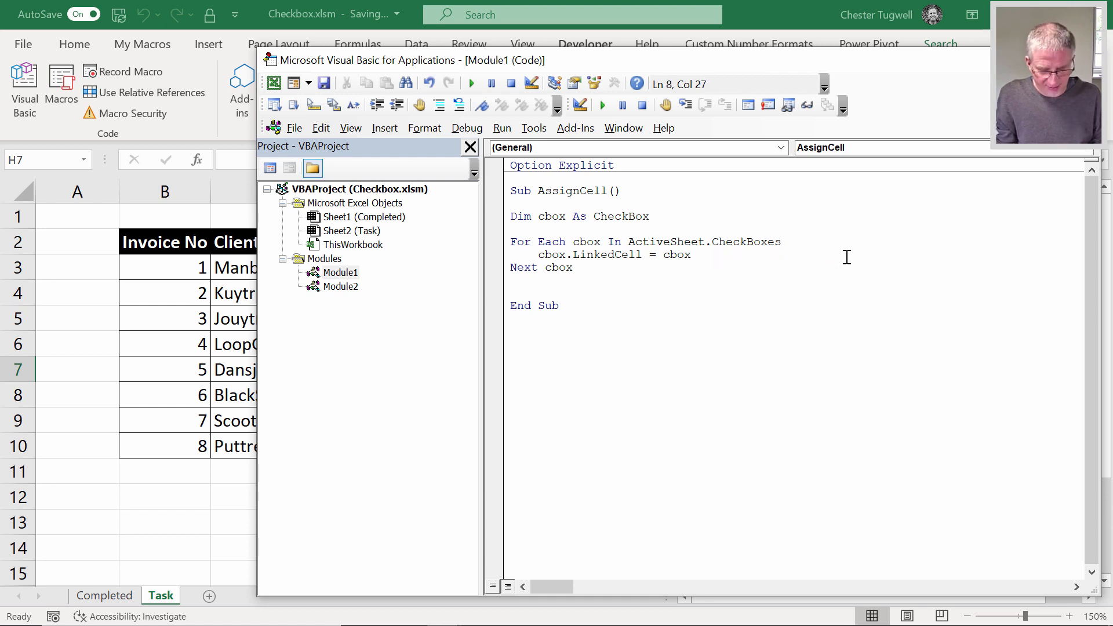
text(.top)
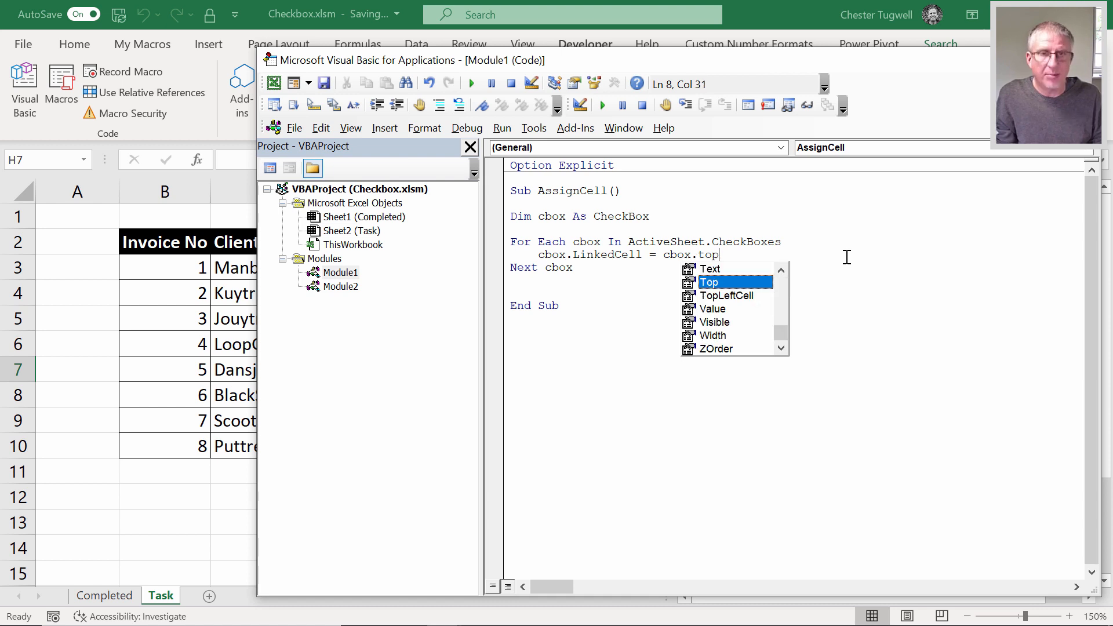
mouse_move(737, 284)
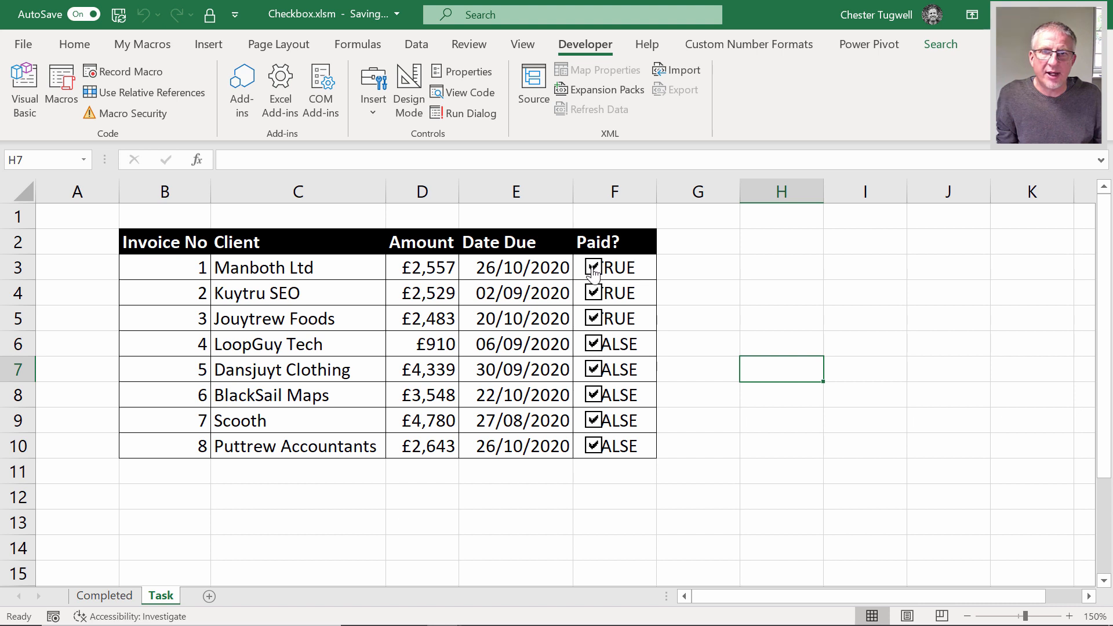
right_click(594, 268)
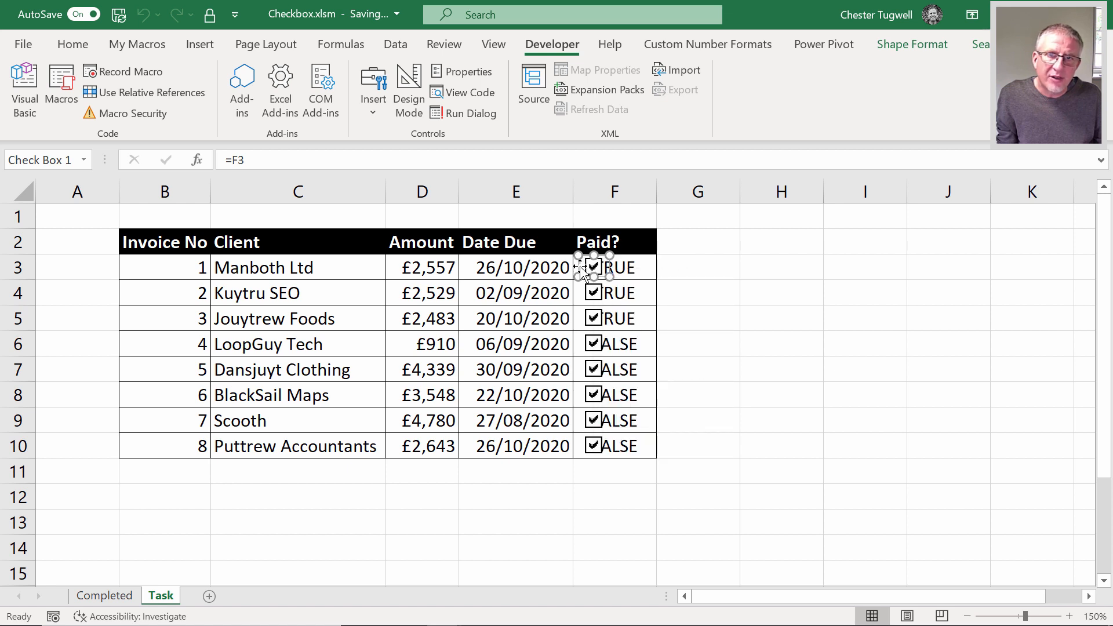
mouse_move(579, 259)
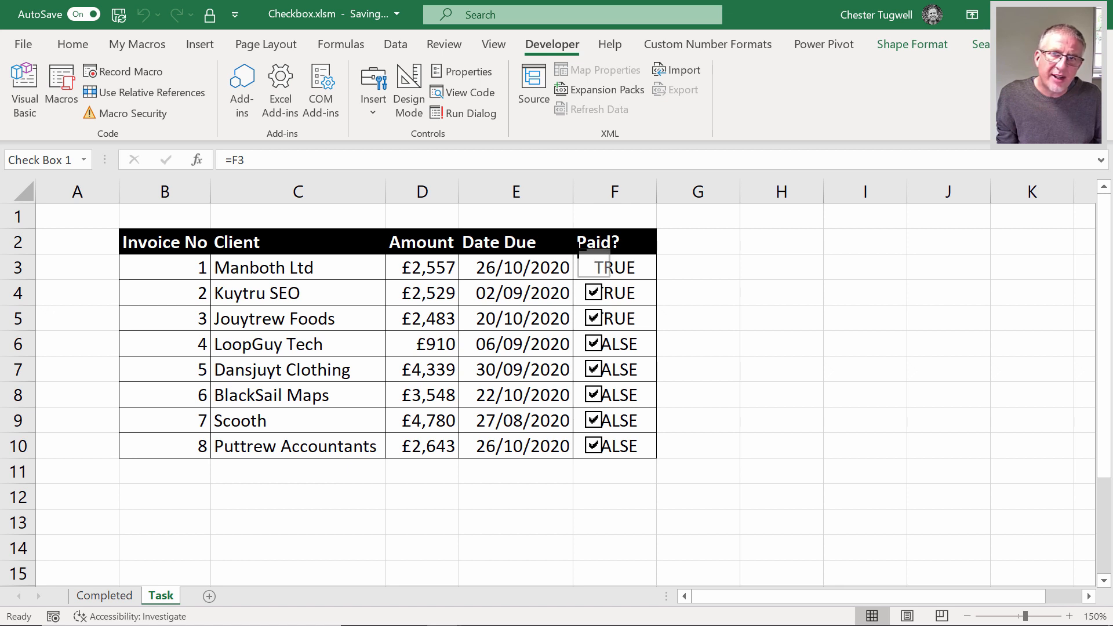
click(592, 267)
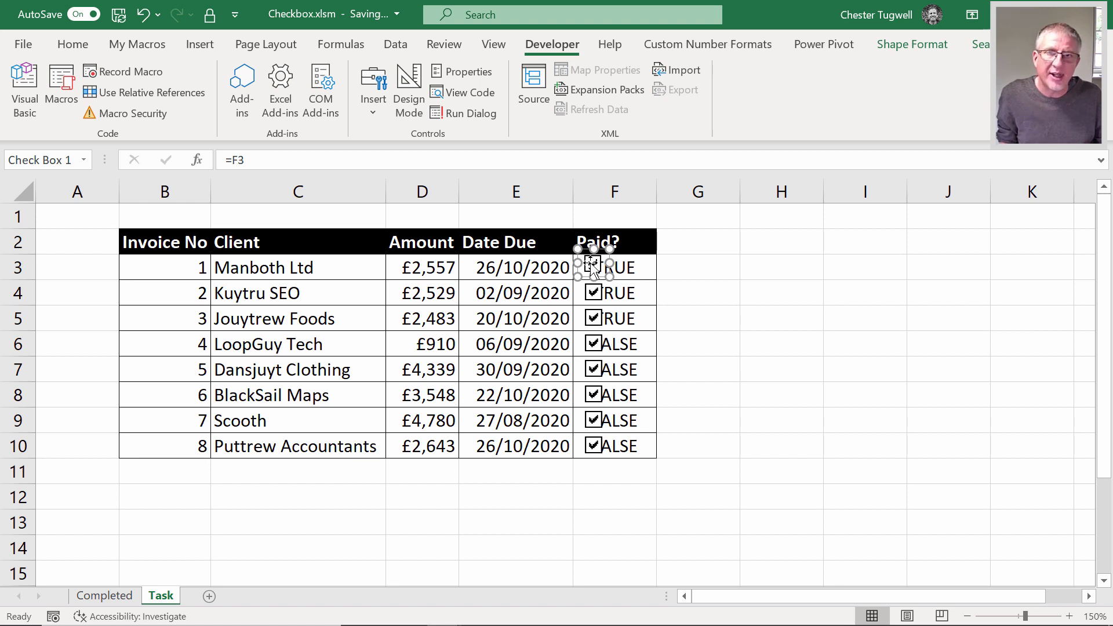
key(ctrl+z)
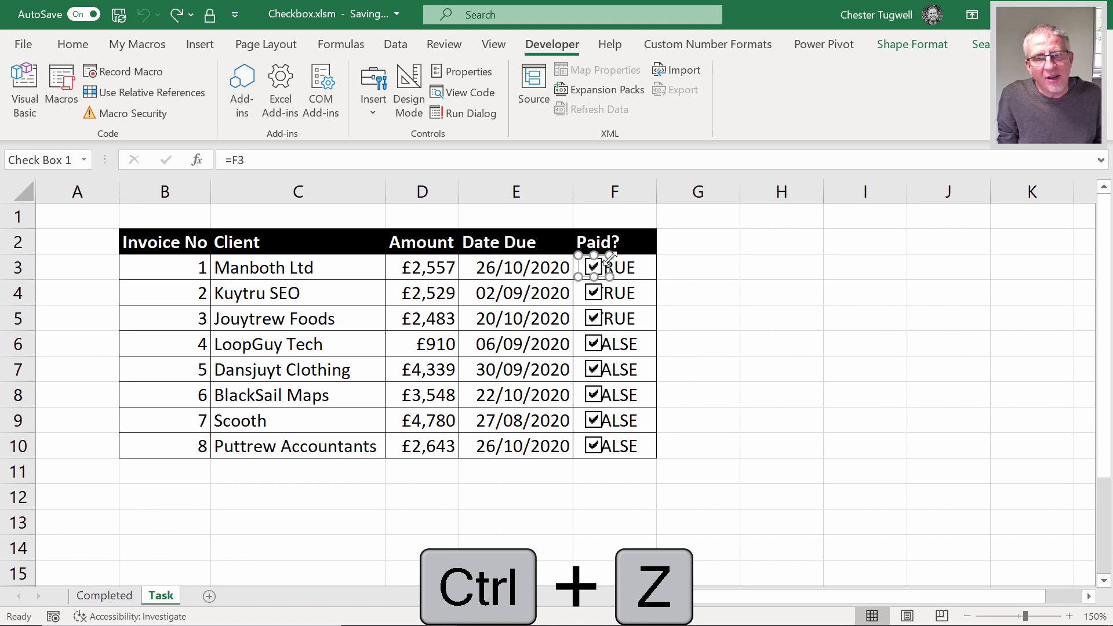
key(ctrl+z)
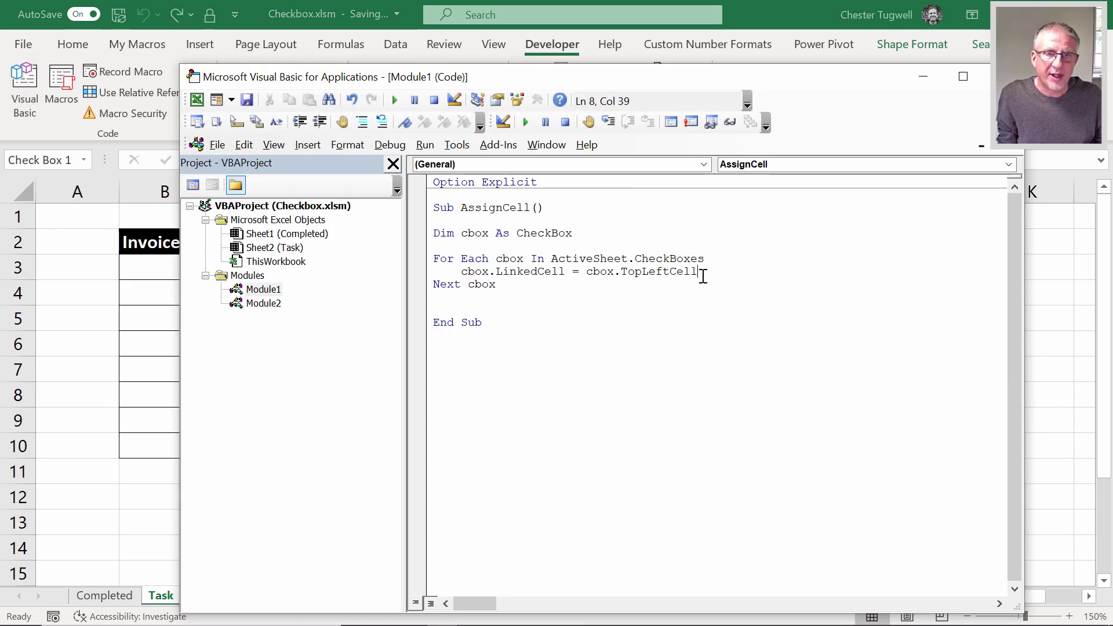
Complete the line as cbox.LinkedCell = cbox.TopLeftCell.Address, fixing the mistyped property.
text(.addr)
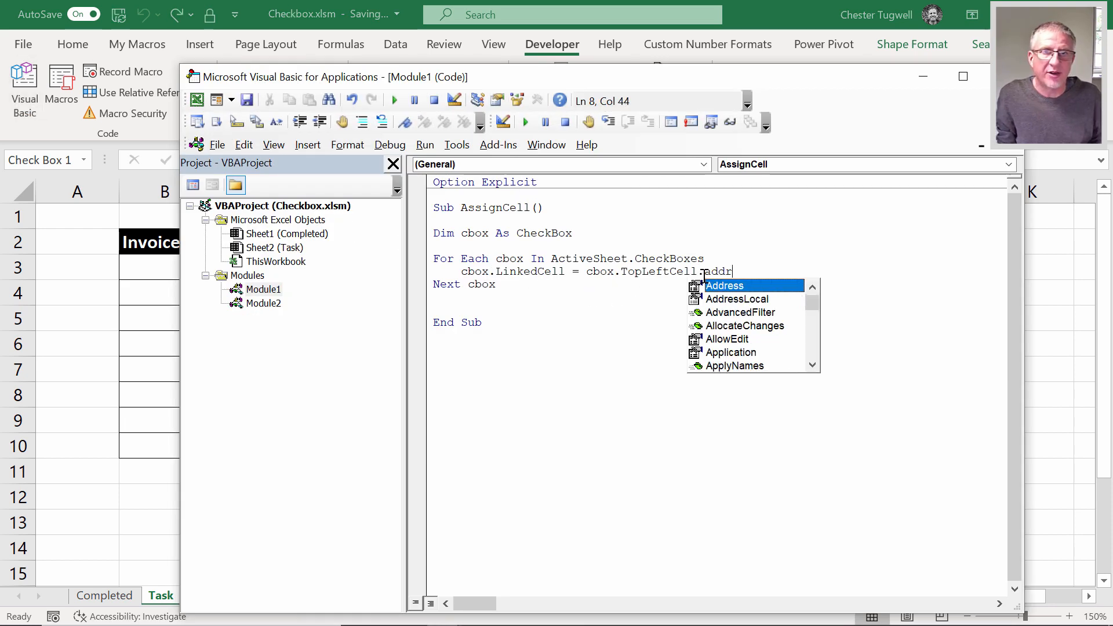
text(es)
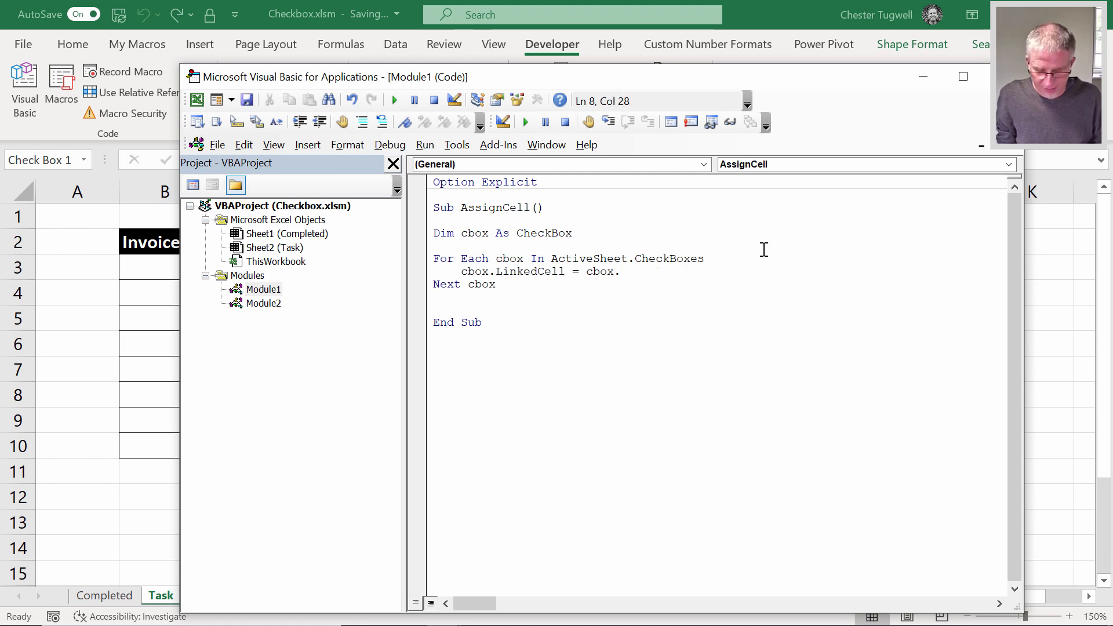
text(bot)
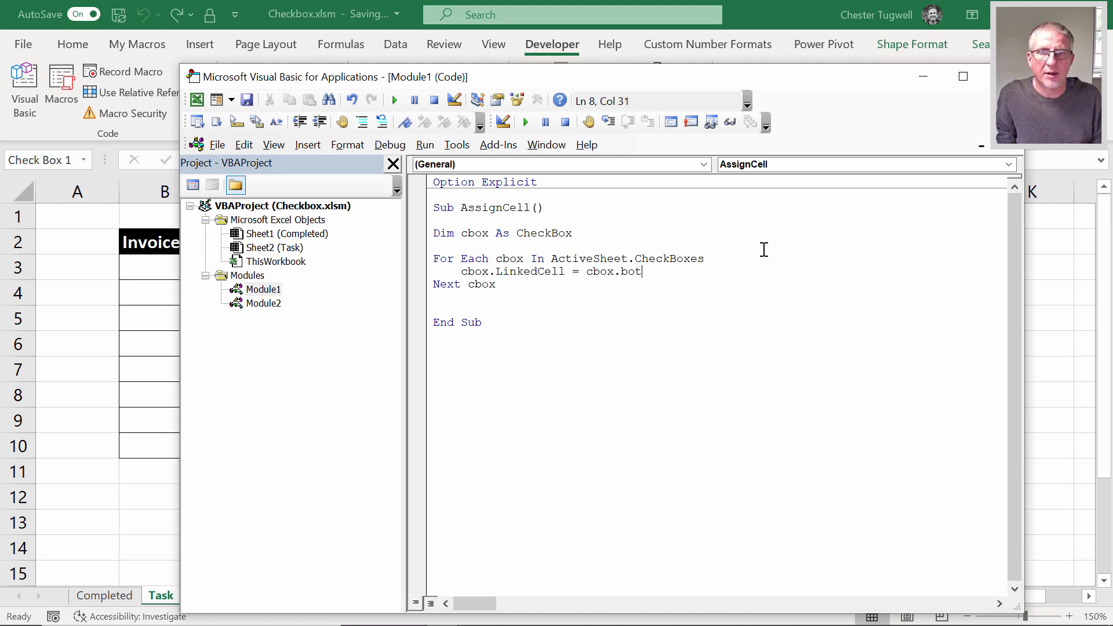
key(BackSpace)
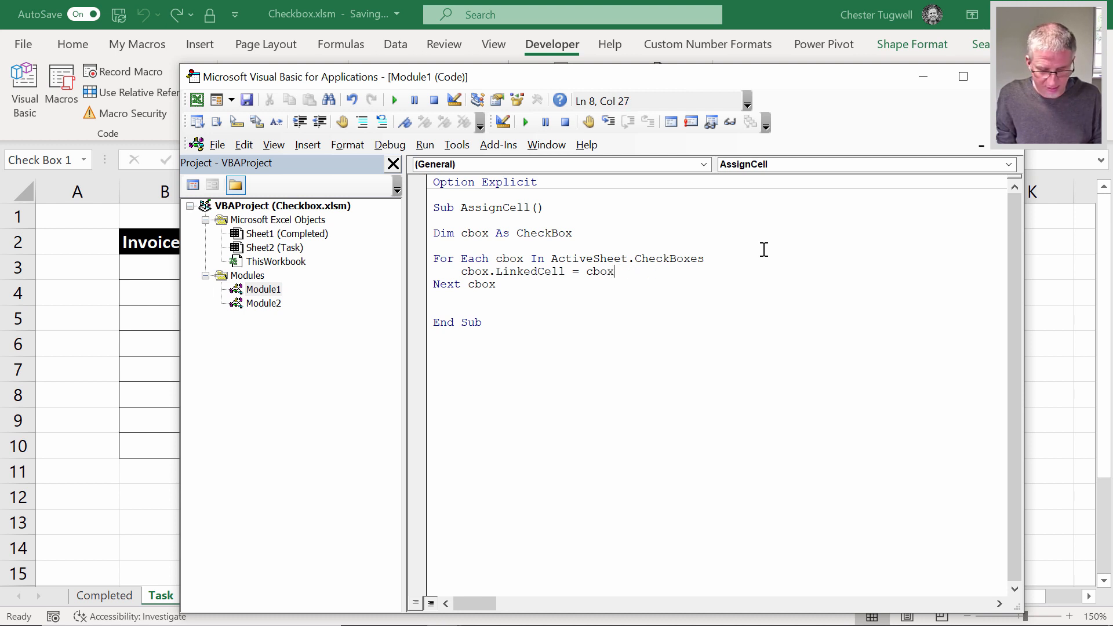
text(bot)
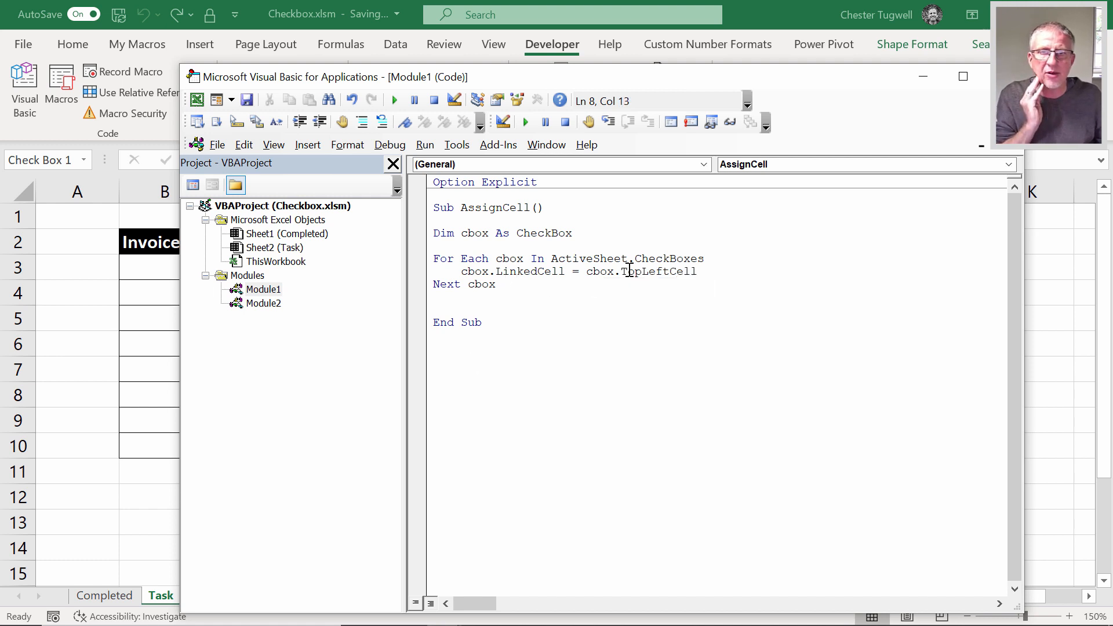
double_click(658, 271)
text(.Address)
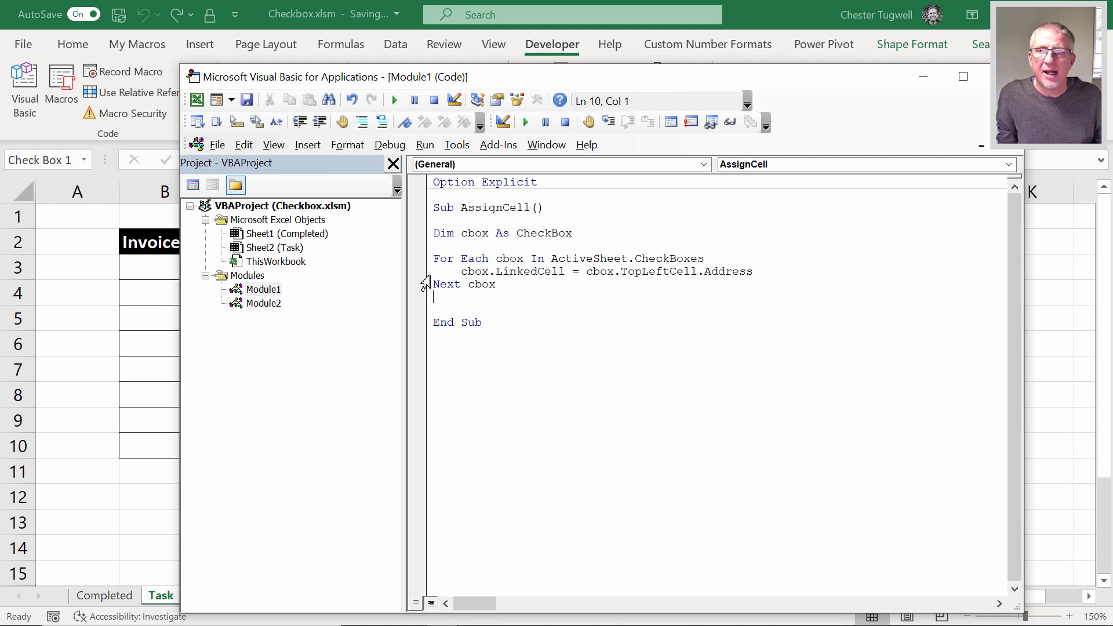
mouse_move(480, 281)
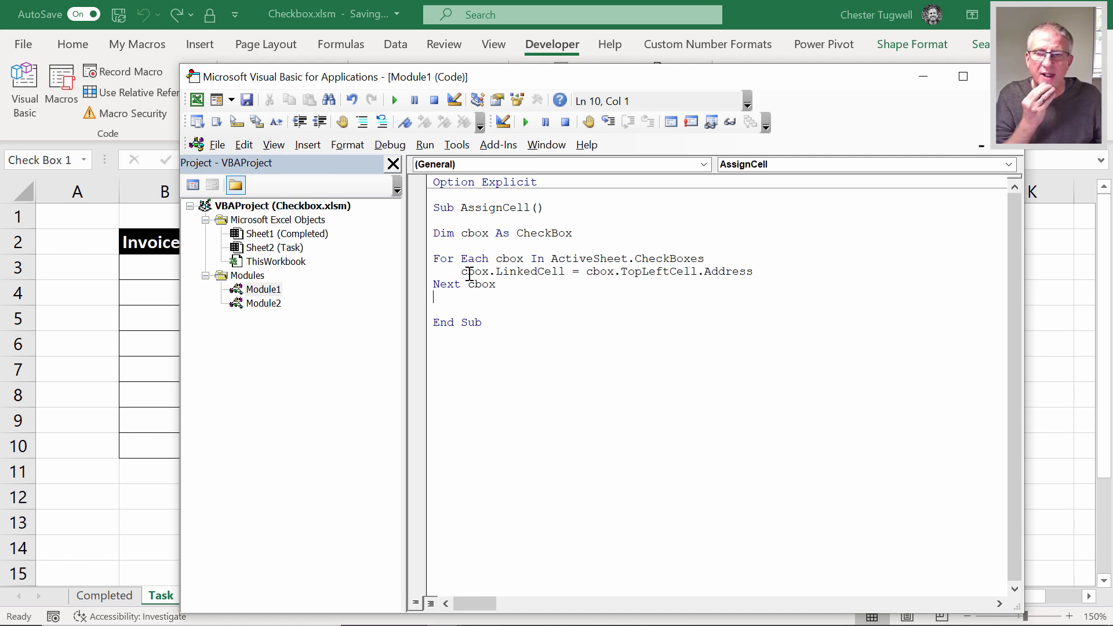
mouse_move(530, 298)
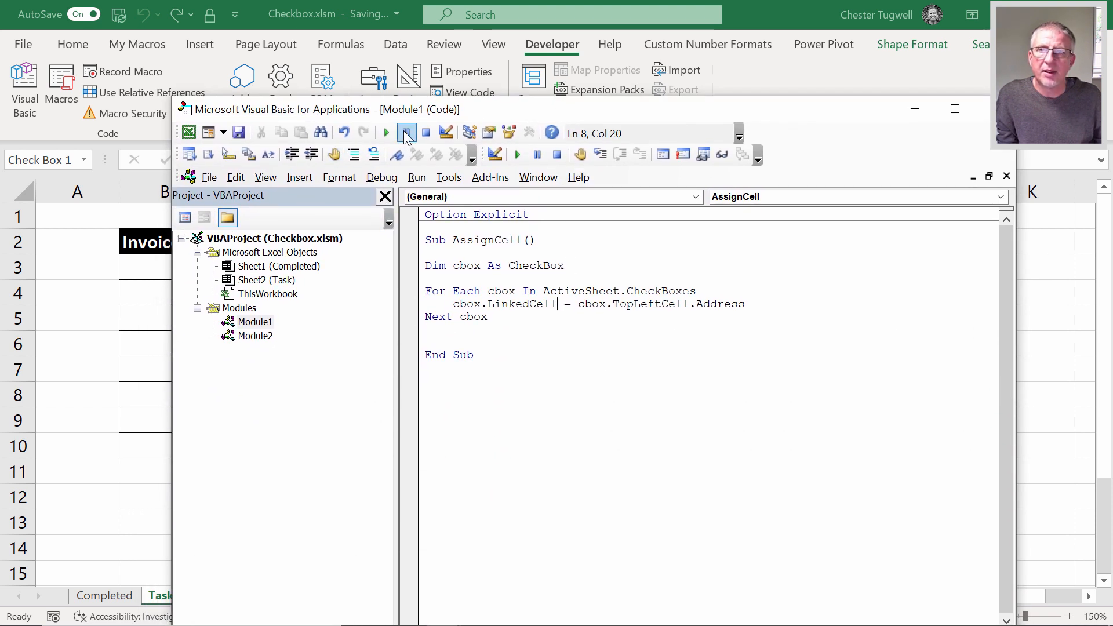
Run the AssignCell macro to link each Paid? checkbox to its column F cell.
click(406, 134)
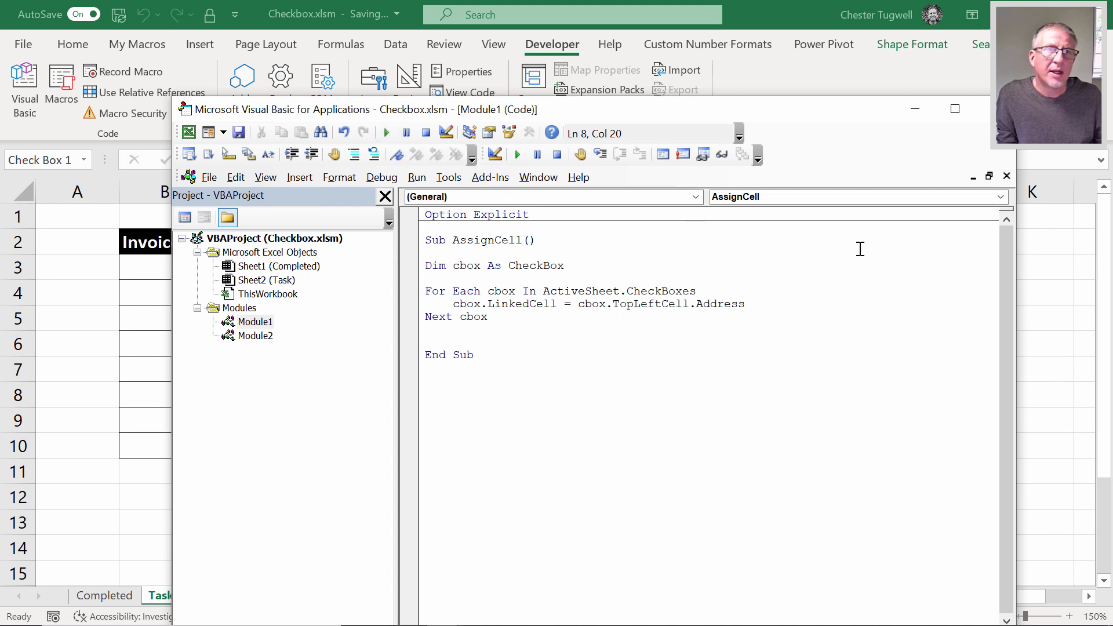
click(1006, 175)
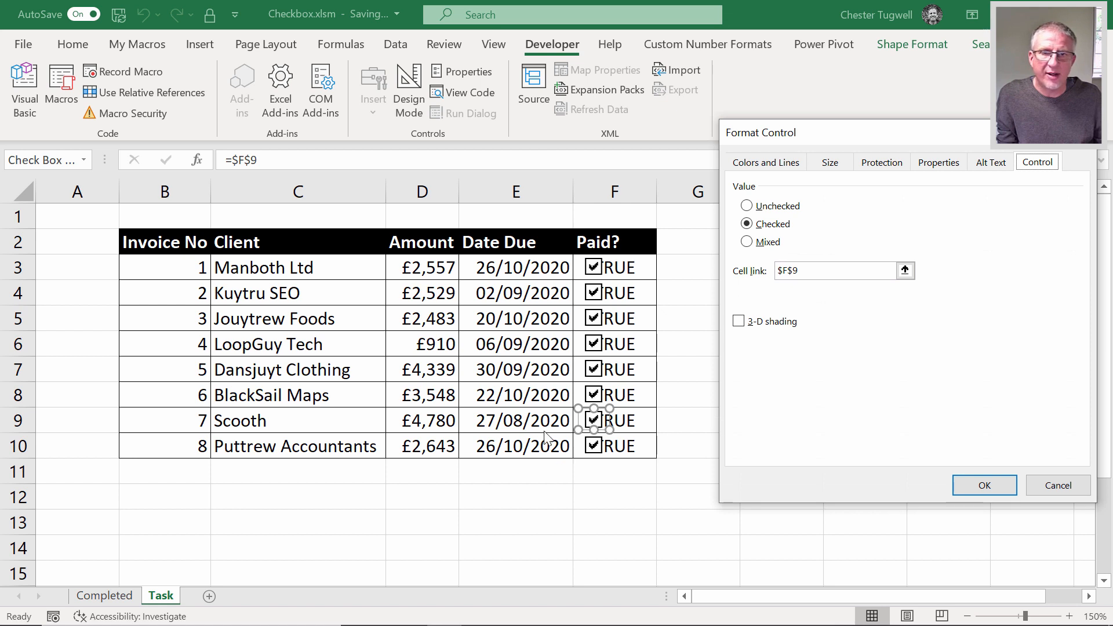
click(984, 484)
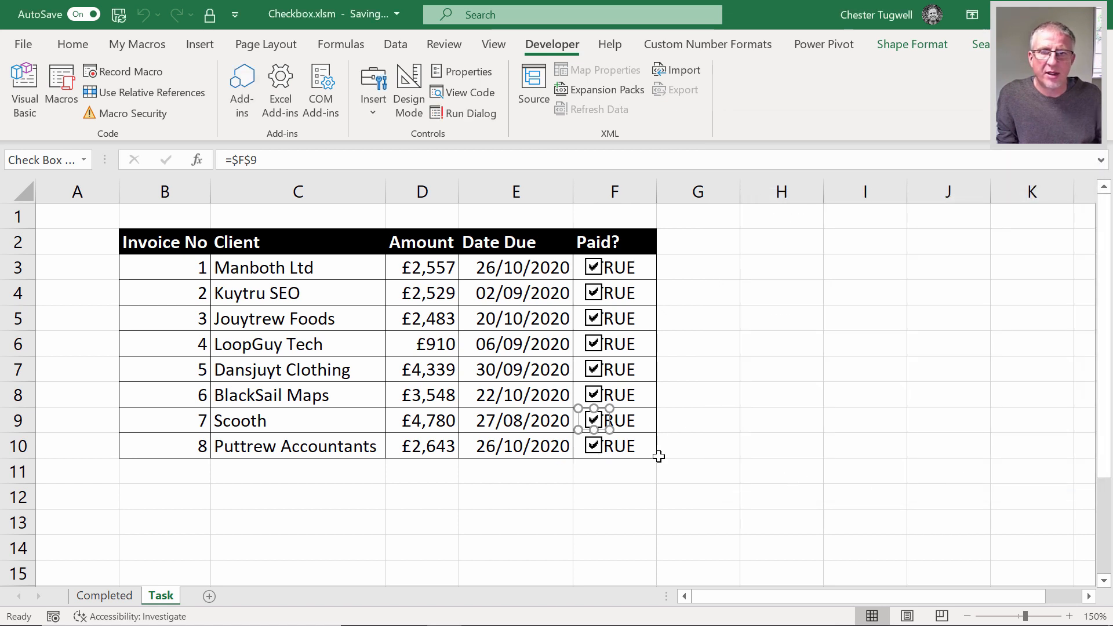
Check through Format Control that invoice 8's checkbox links to $F$10.
right_click(604, 446)
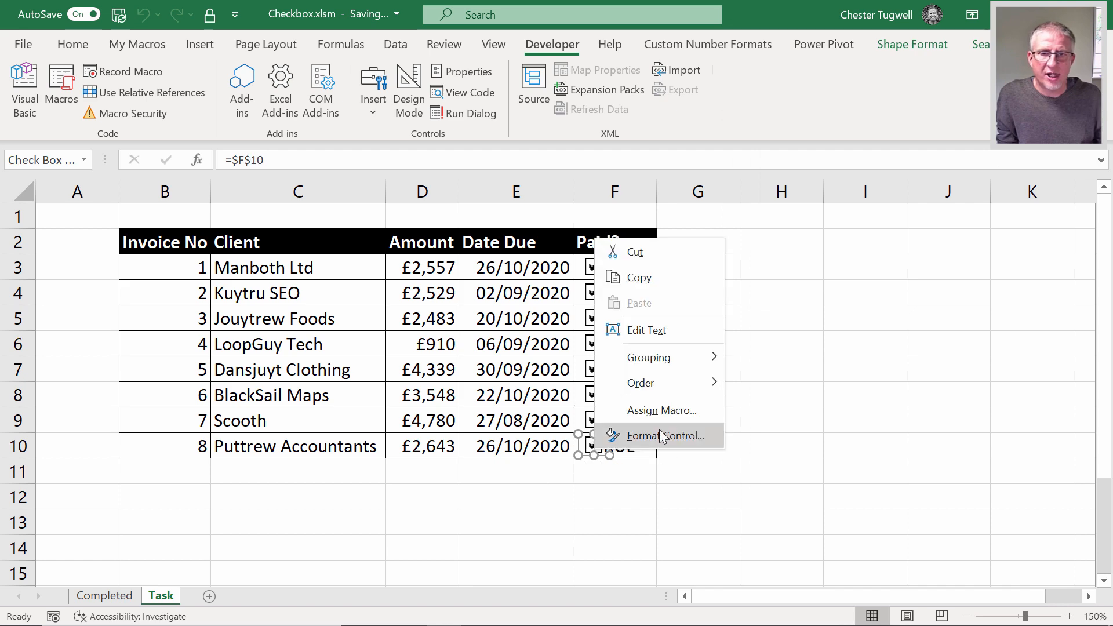
click(664, 436)
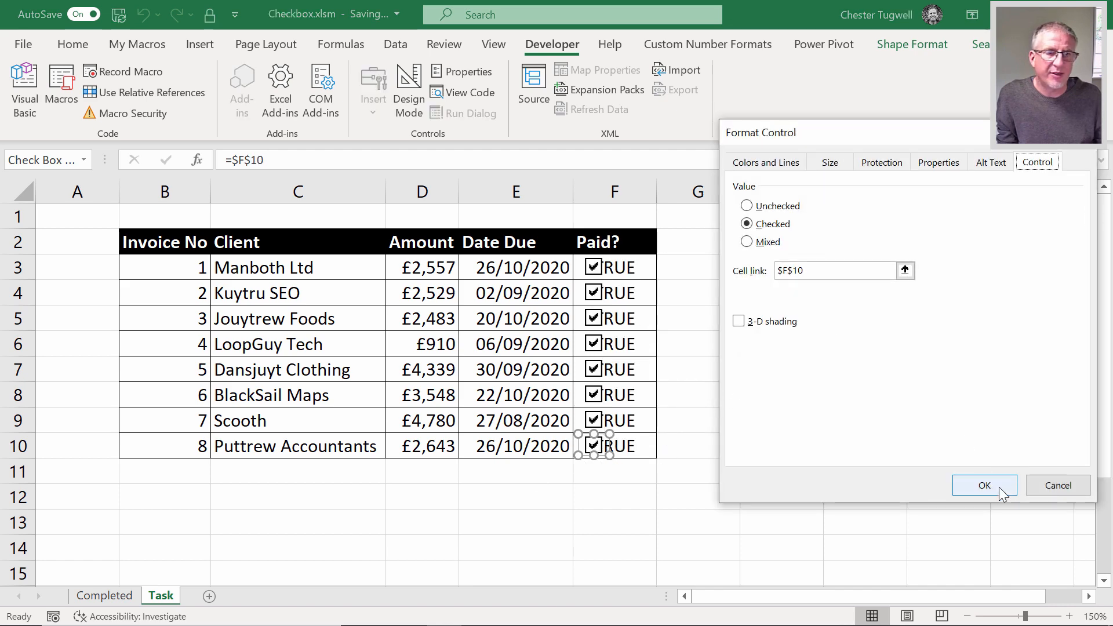
click(983, 485)
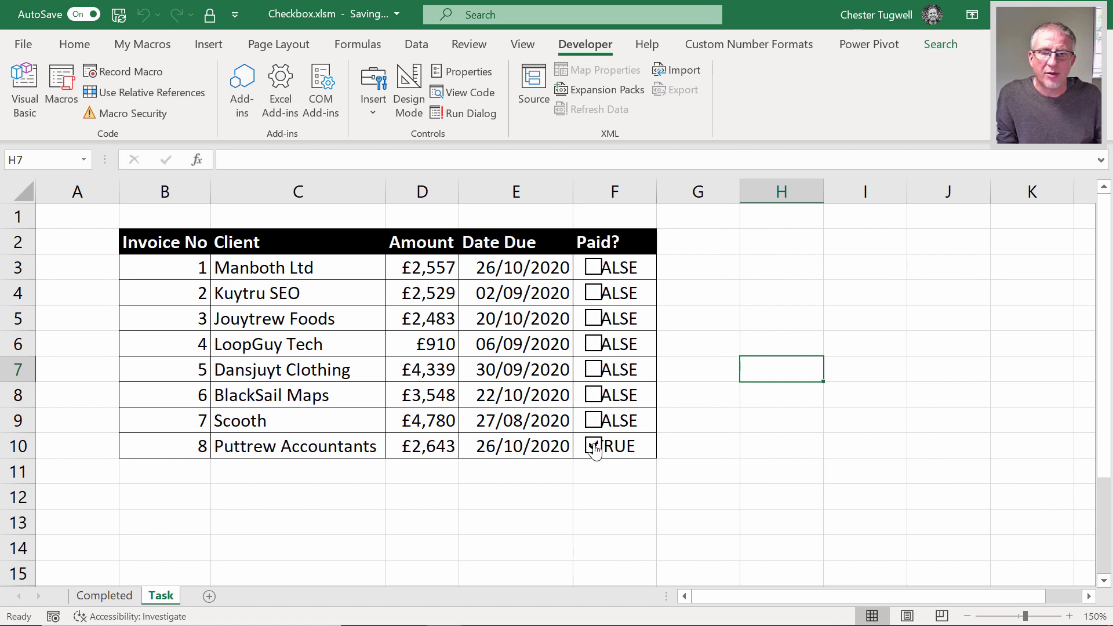
Untick invoice 8's checkbox and select the Paid? cells F3:F10.
click(594, 446)
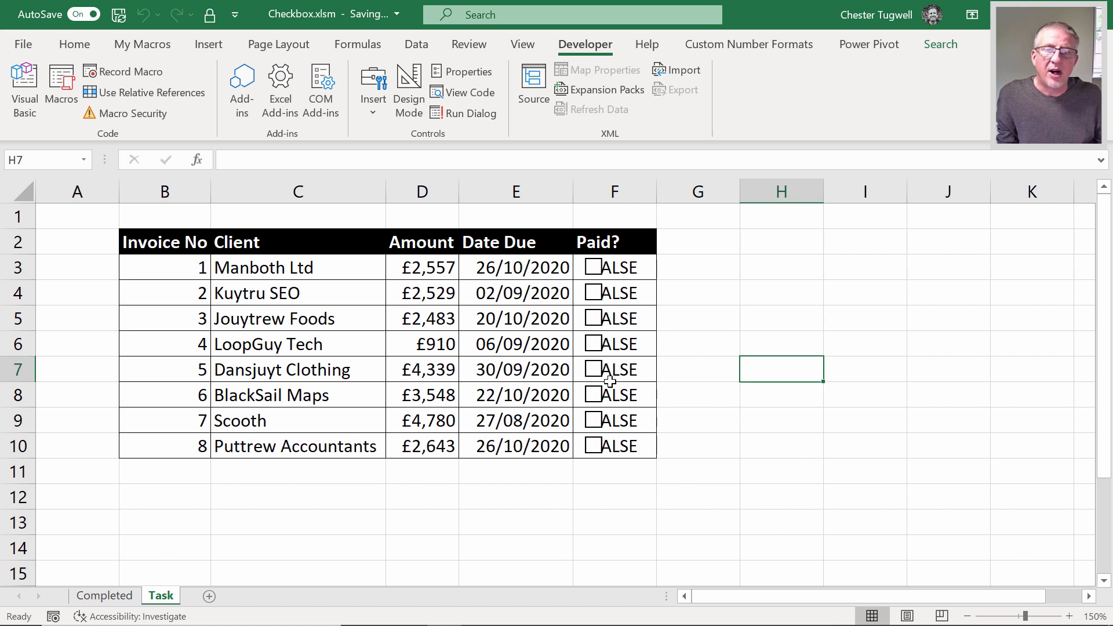
mouse_move(609, 268)
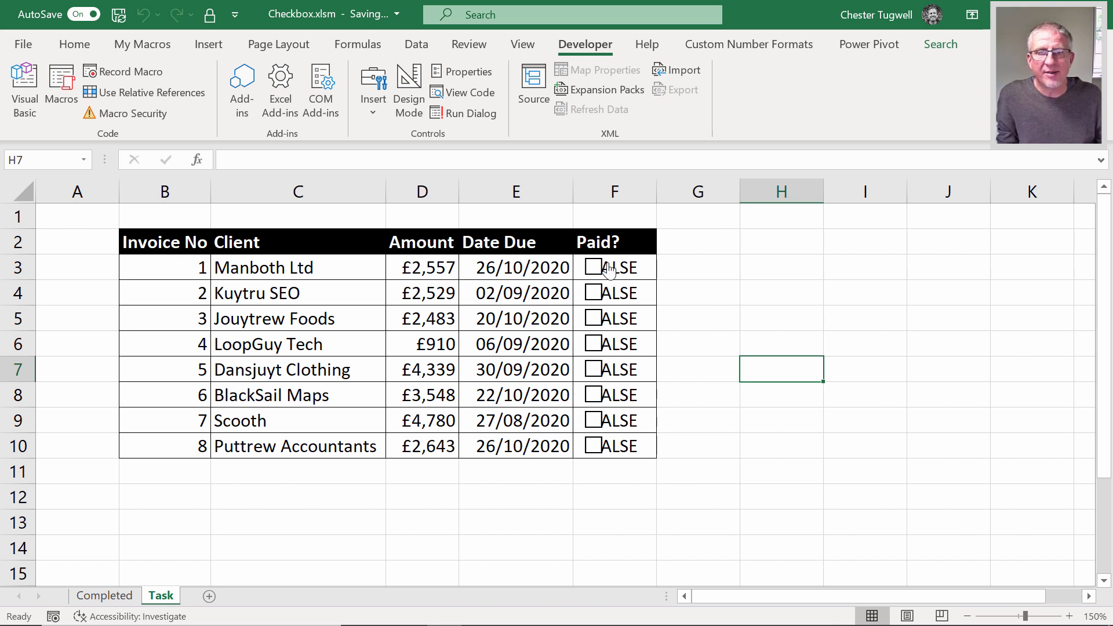
mouse_move(652, 302)
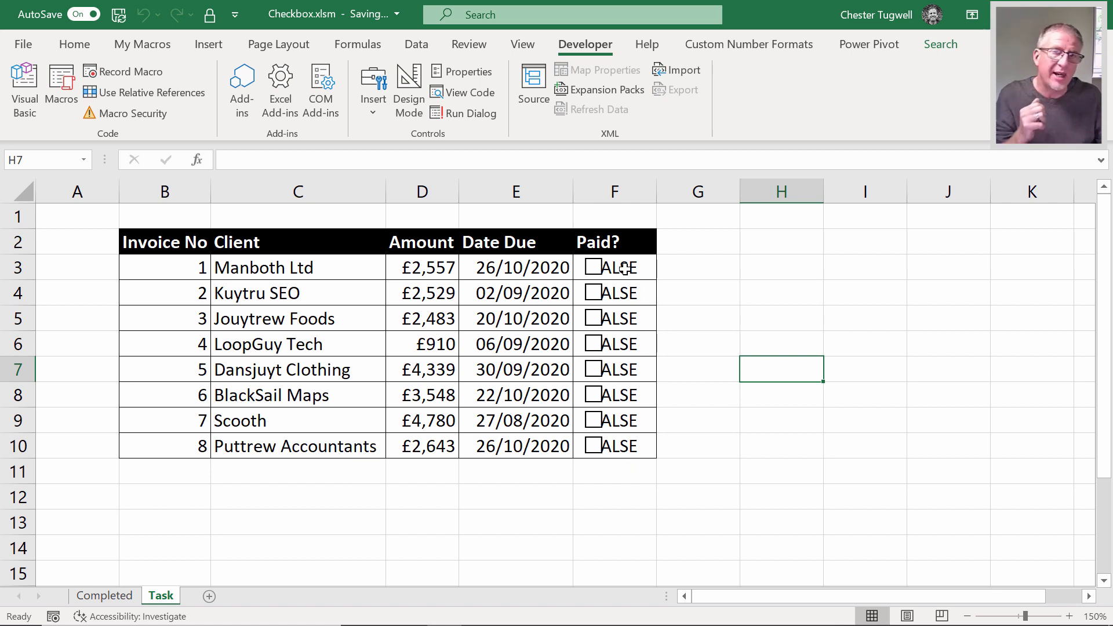
mouse_move(612, 394)
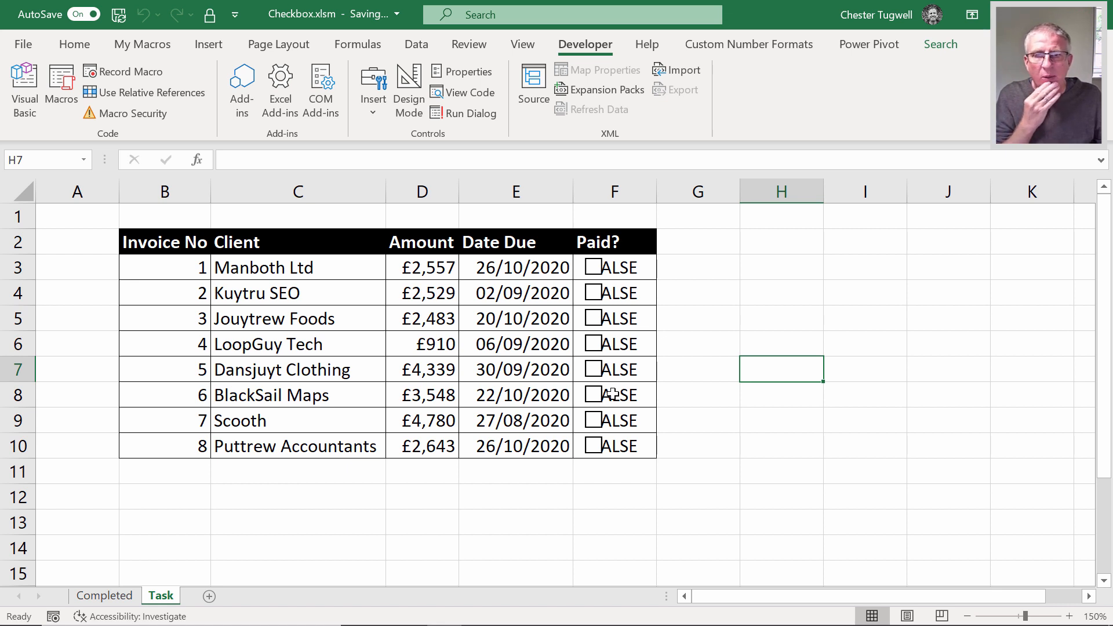
mouse_move(632, 268)
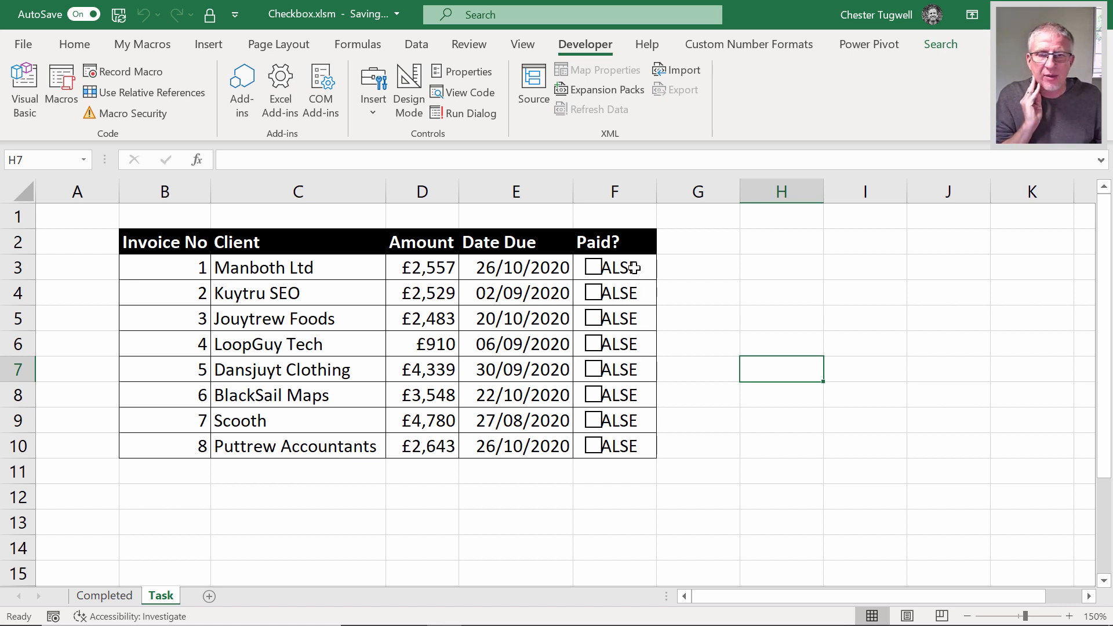
drag(614, 267, 614, 344)
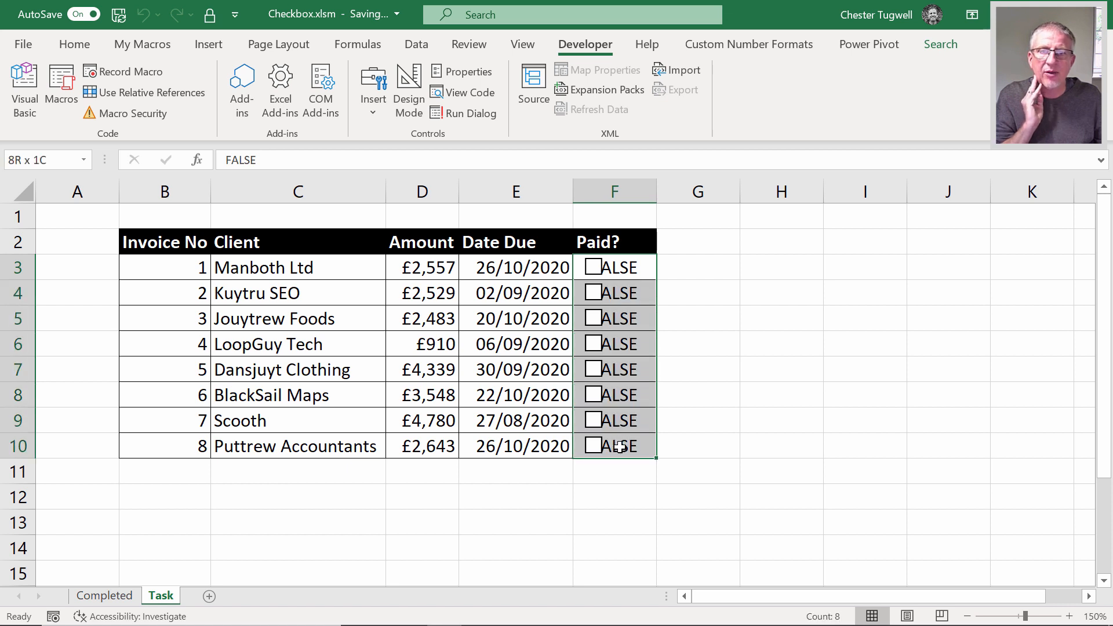
Make F3:F10 font white to hide TRUE/FALSE, then toggle invoice 1's checkbox twice.
click(74, 44)
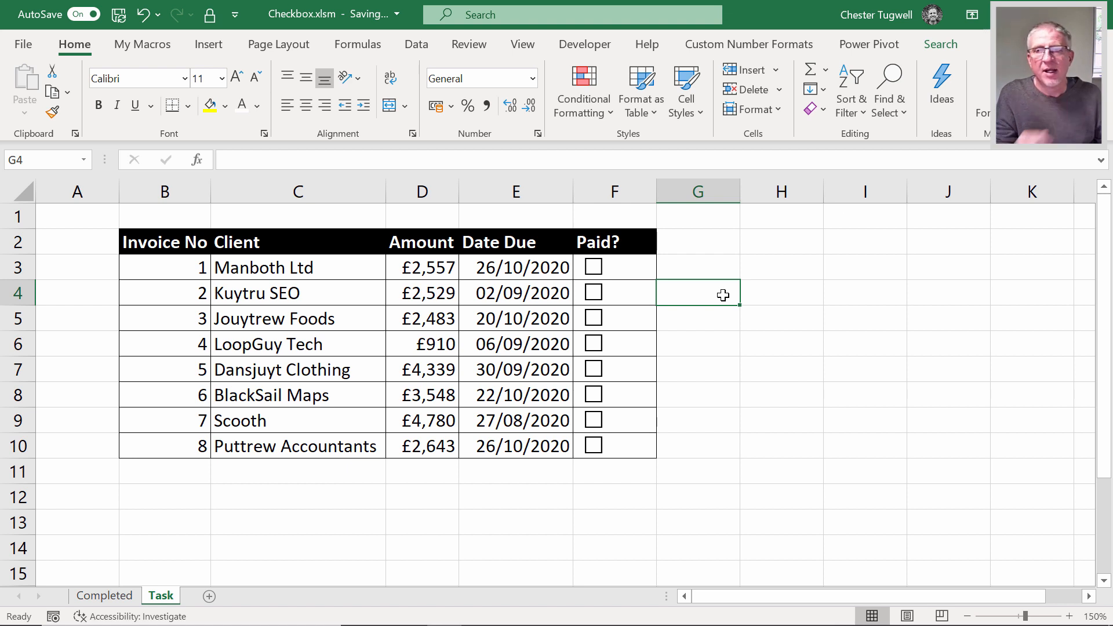
click(592, 266)
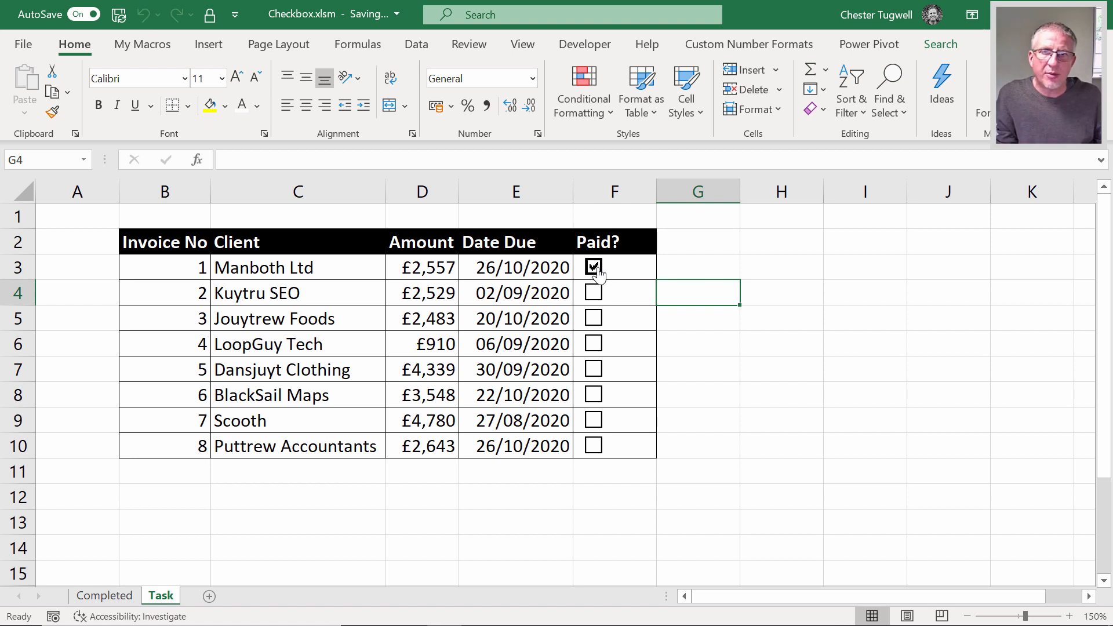
click(592, 267)
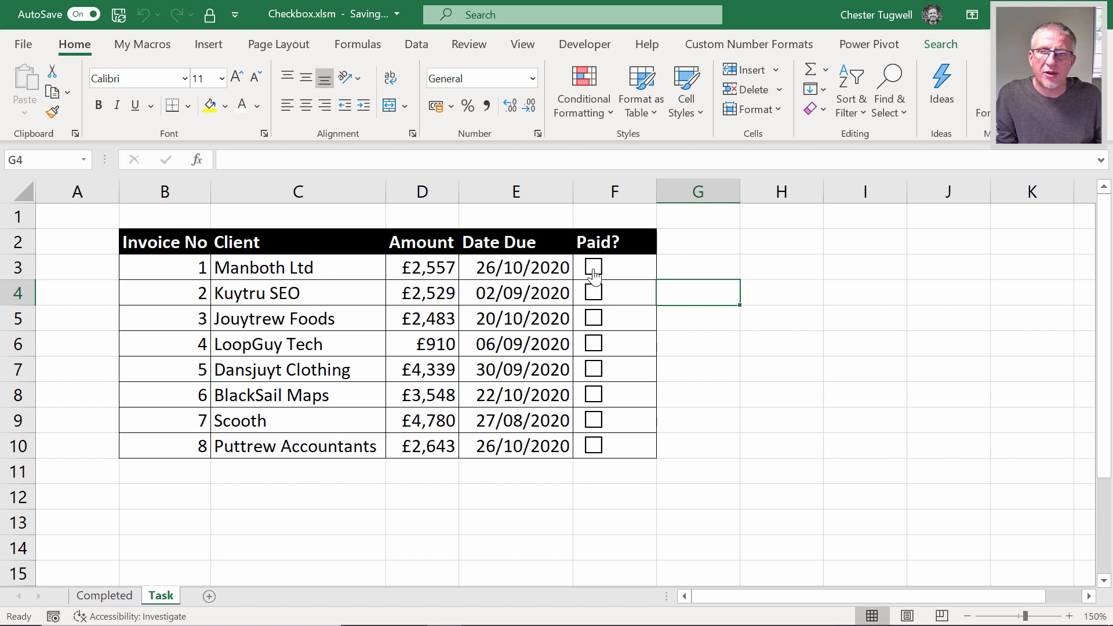
click(592, 266)
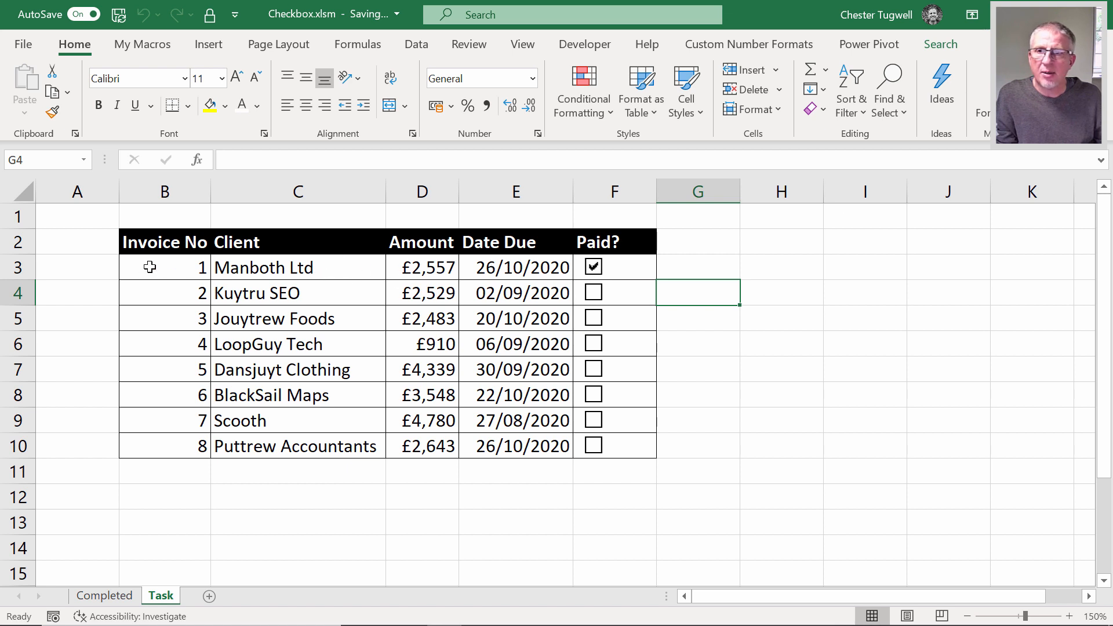
mouse_move(506, 268)
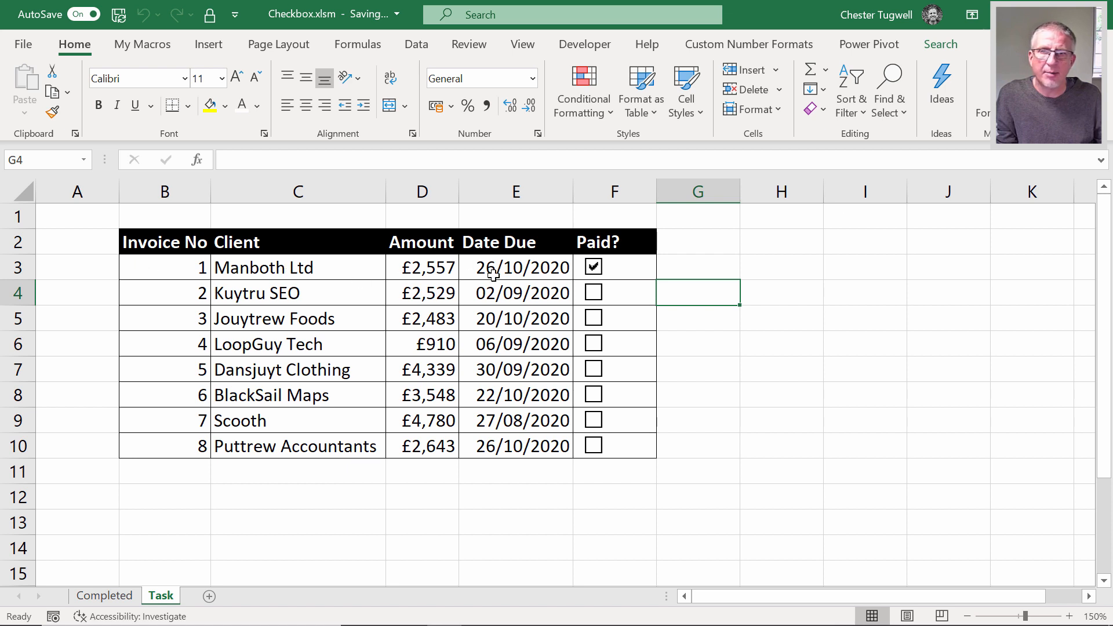
click(592, 266)
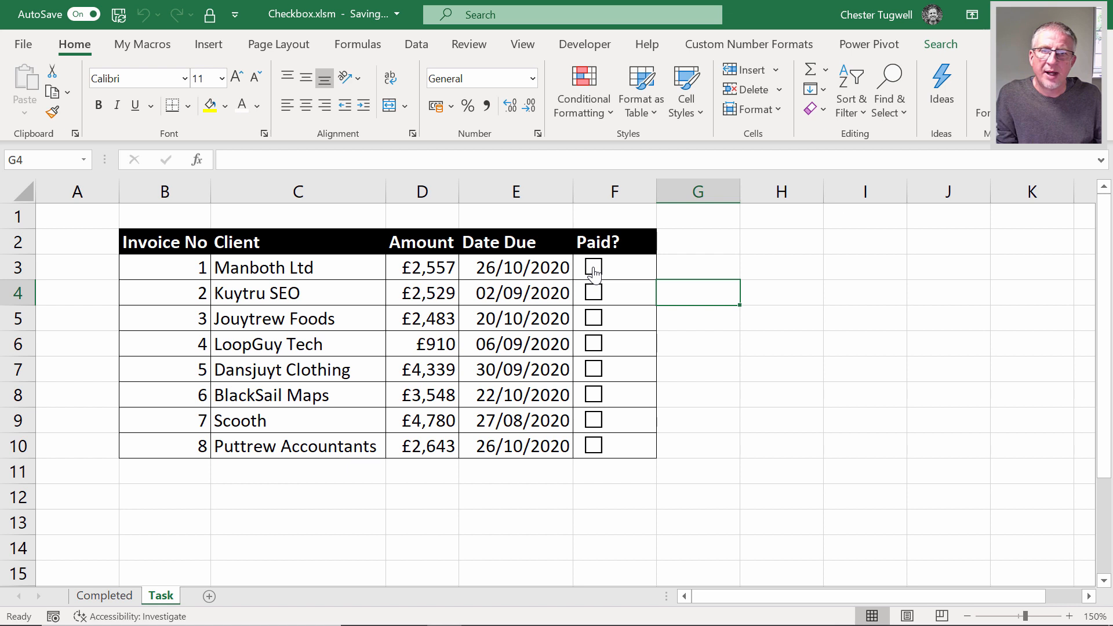
Select B3:E10 and start a new 'Use a formula' conditional formatting rule.
drag(164, 267, 297, 292)
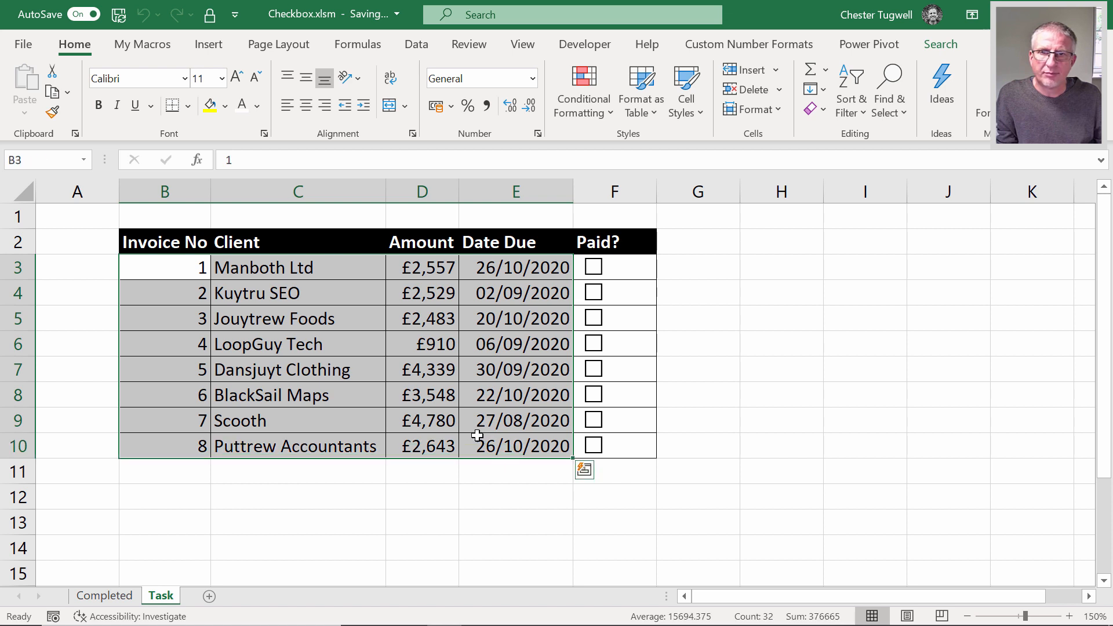
mouse_move(526, 342)
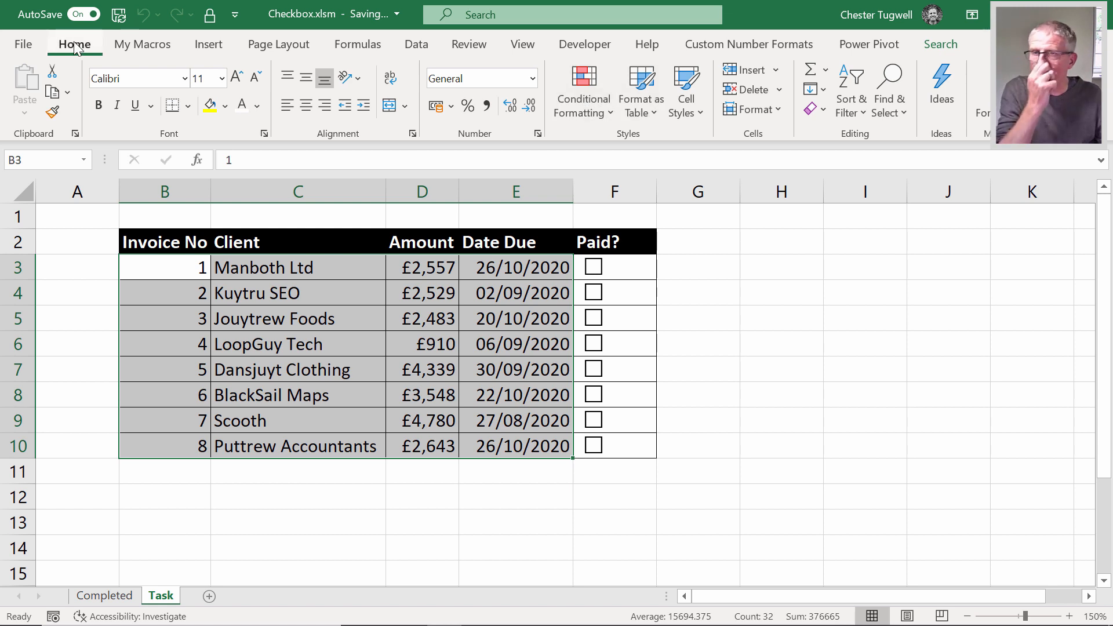
click(582, 91)
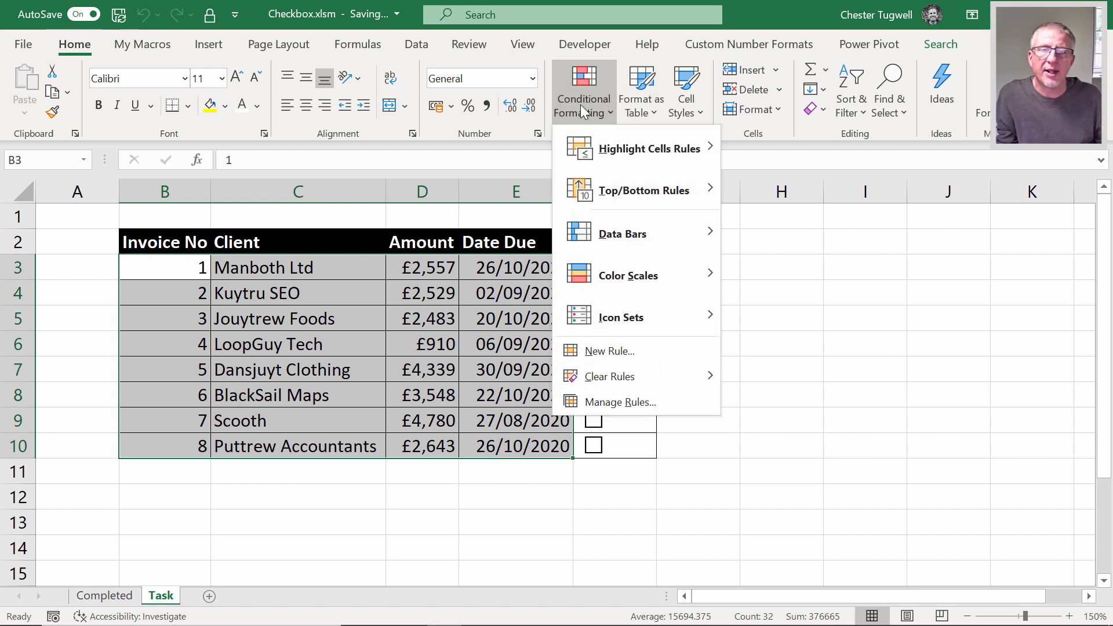
mouse_move(608, 350)
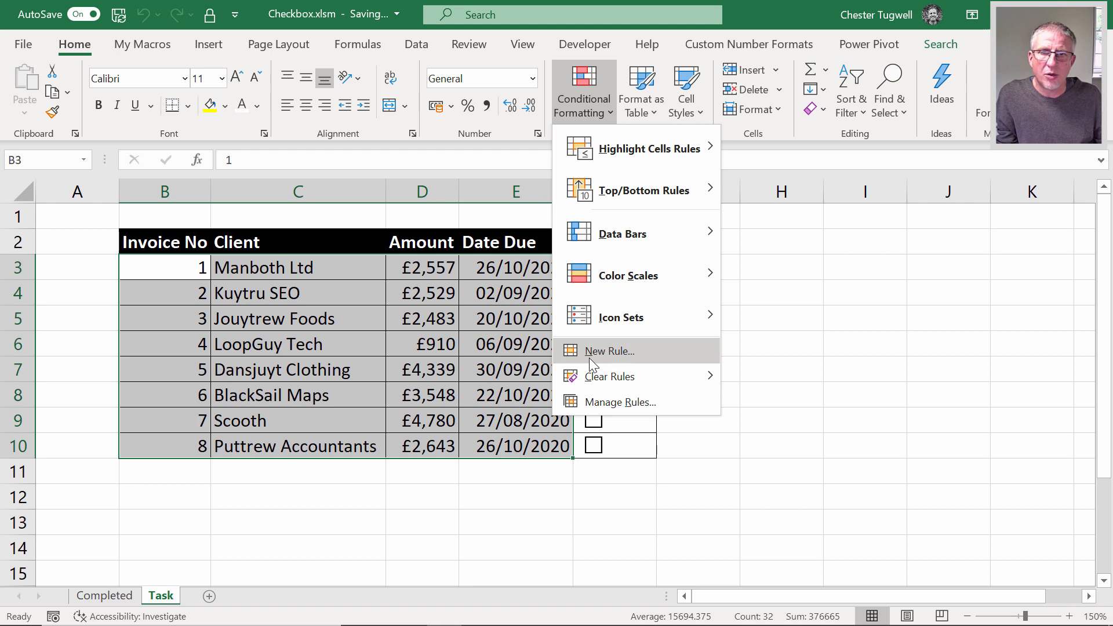
click(607, 351)
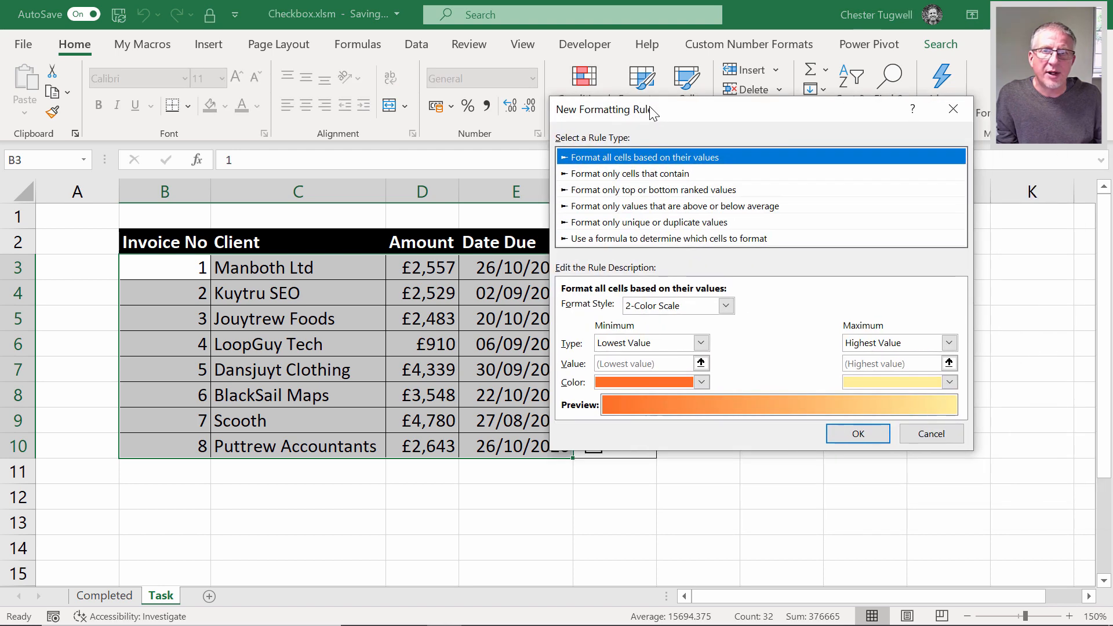
click(665, 239)
text(=)
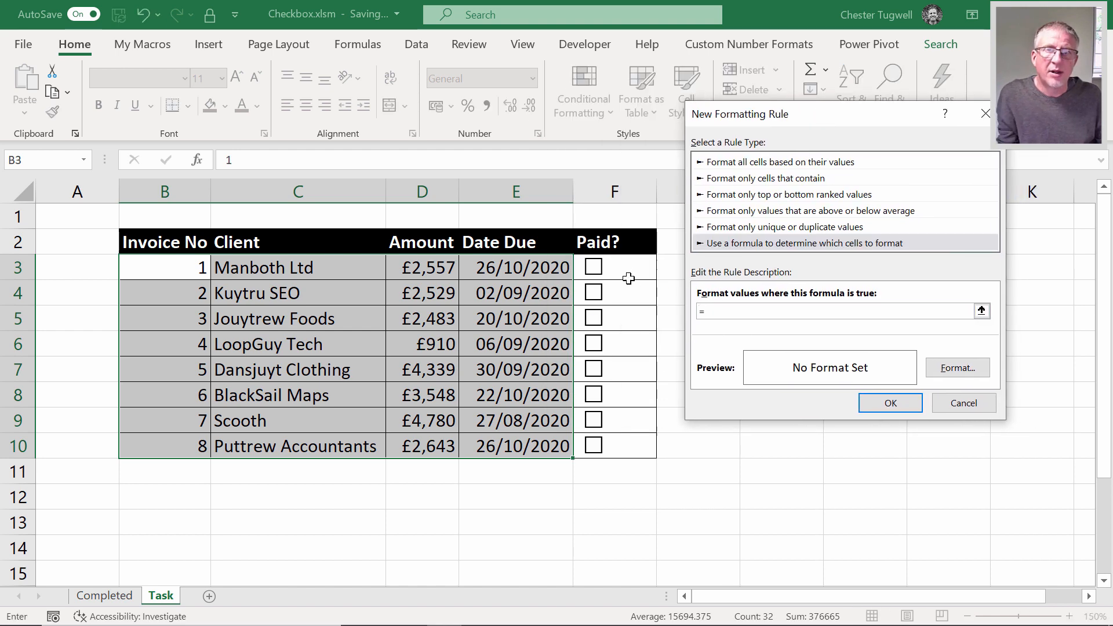
Enter =$F3 as the rule formula.
click(614, 268)
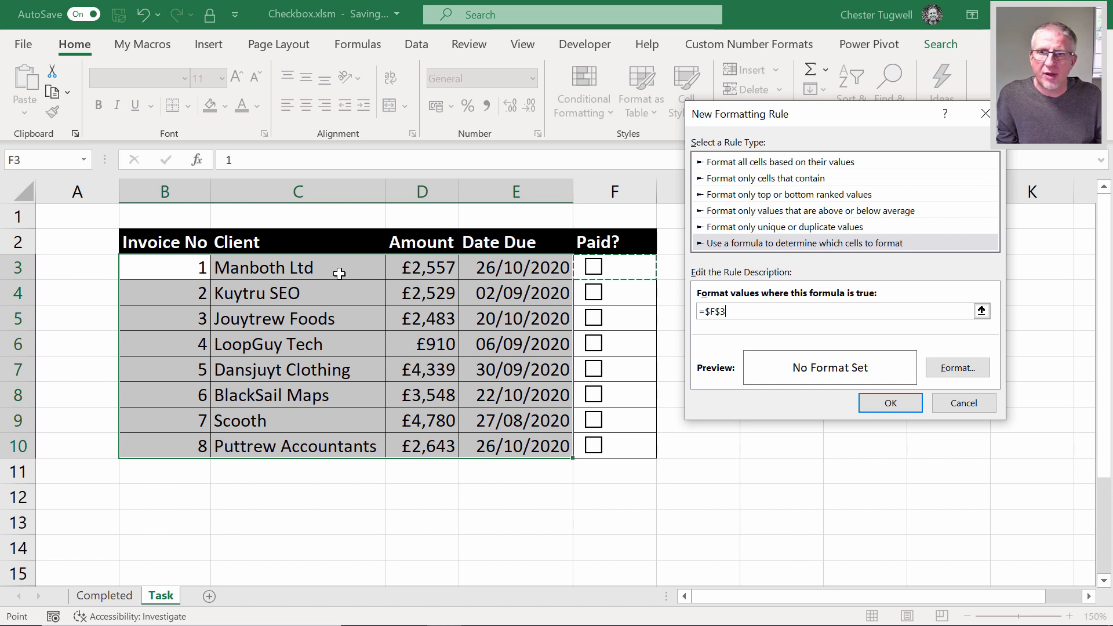
mouse_move(544, 269)
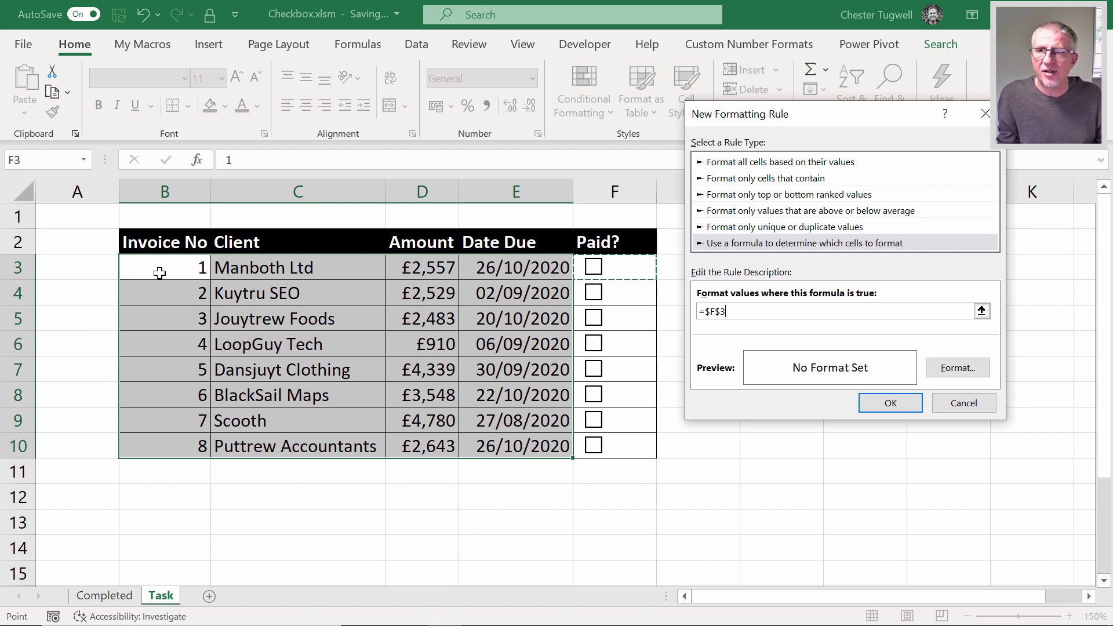
mouse_move(221, 253)
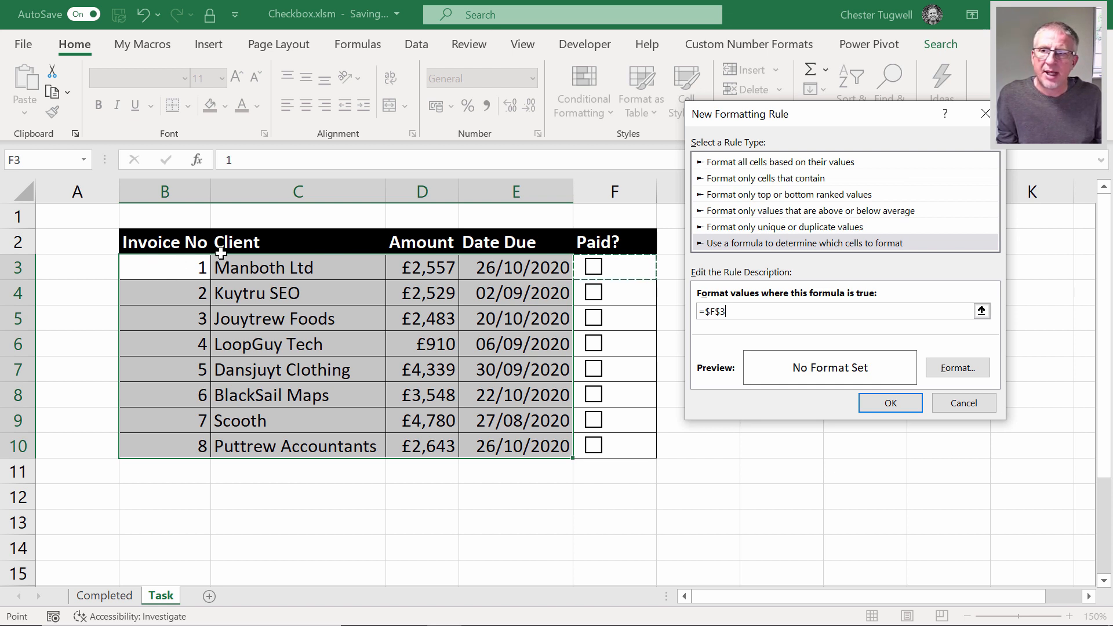
mouse_move(361, 246)
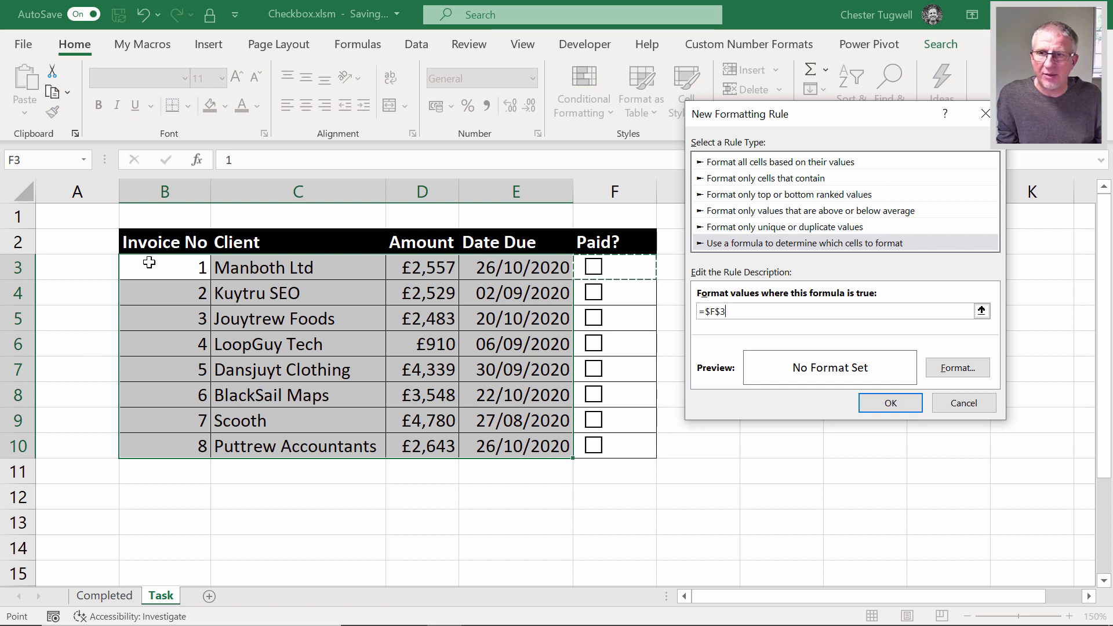
mouse_move(544, 468)
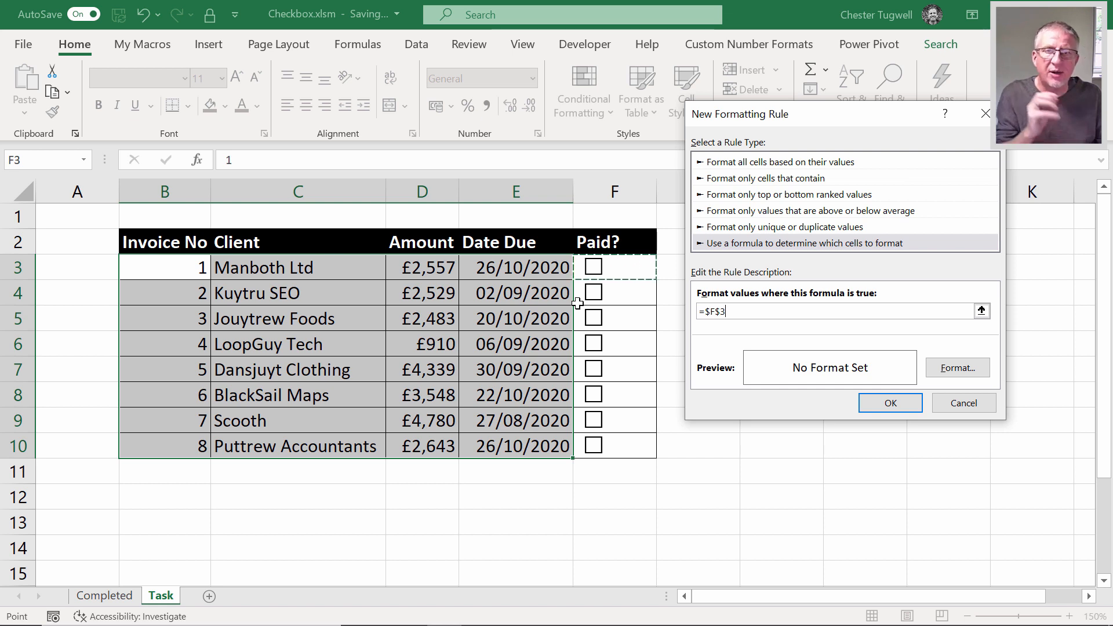
mouse_move(612, 365)
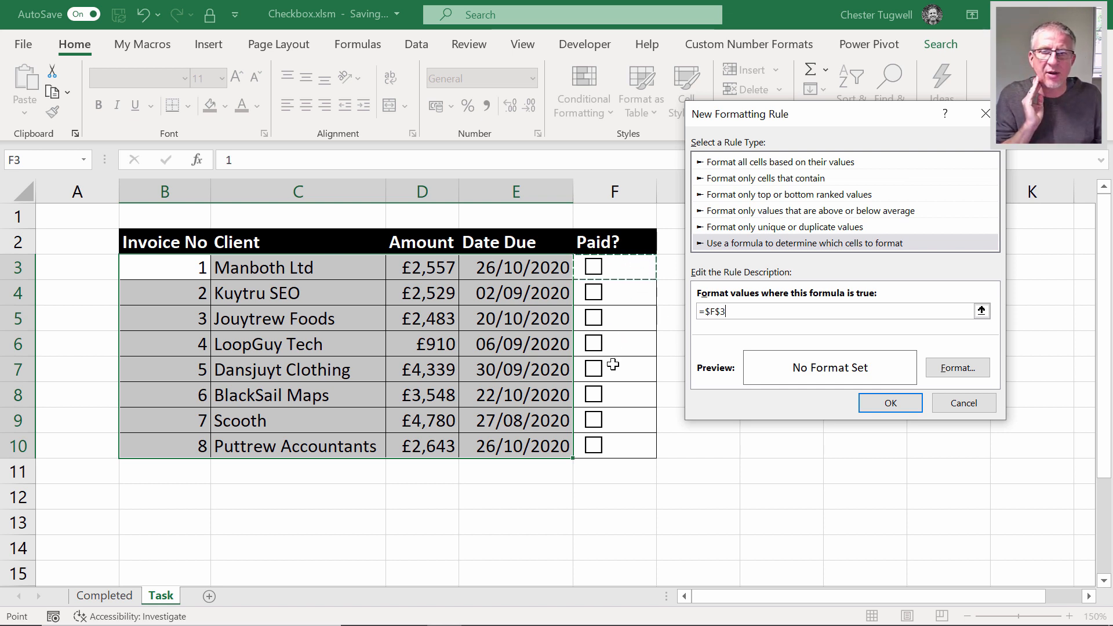
mouse_move(623, 379)
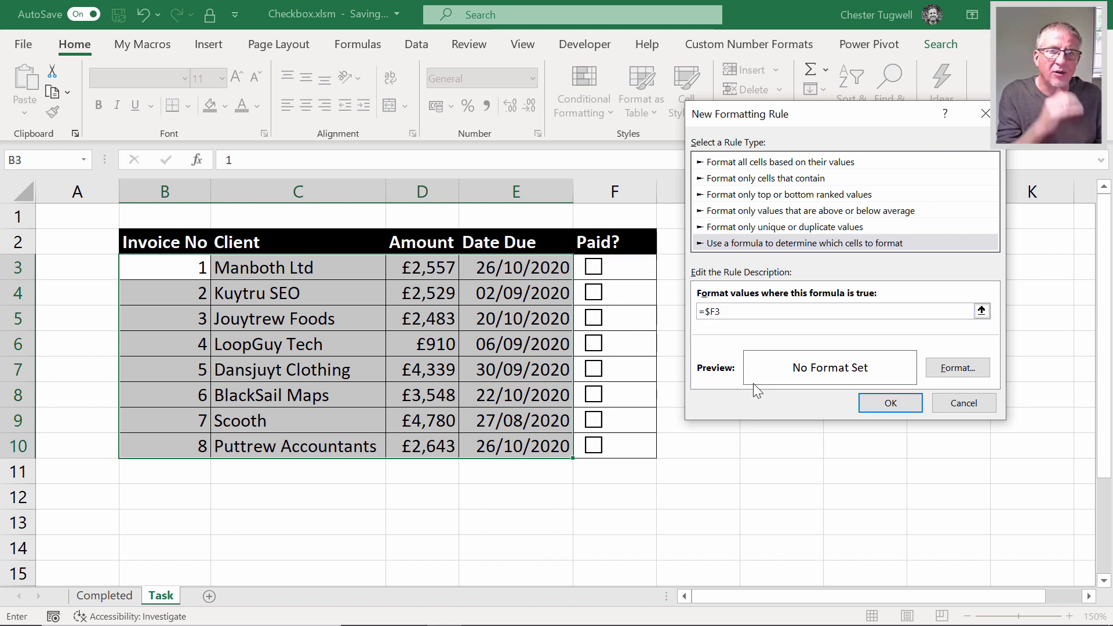
click(724, 311)
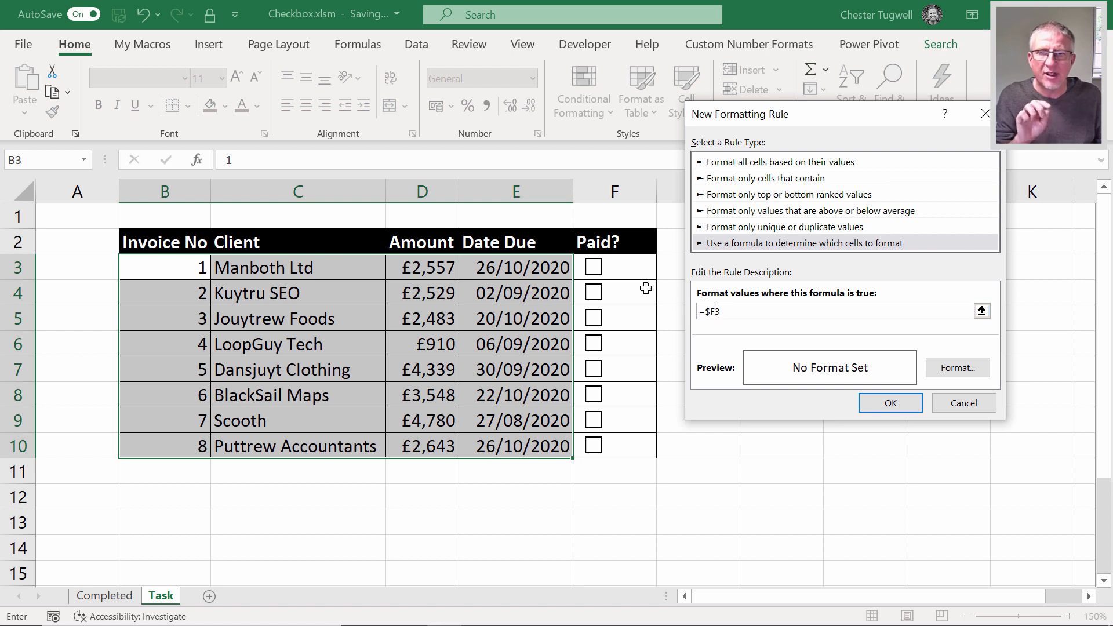
mouse_move(632, 430)
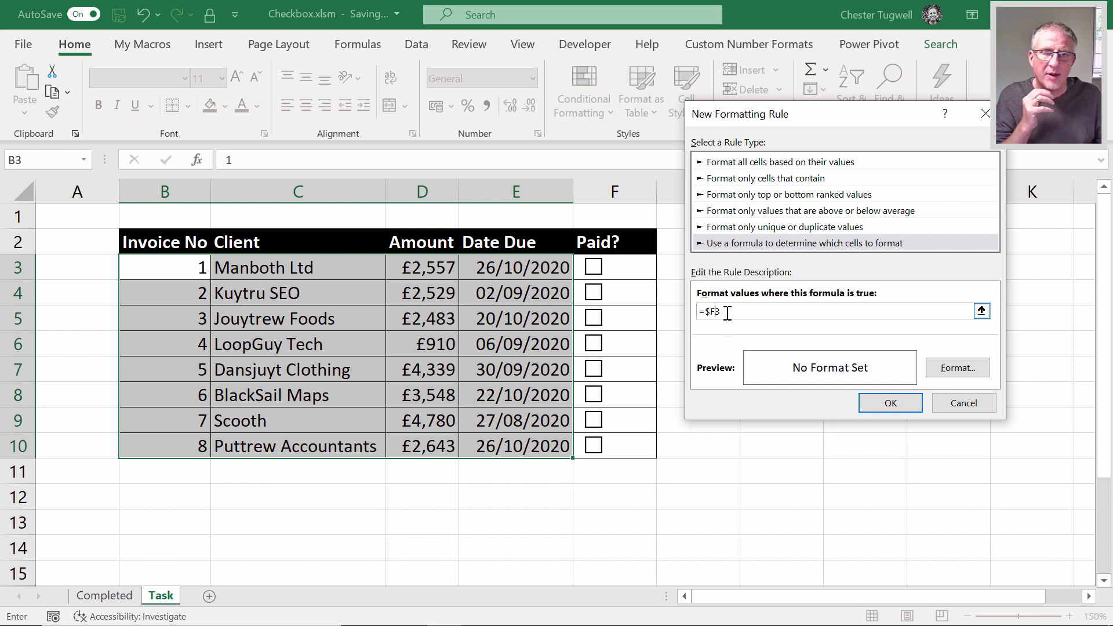
text(3=)
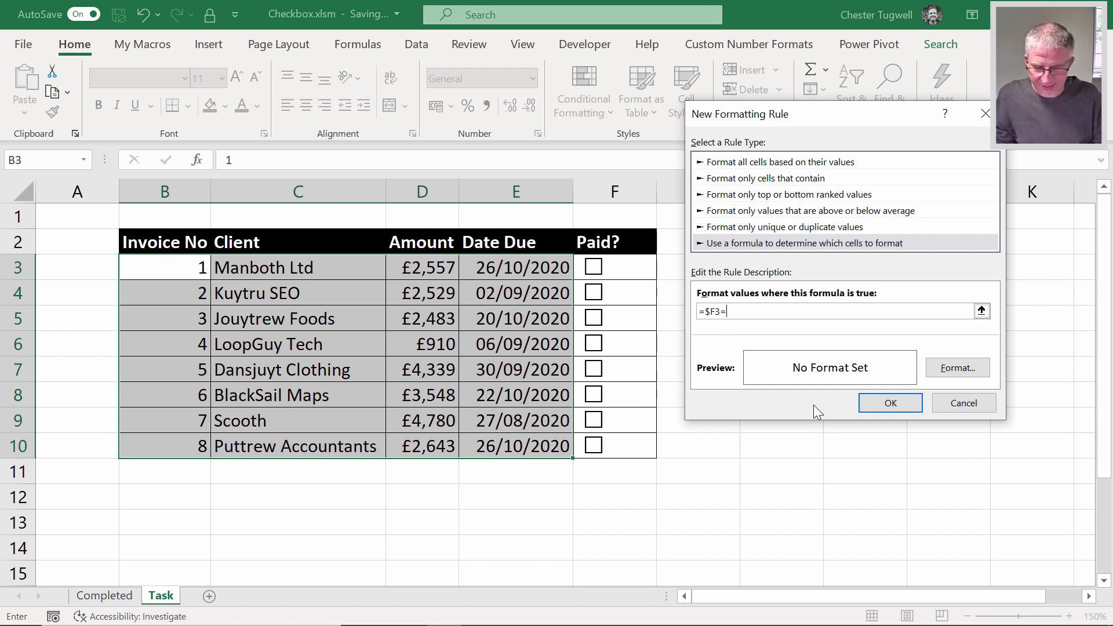
text(TRU)
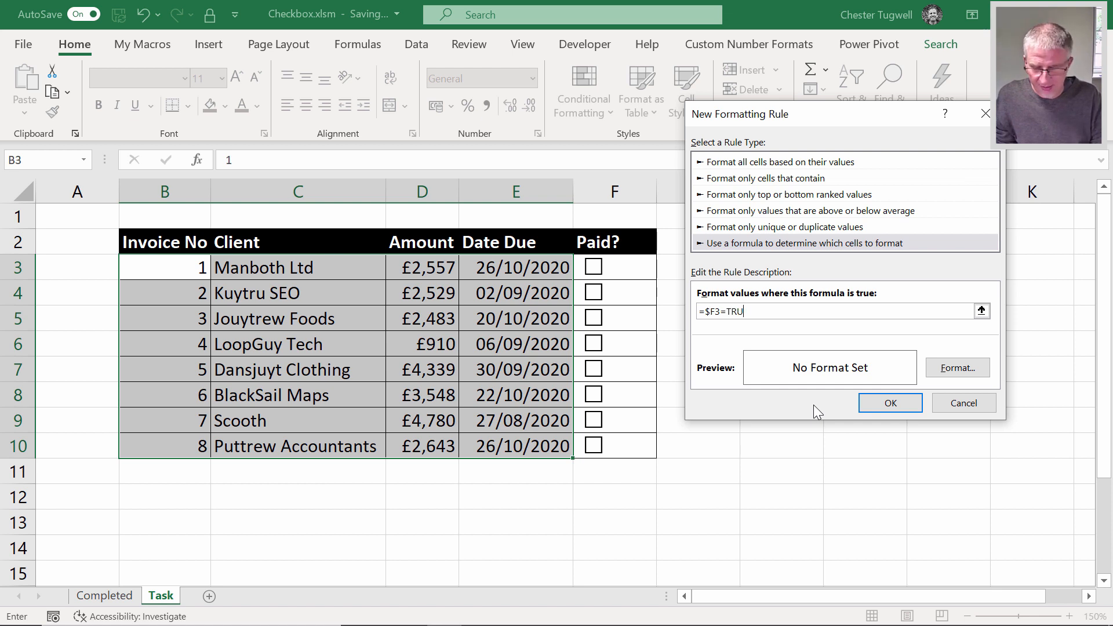
key(BackSpace)
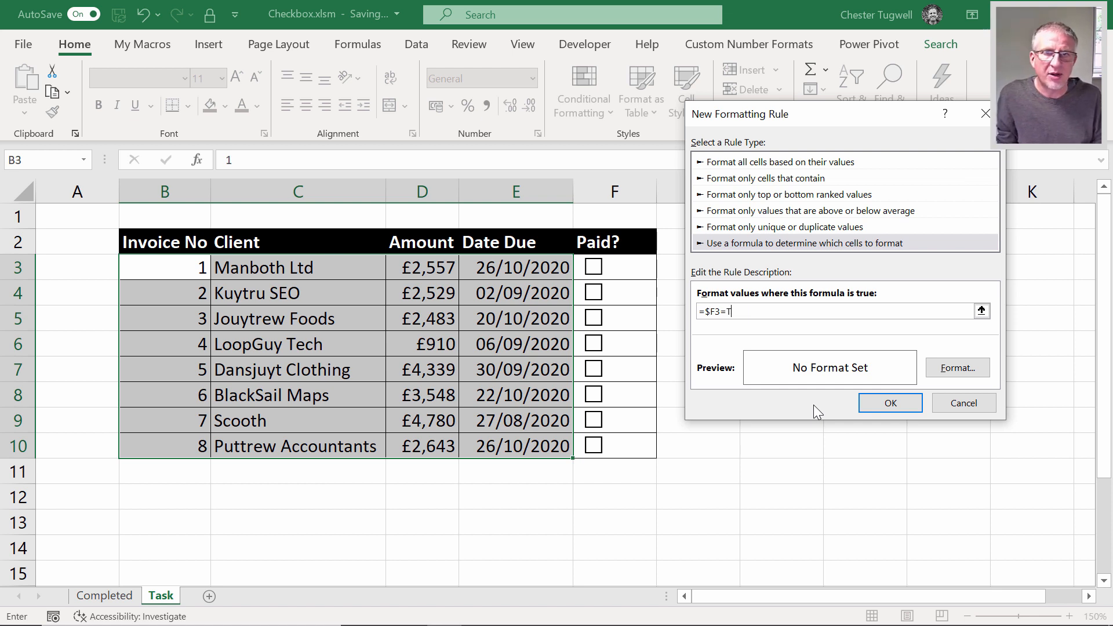
key(Backspace)
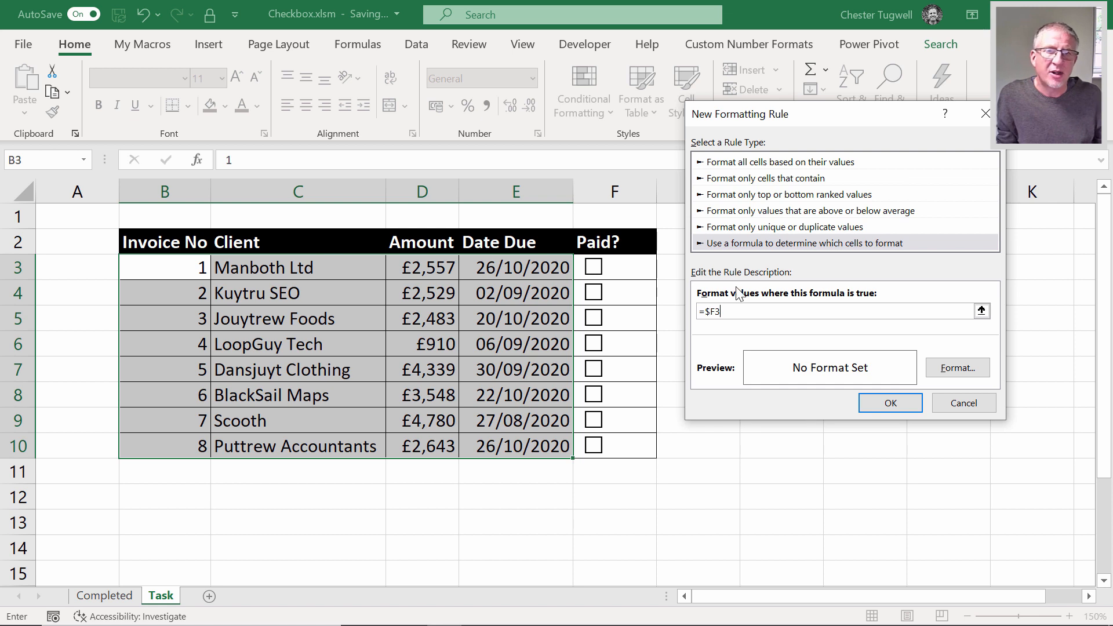
mouse_move(848, 295)
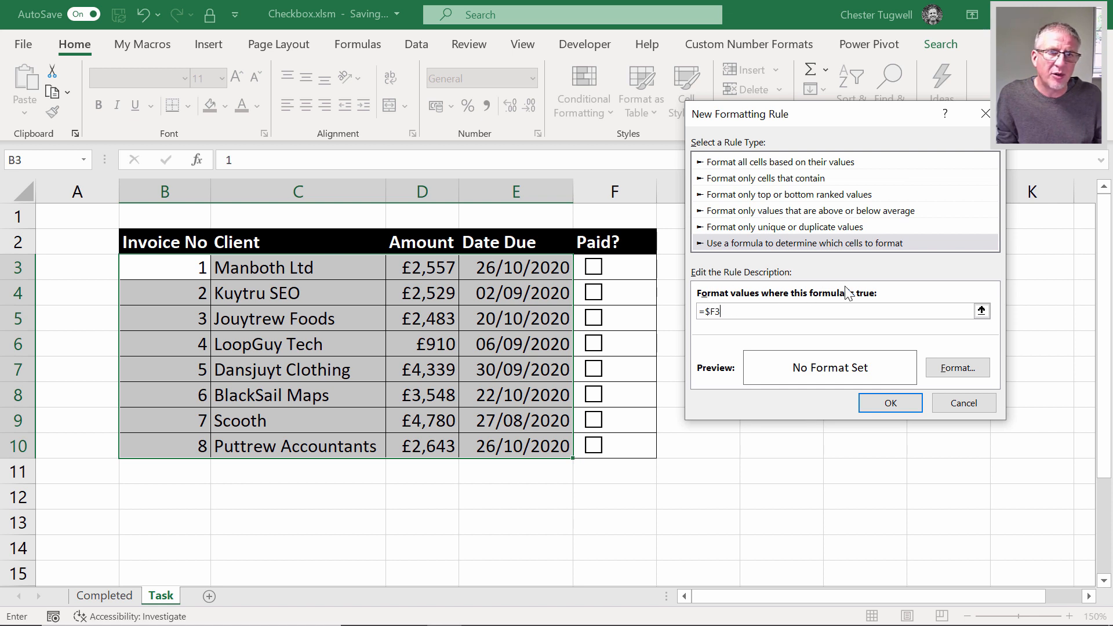
mouse_move(630, 269)
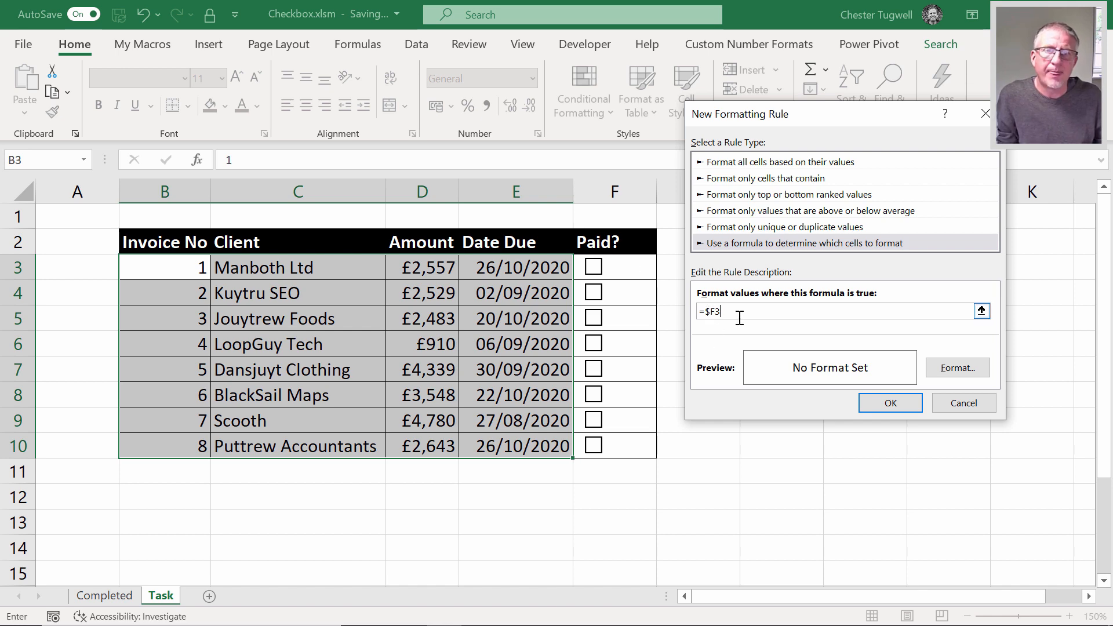
Give the rule a light grey fill and save it.
click(957, 368)
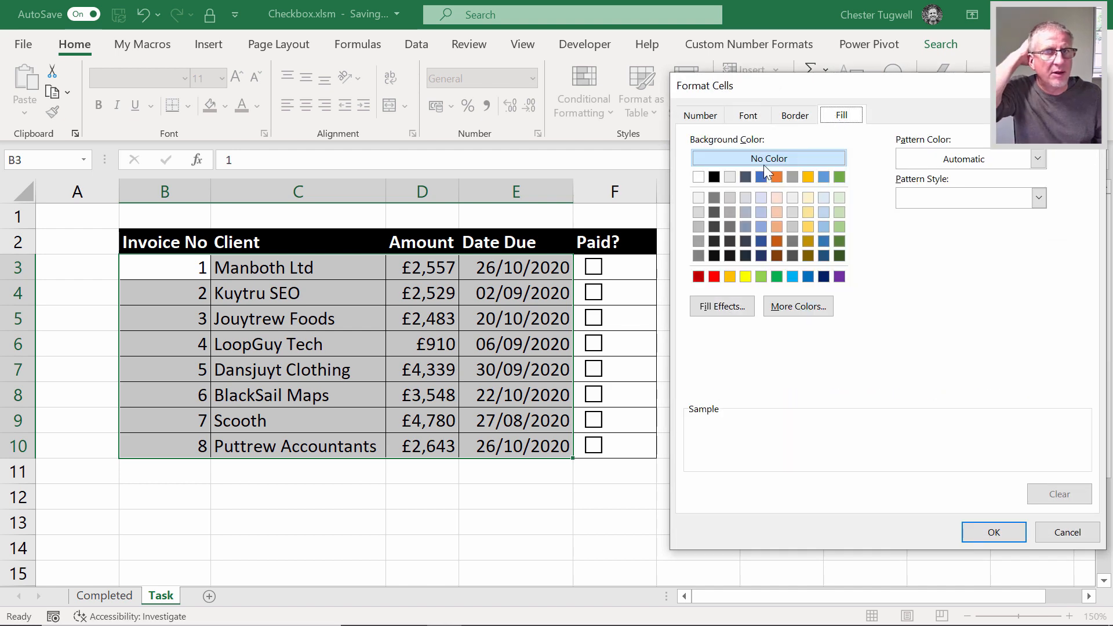
mouse_move(702, 223)
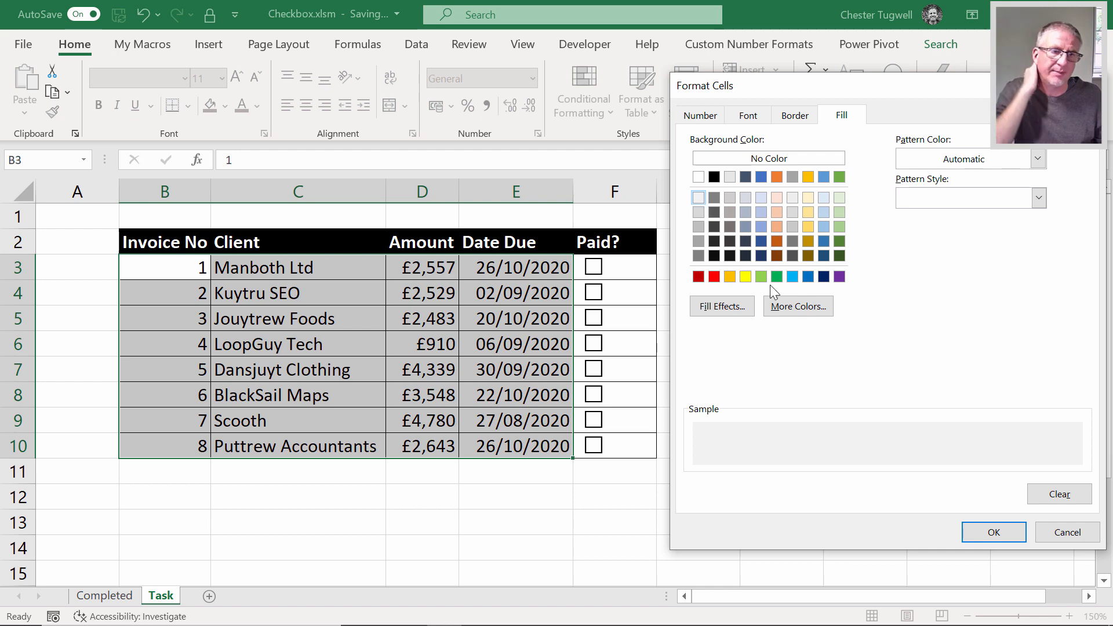
click(993, 532)
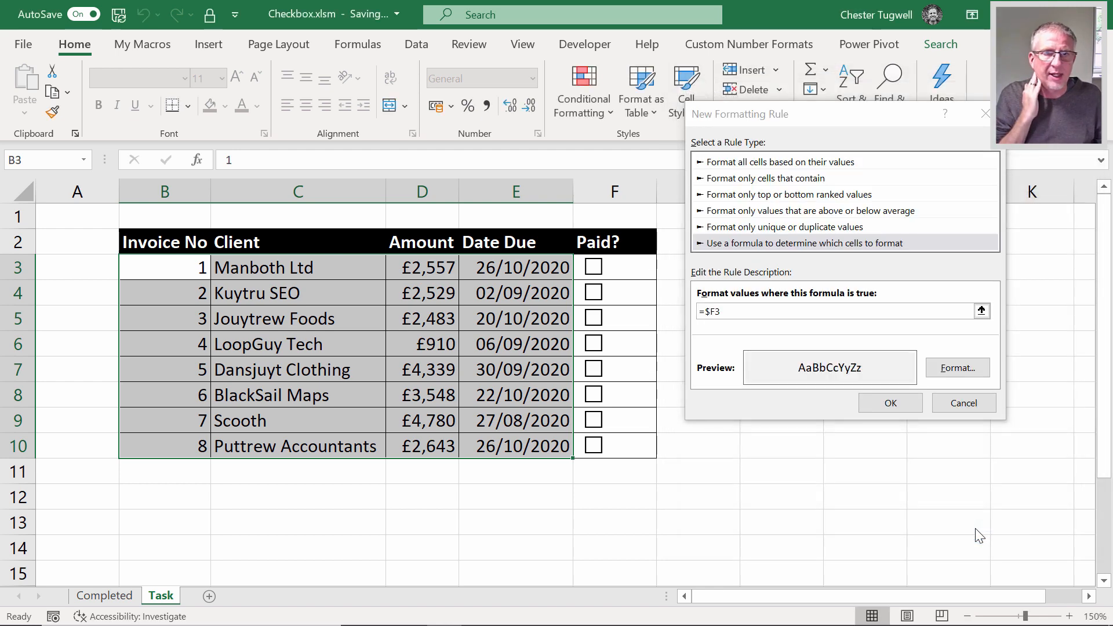
click(889, 403)
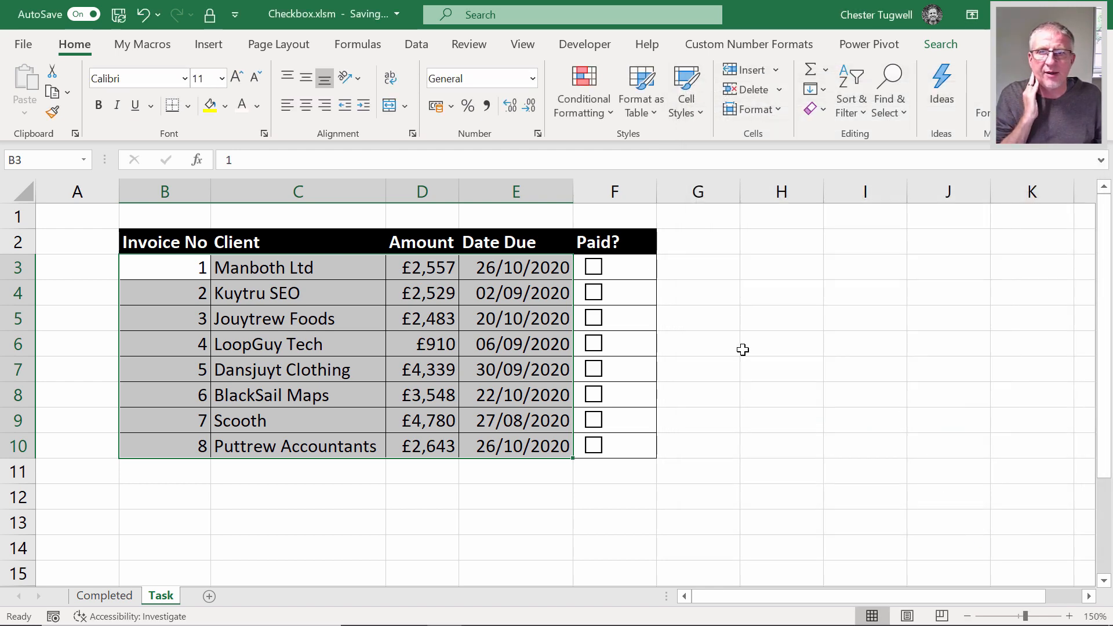
click(592, 267)
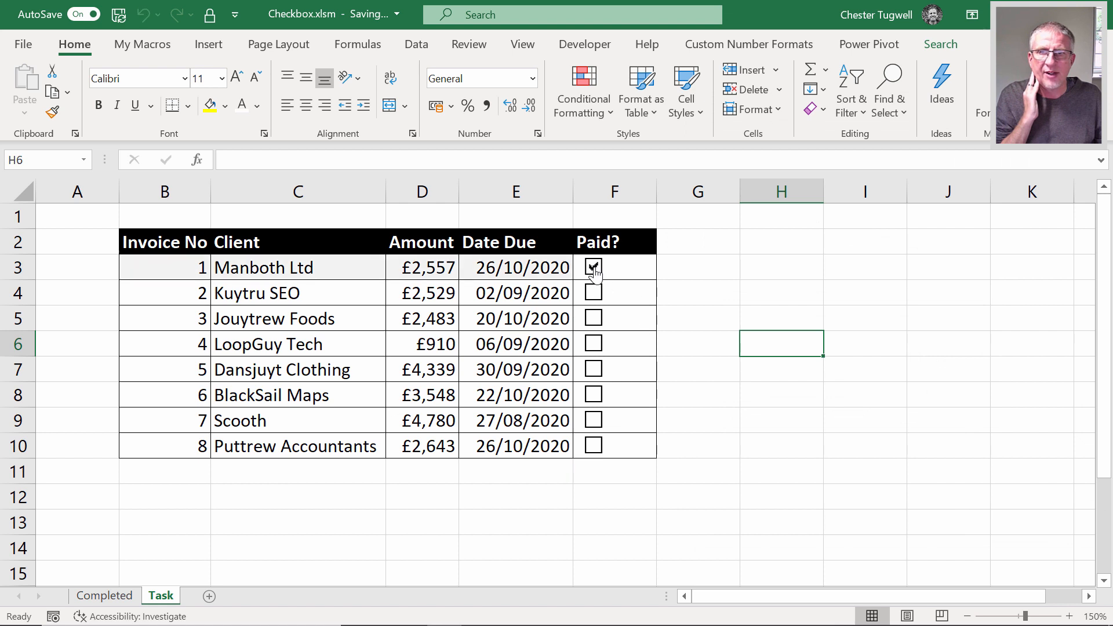
click(592, 267)
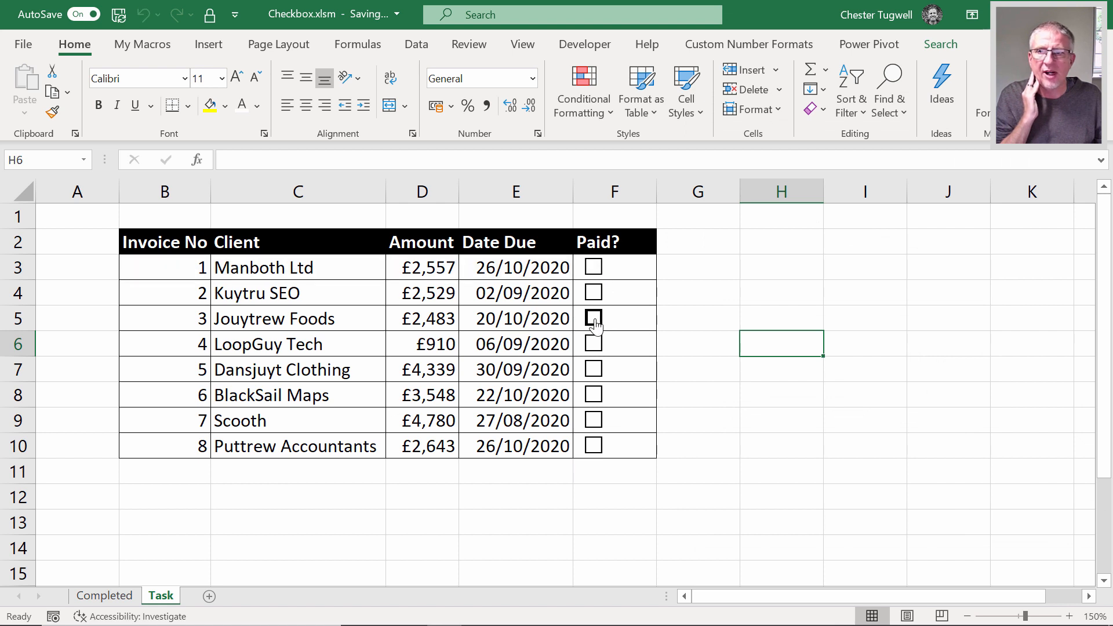
click(592, 319)
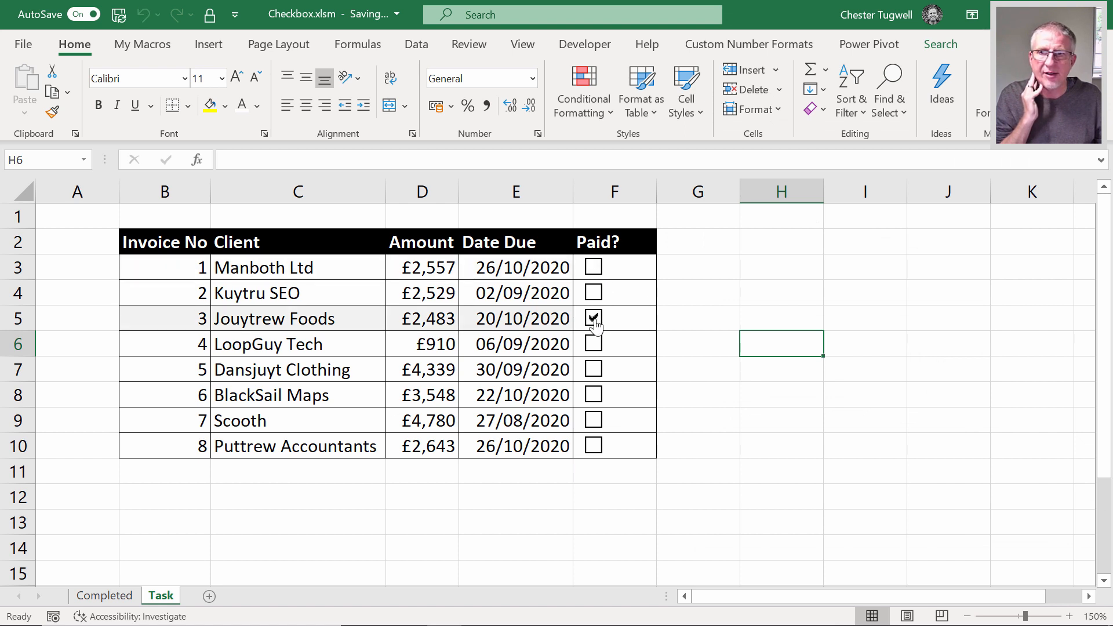
click(591, 370)
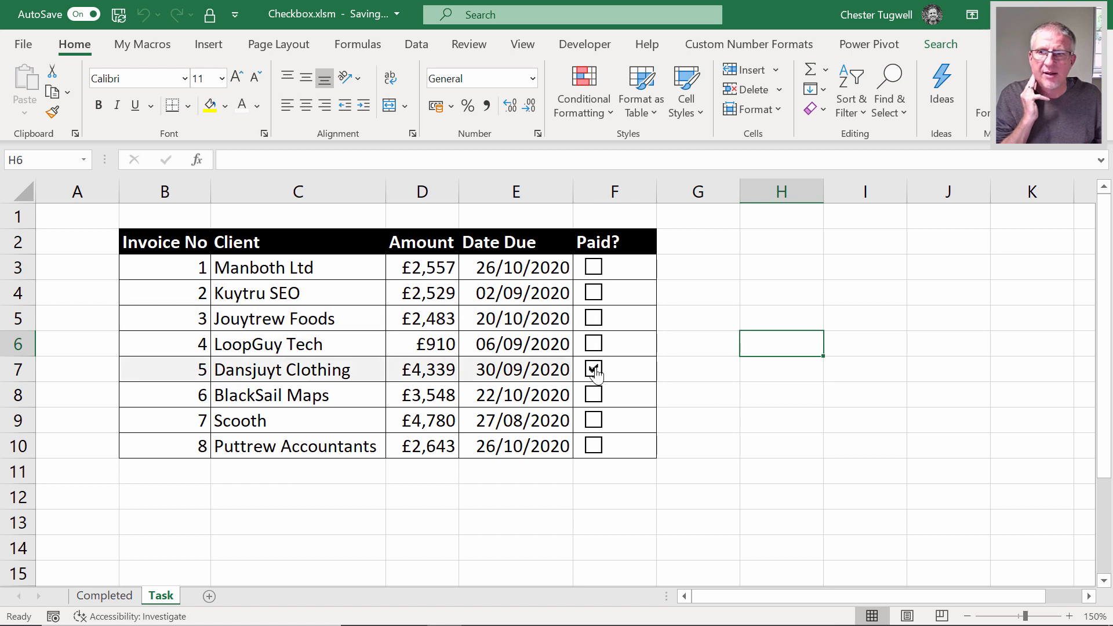
click(592, 369)
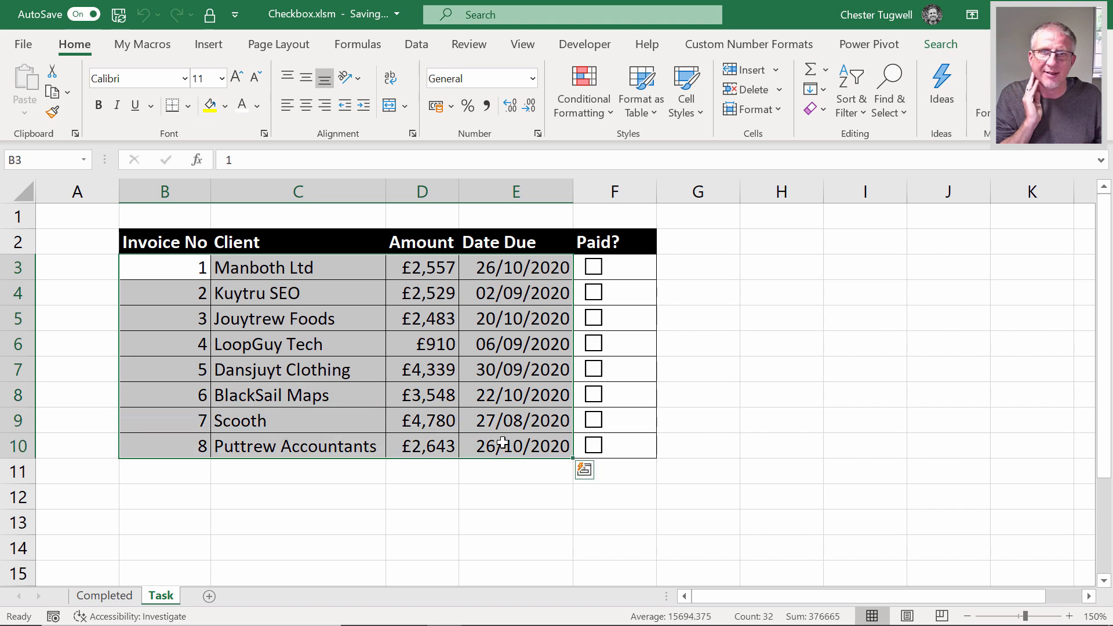
Review the =$F3 grey-fill rule in the Rules Manager, apply it, and untick invoice 1.
click(582, 91)
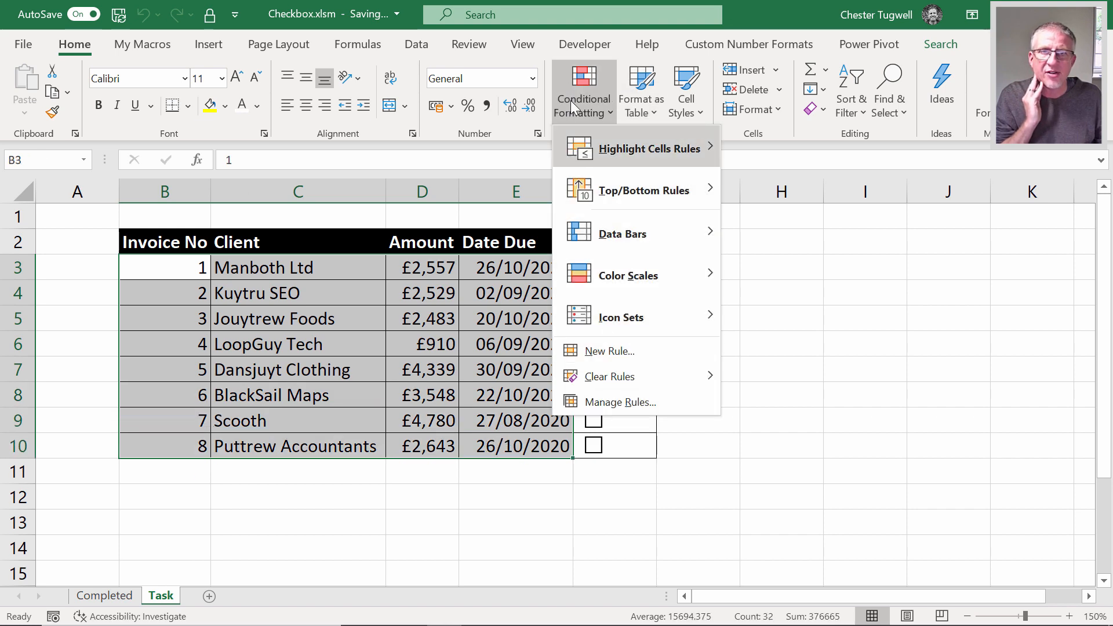
click(620, 401)
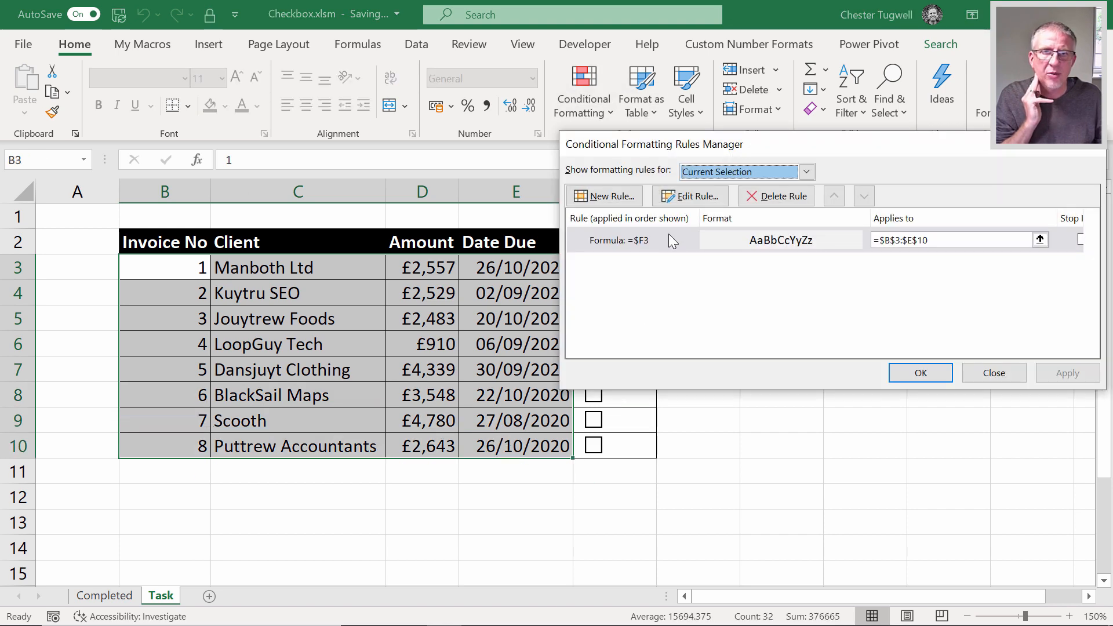
click(689, 196)
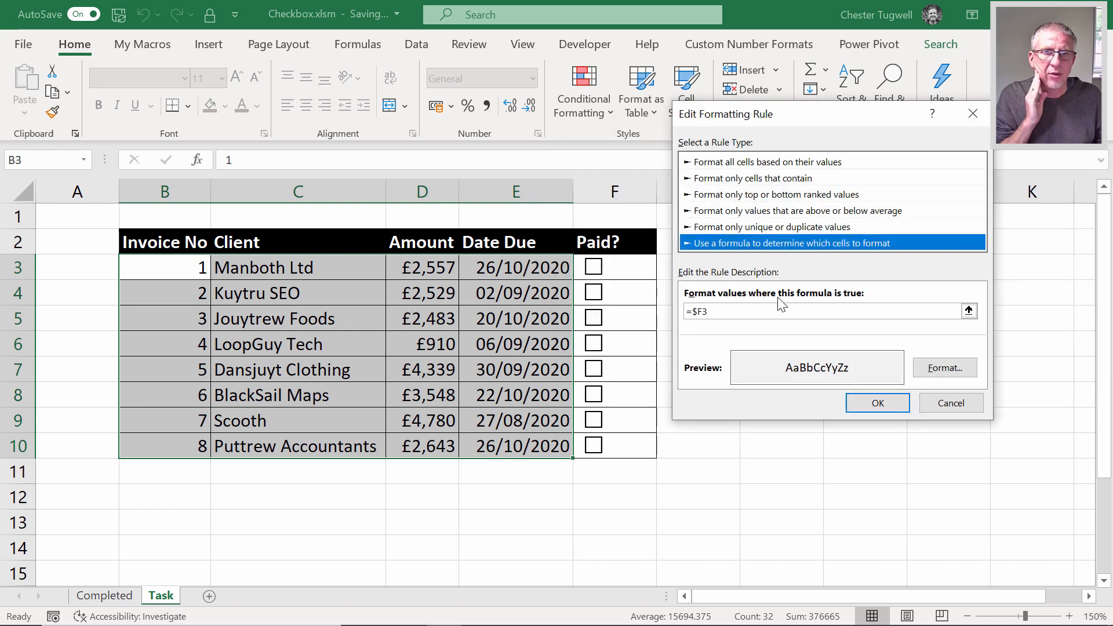
click(945, 367)
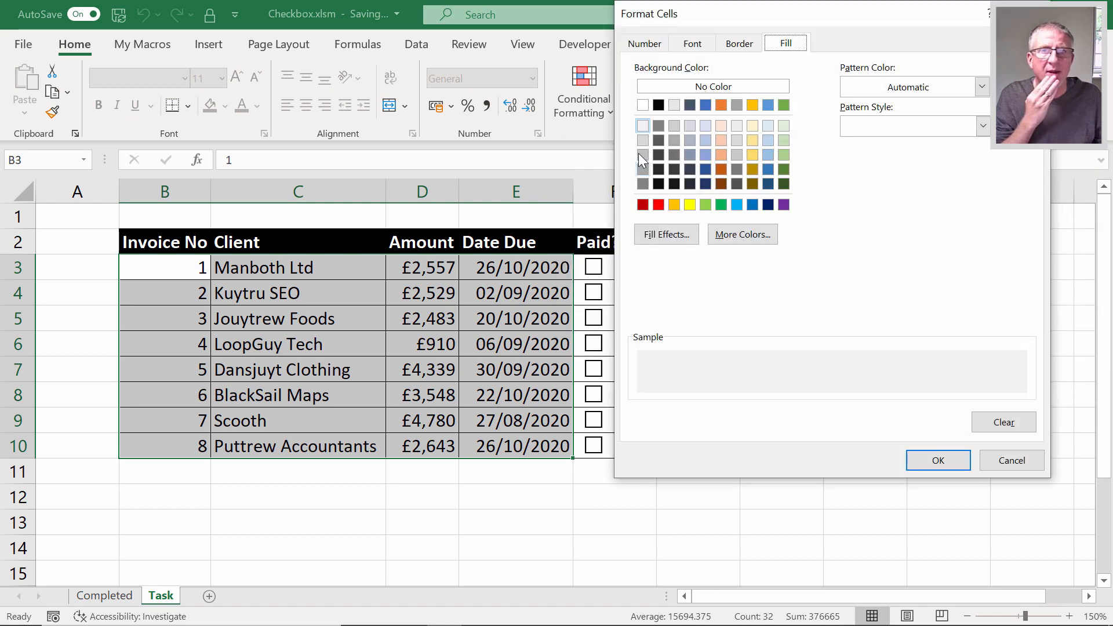
click(937, 460)
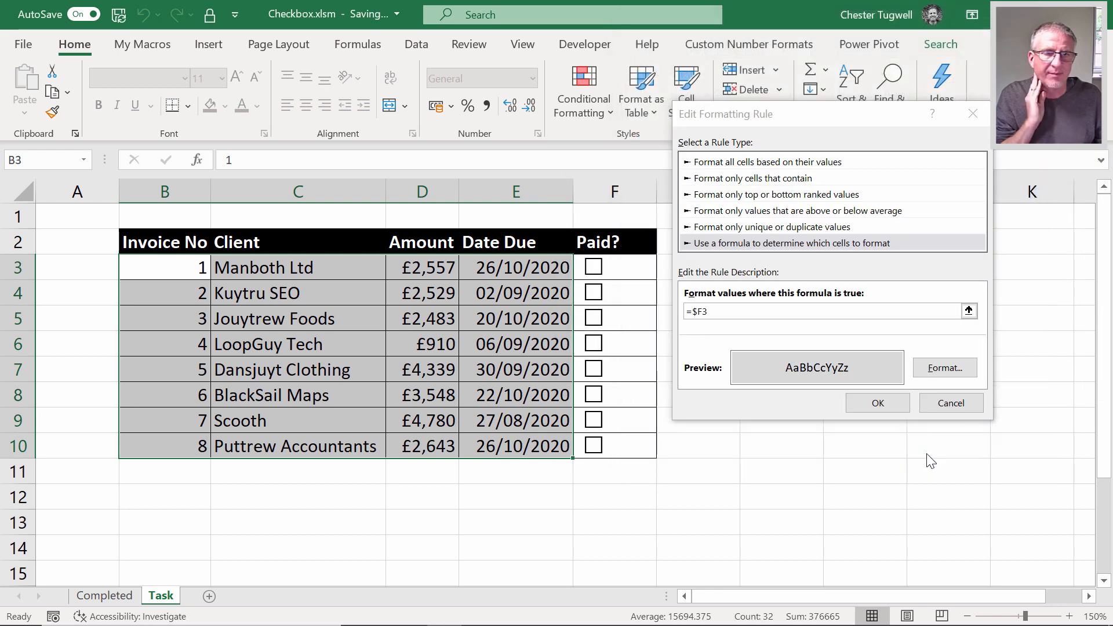
click(877, 403)
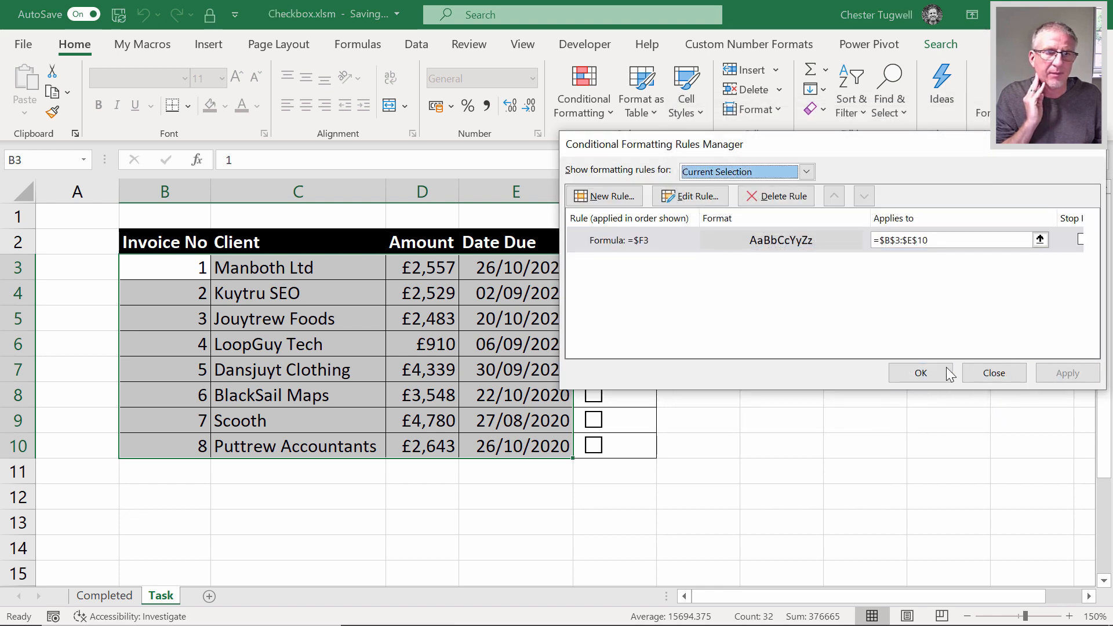
click(920, 373)
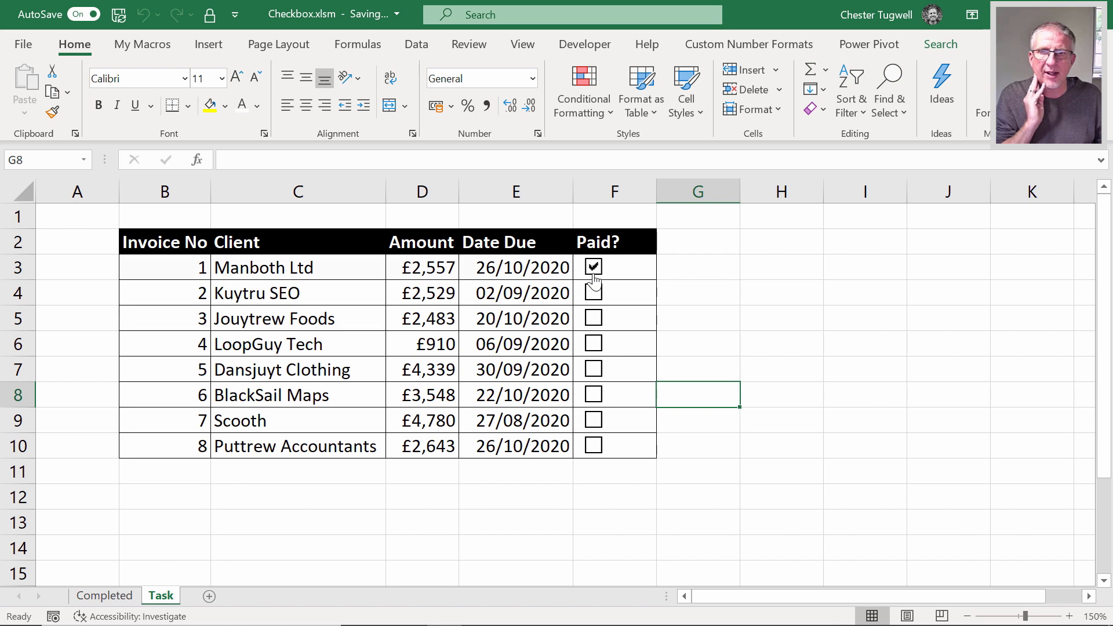
click(592, 267)
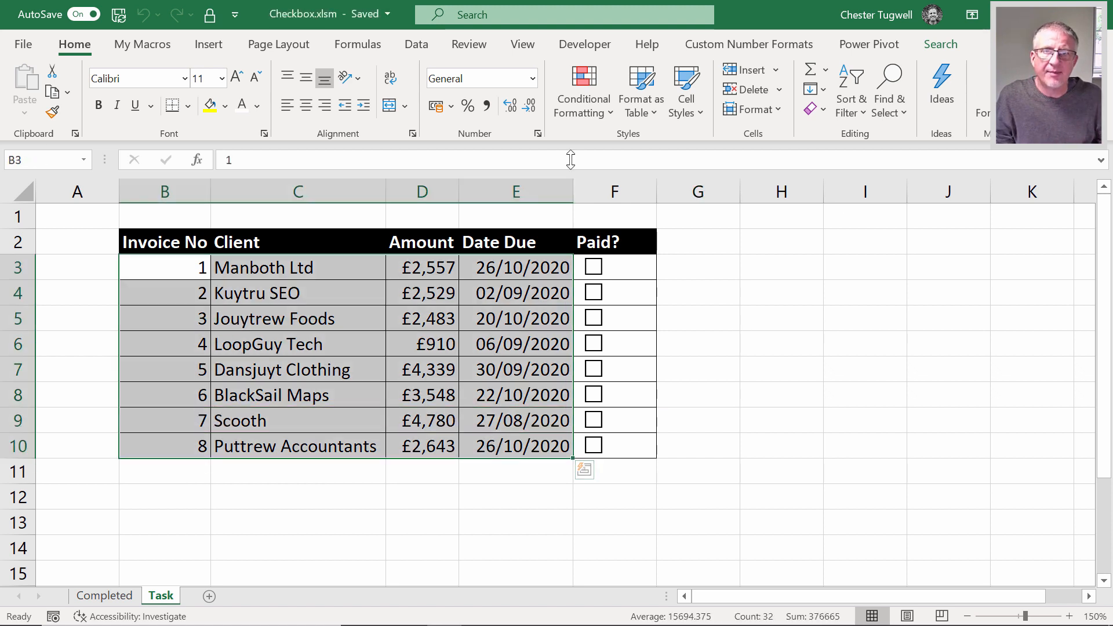
Start a second new rule from Home > Conditional Formatting for B3:E10.
click(582, 91)
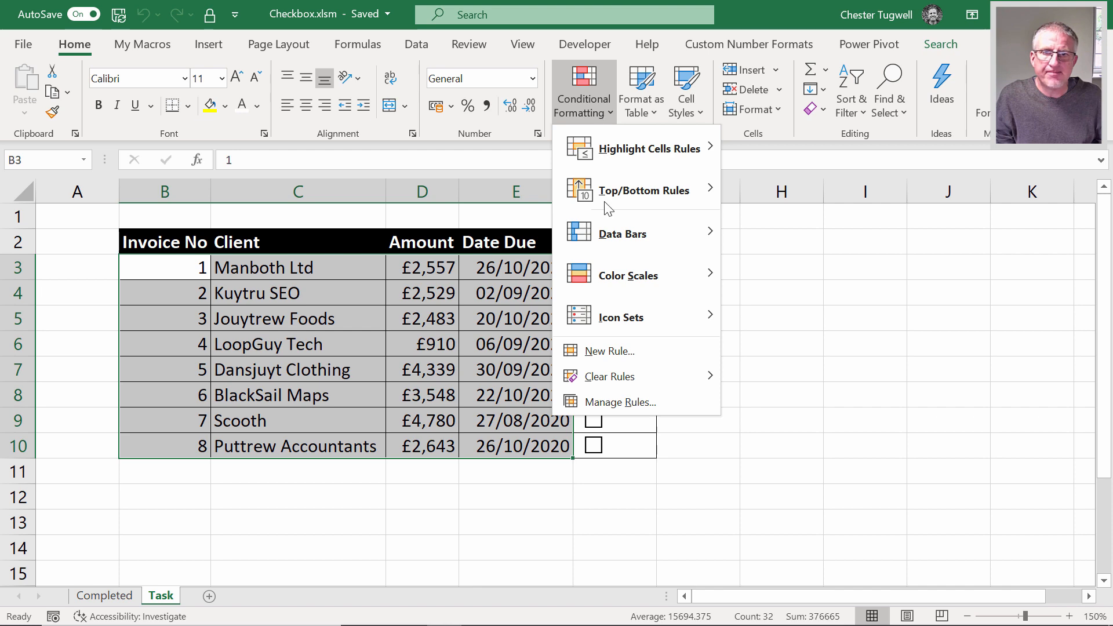
click(609, 351)
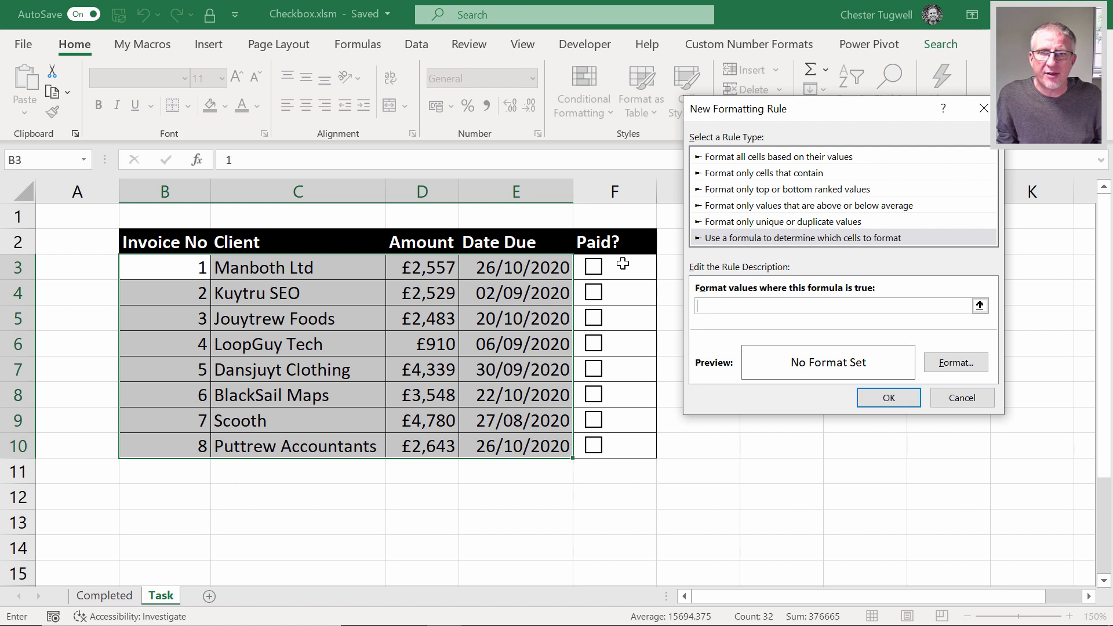
mouse_move(617, 272)
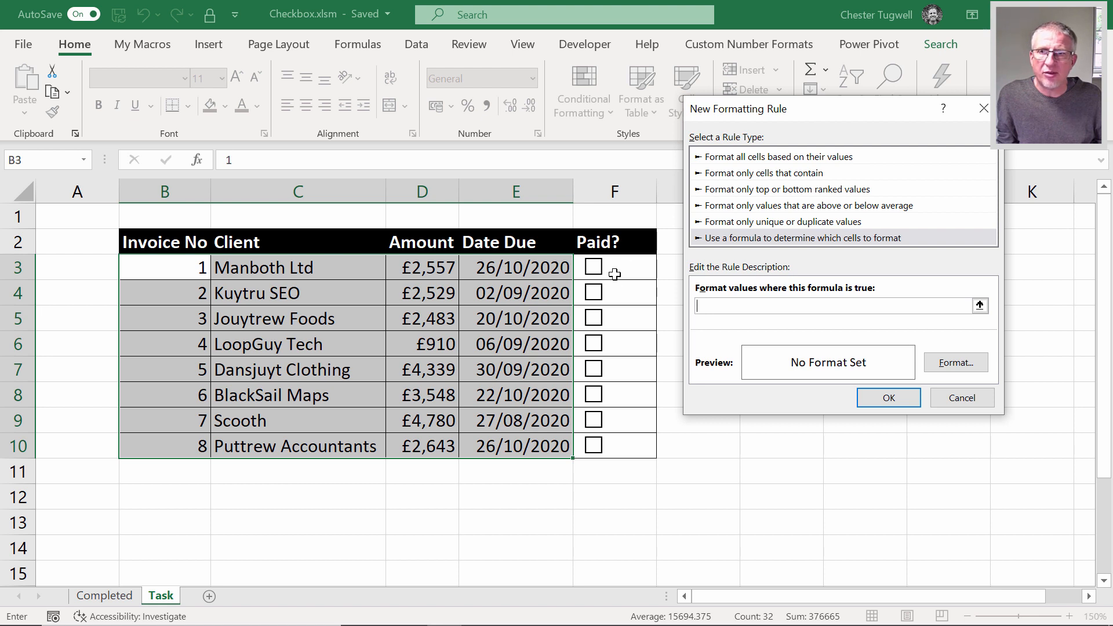
Enter the rule formula =and($E3<TODAY(),NOT($F3)) with column-locked references.
text(=)
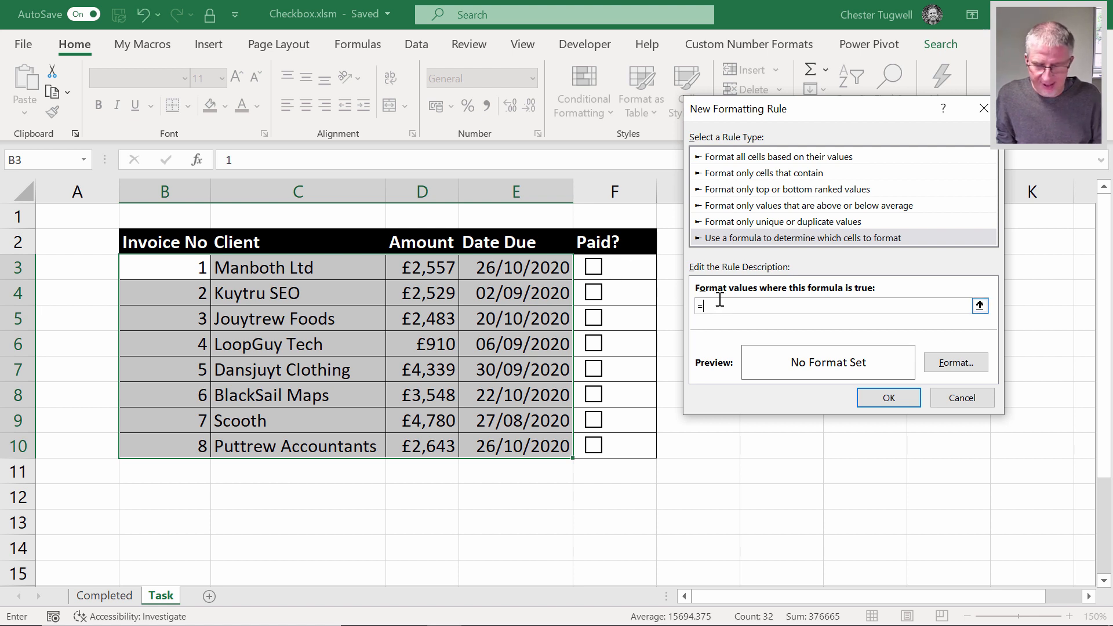
text(and)
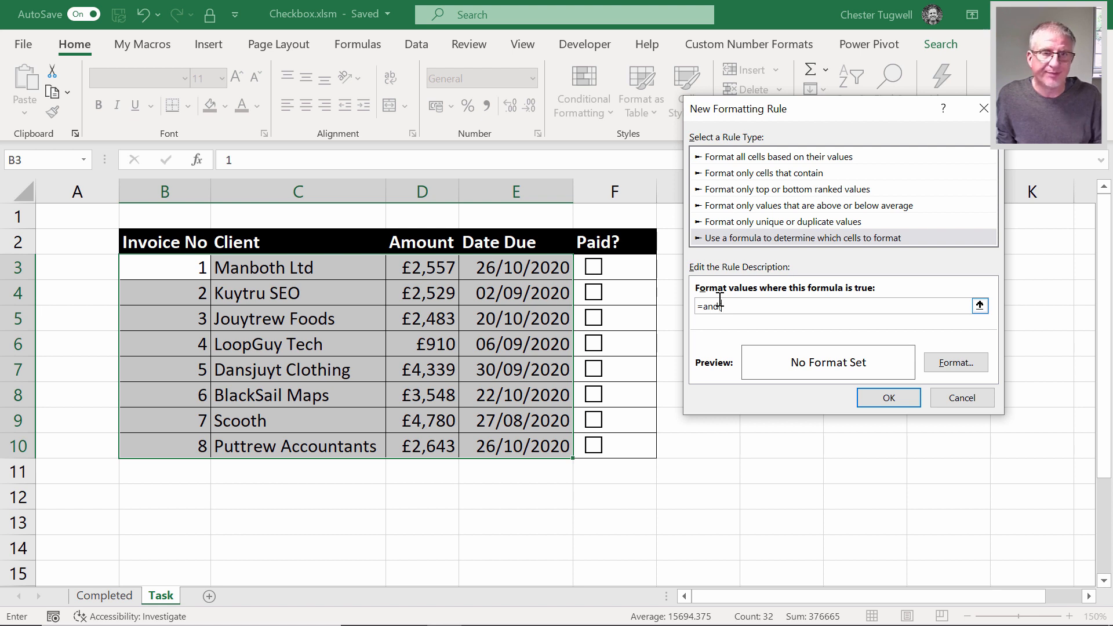
text(()
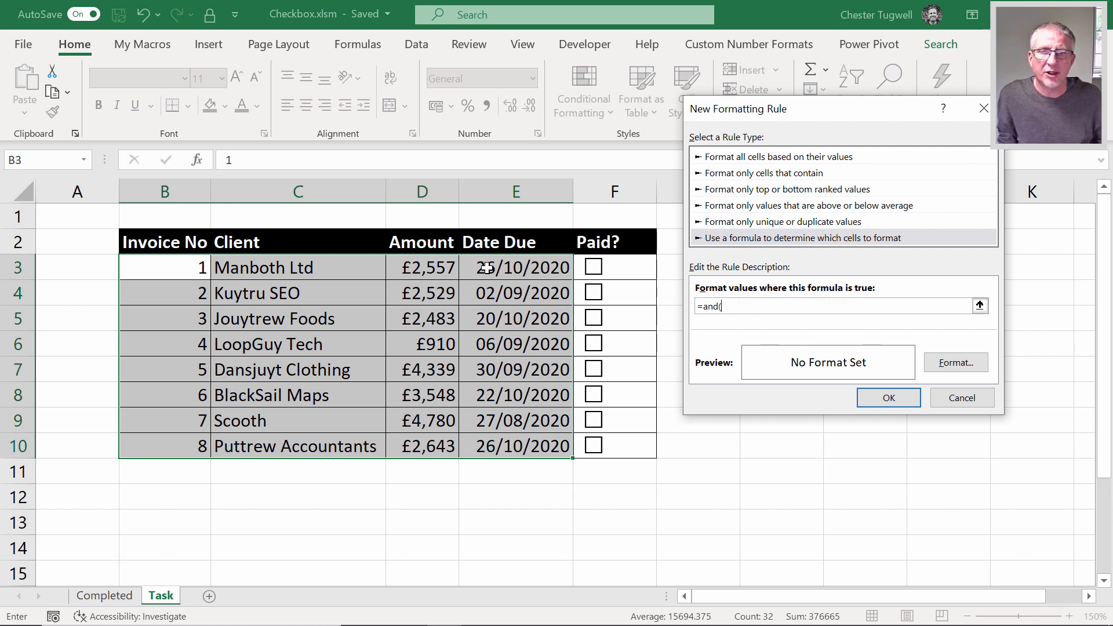
click(516, 267)
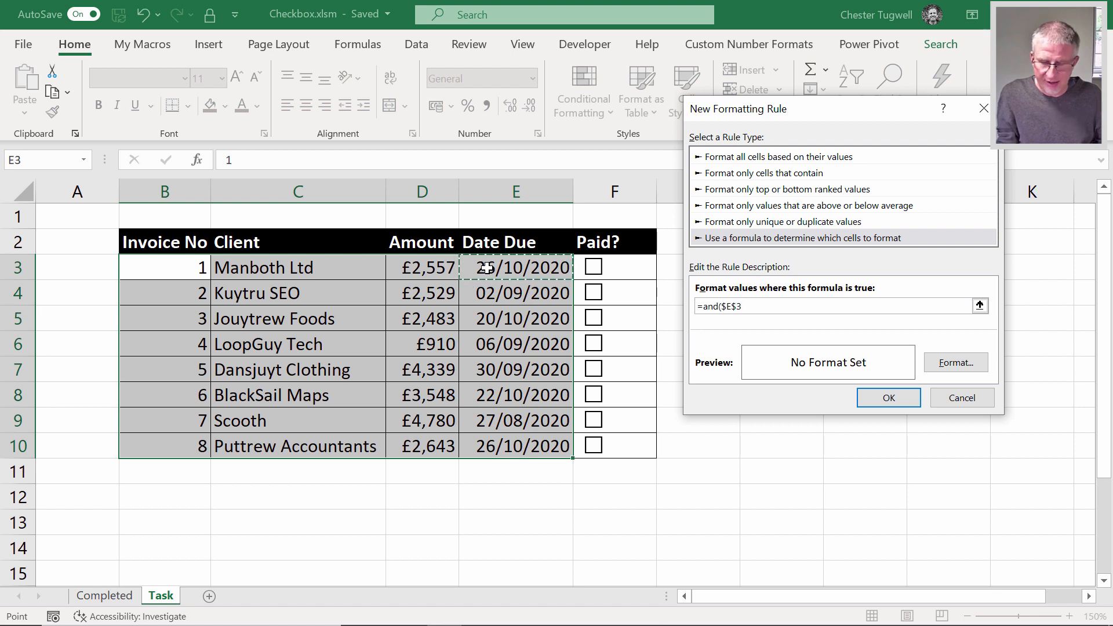
key(F4)
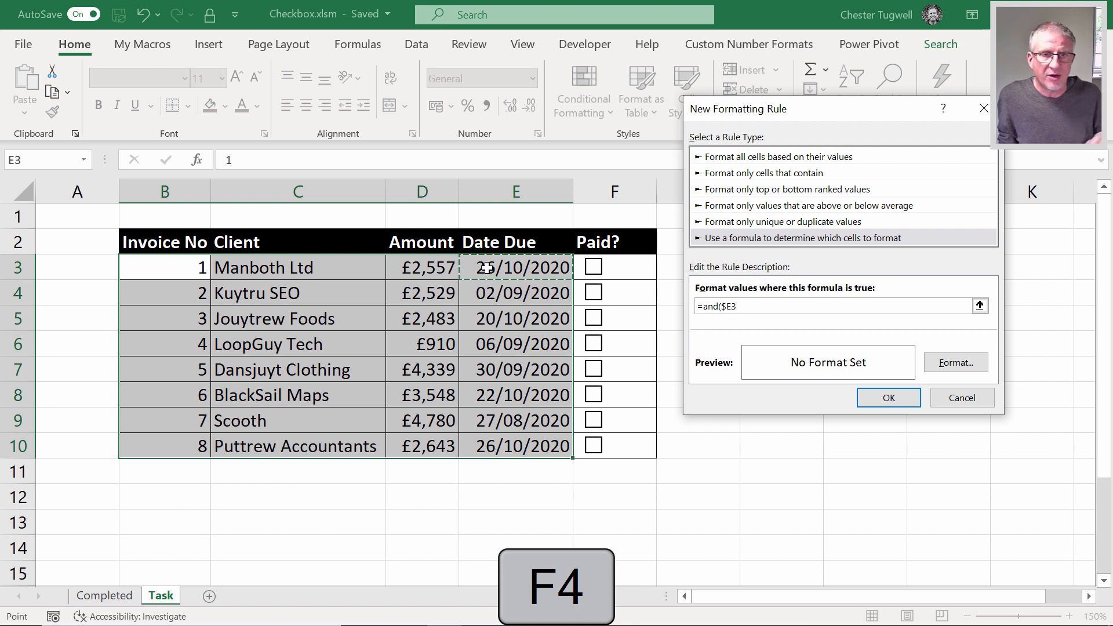
text(<)
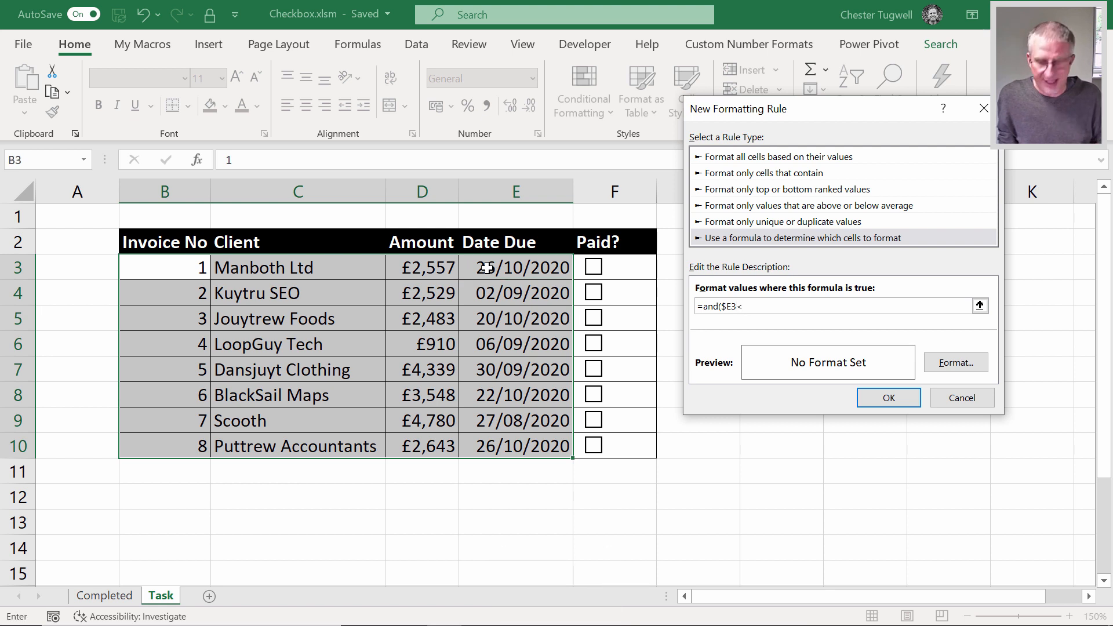
text(TODAY)
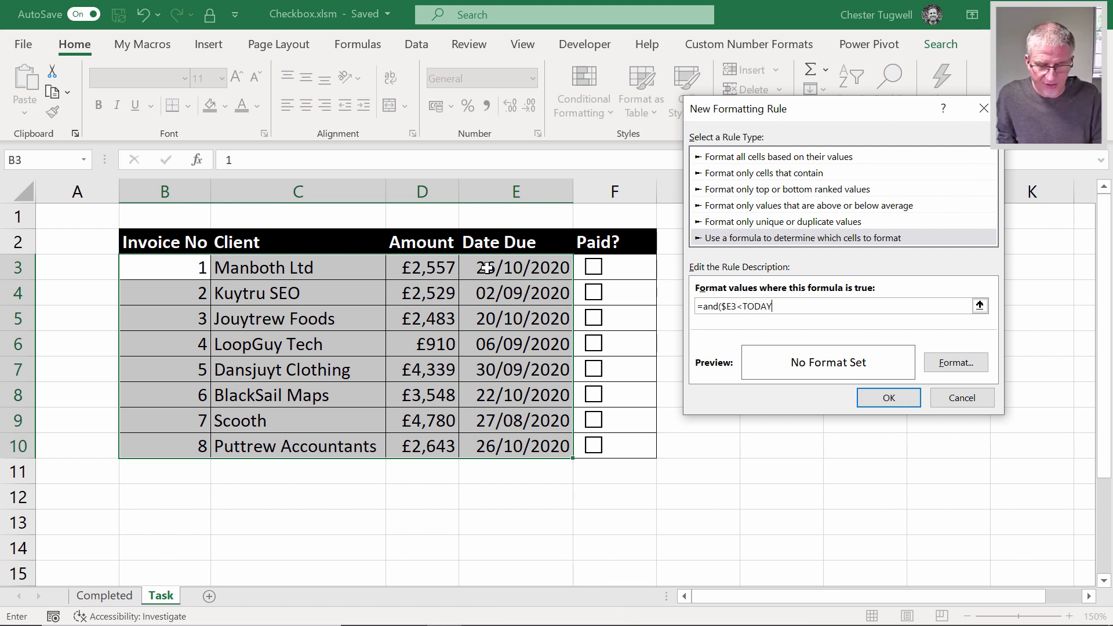
text(())
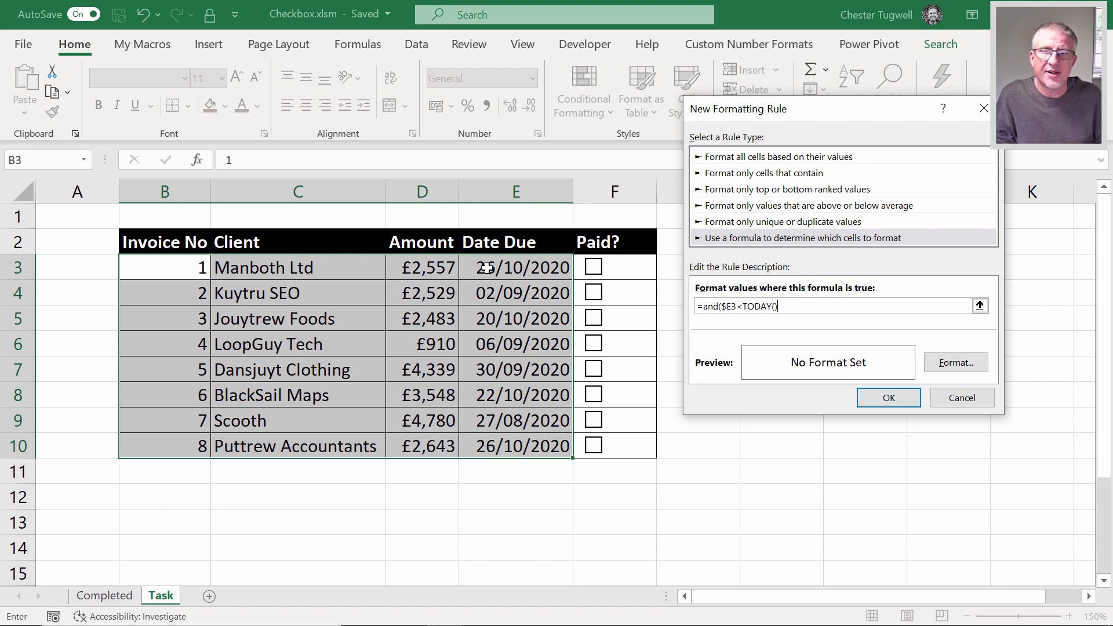
text(,)
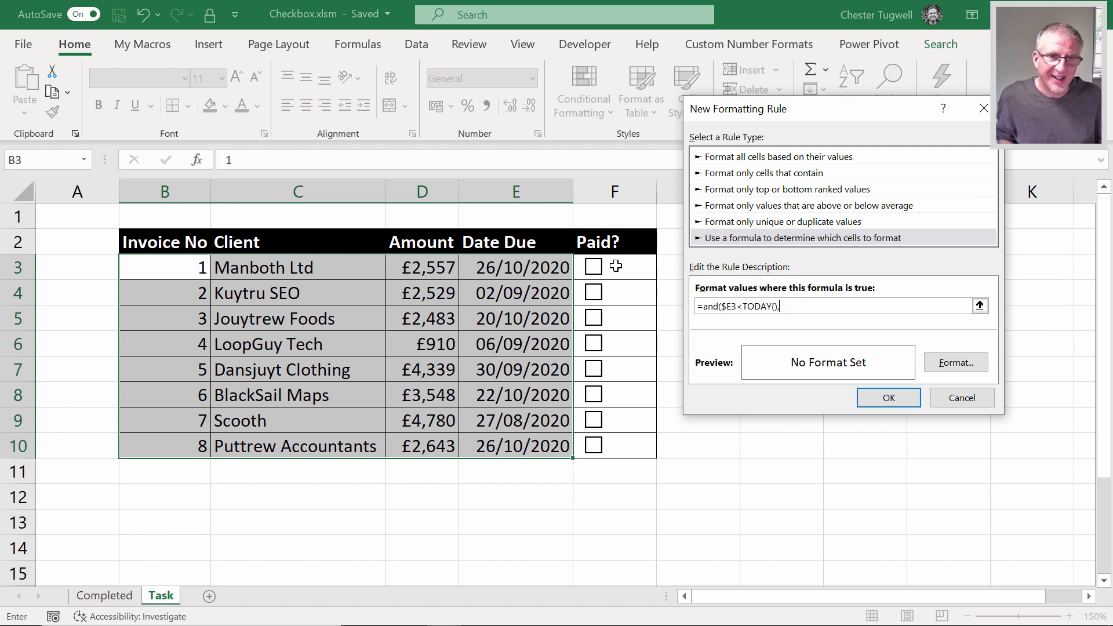
text(NO)
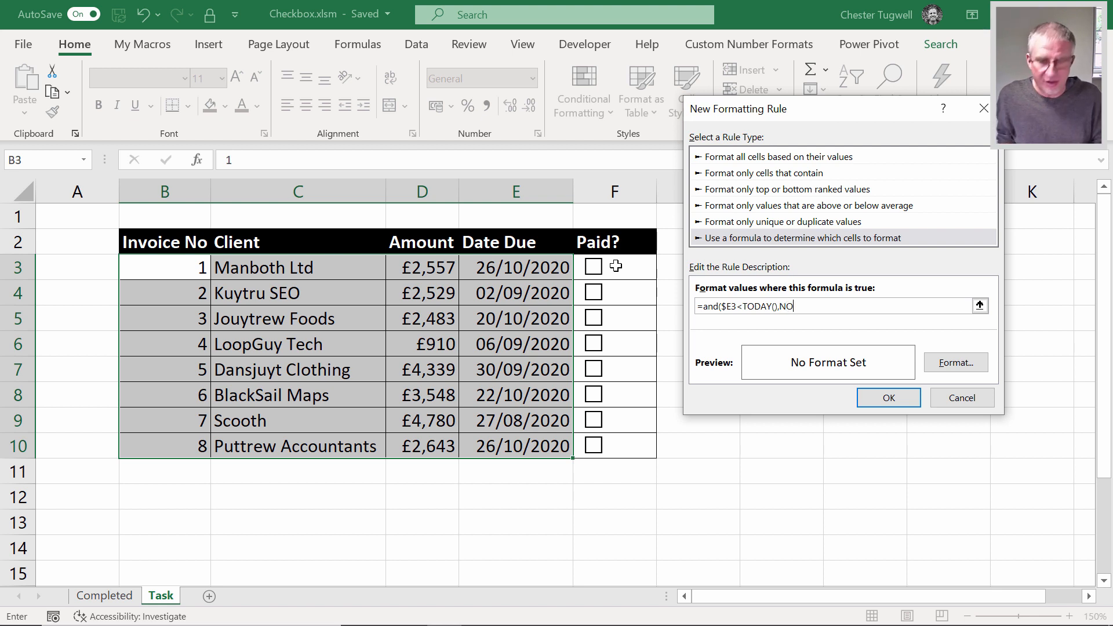
click(614, 267)
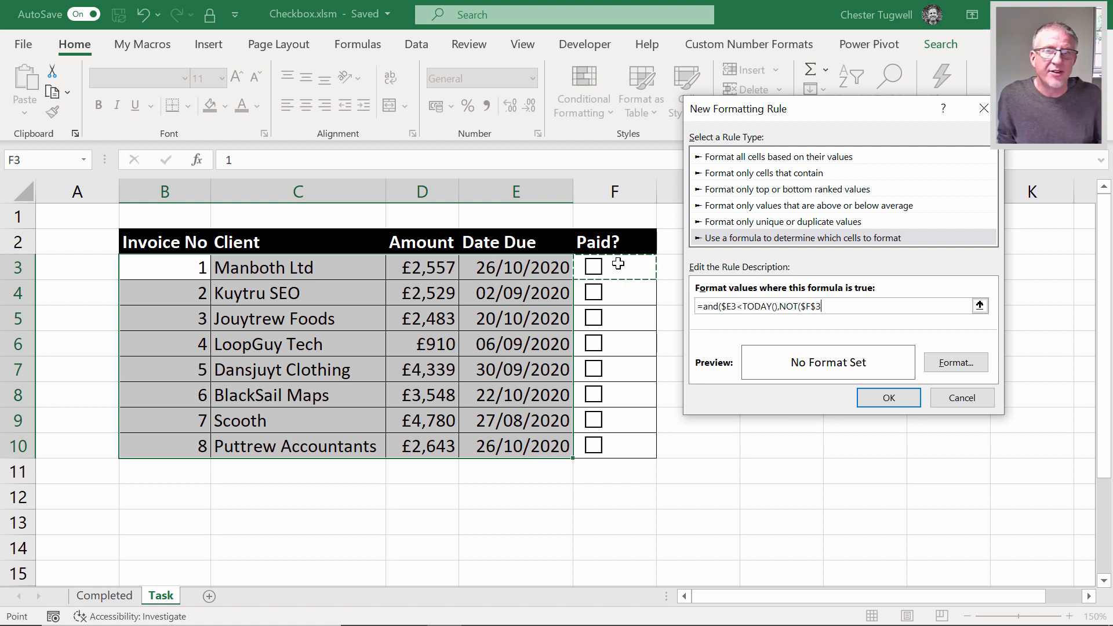
key(F4)
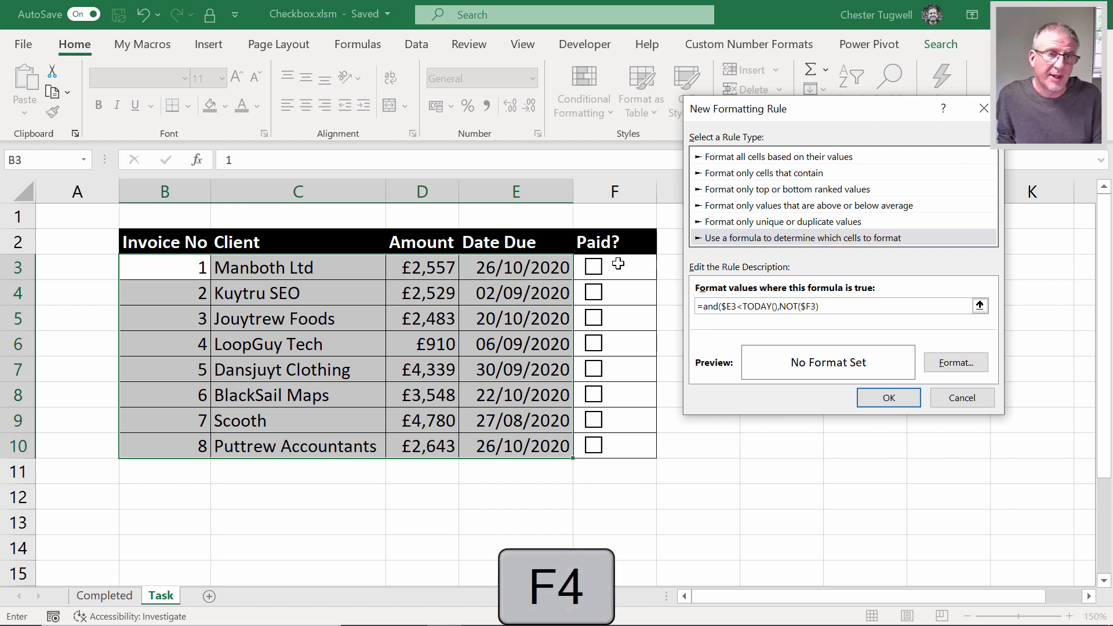
text())
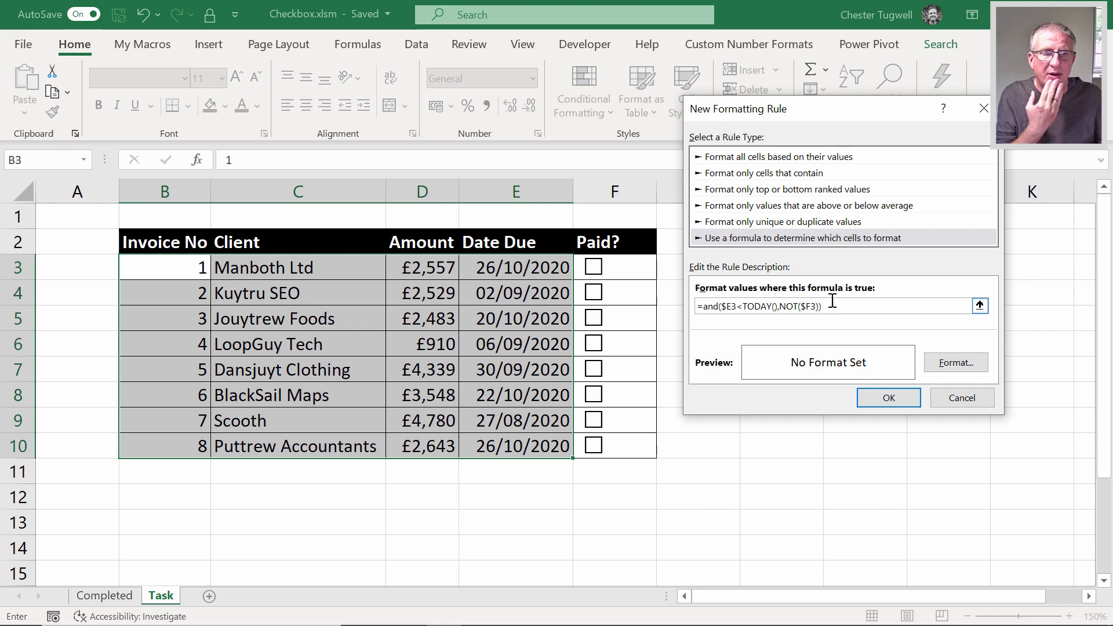
Format matching rows as bold red text and save the overdue rule.
click(956, 362)
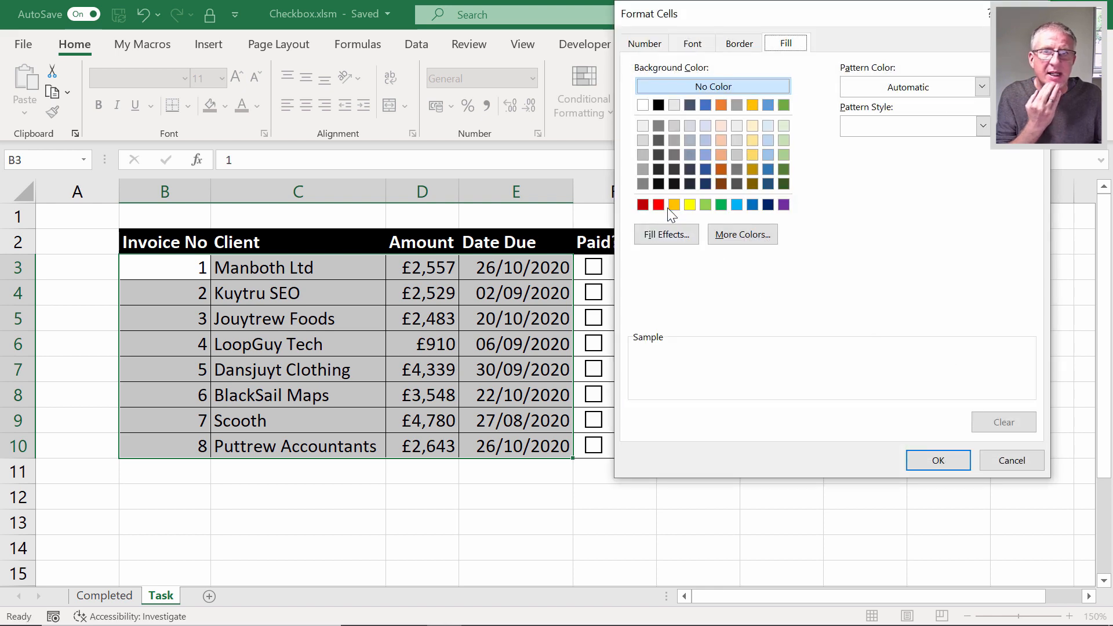
click(691, 43)
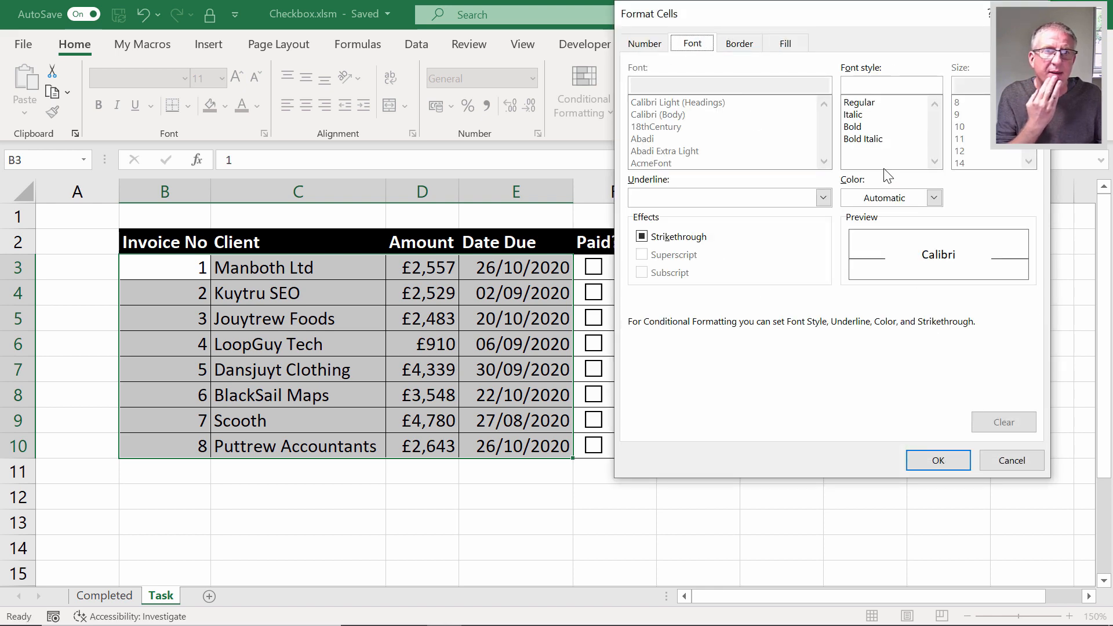
click(934, 197)
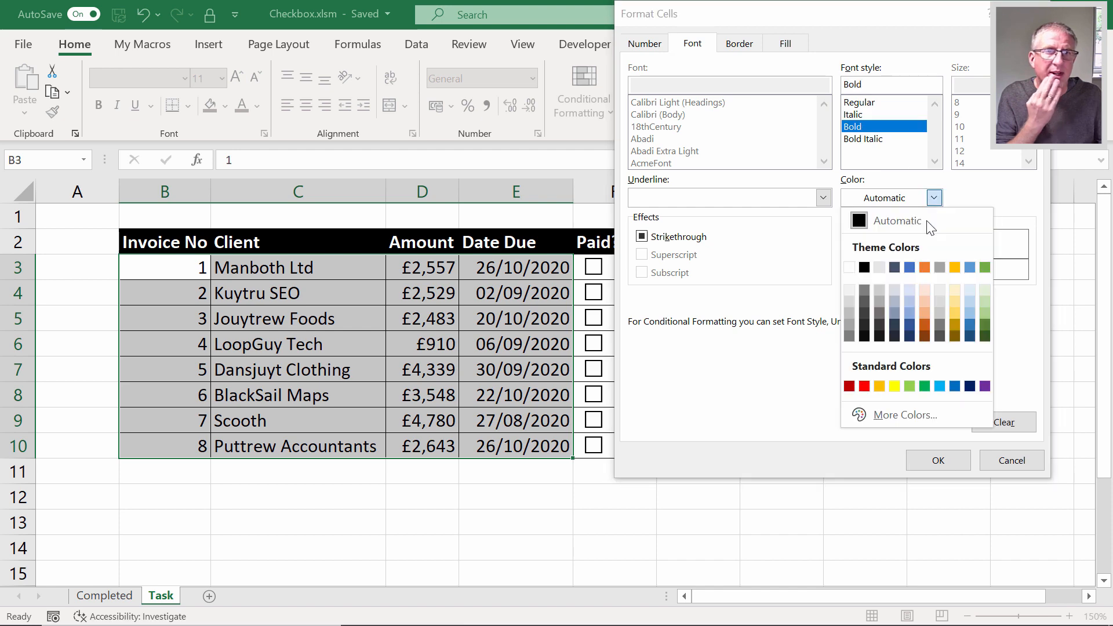
click(863, 386)
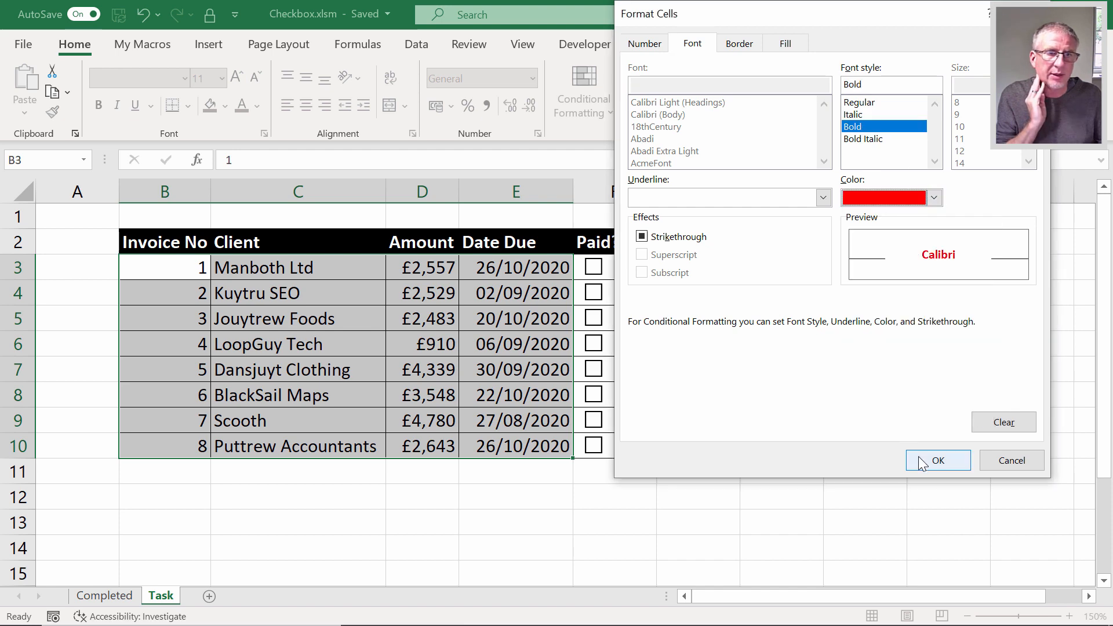
click(937, 460)
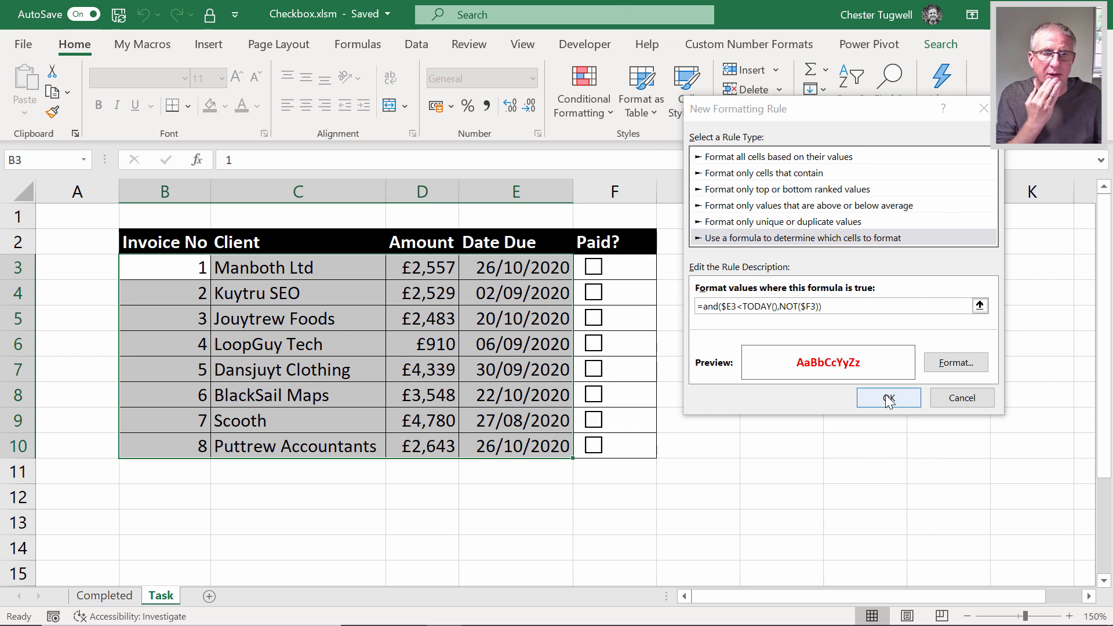
click(889, 397)
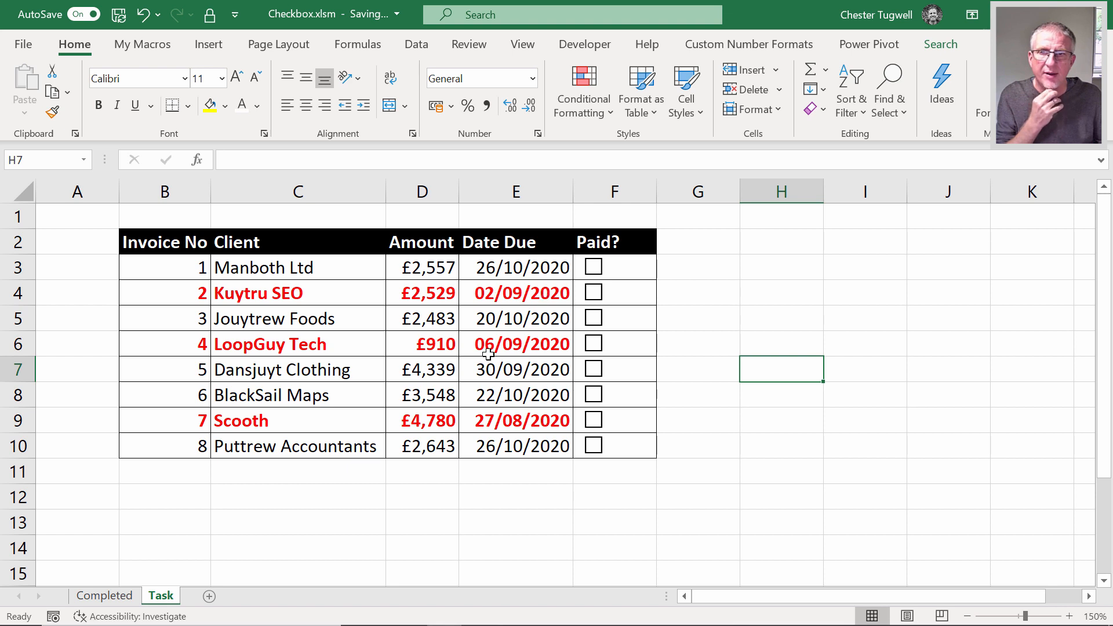
mouse_move(532, 431)
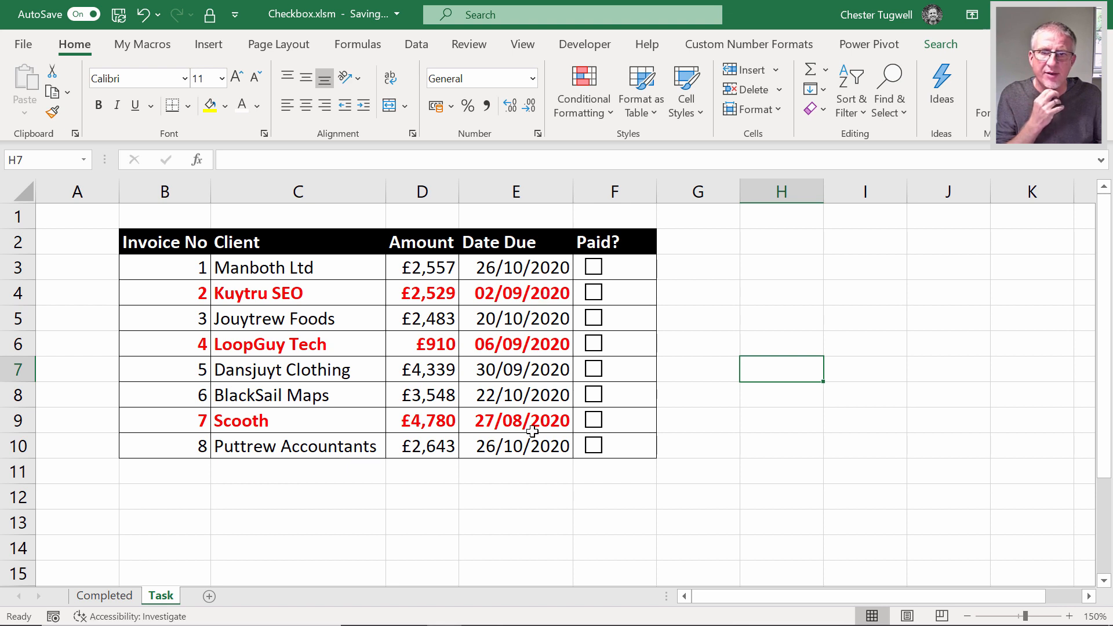
Tick the Paid? boxes for invoices 2 and 3 in F4 and F5.
click(592, 292)
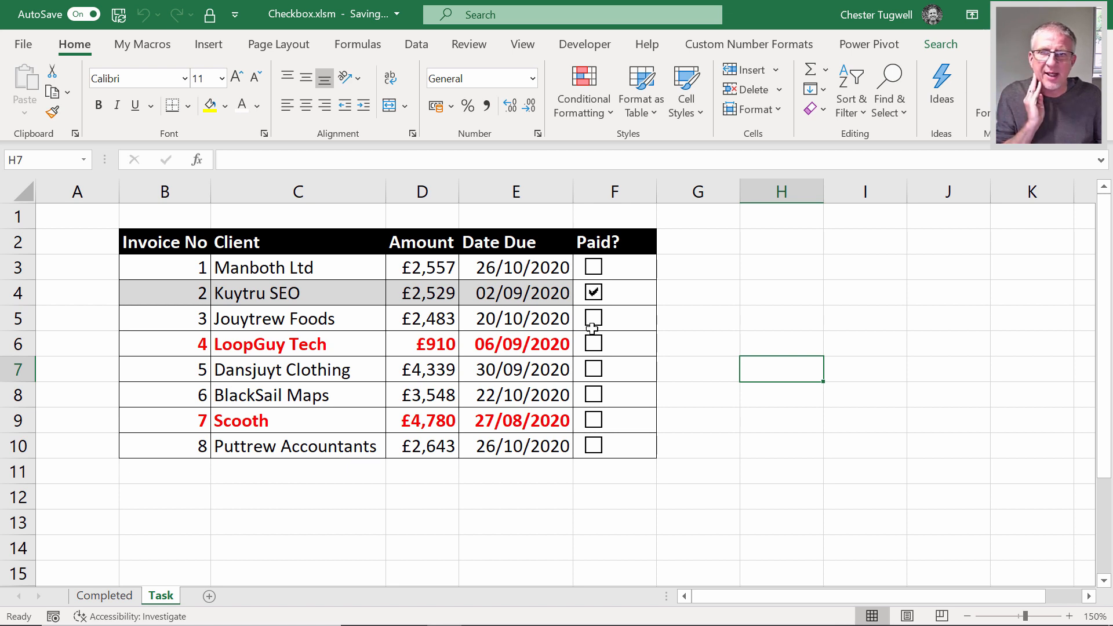
click(592, 318)
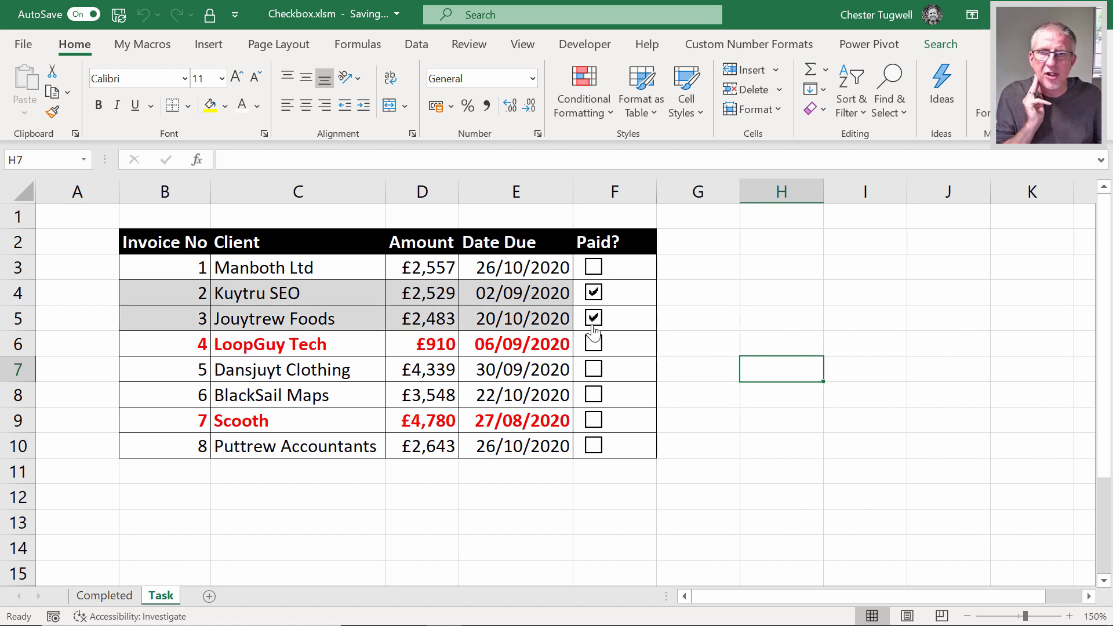